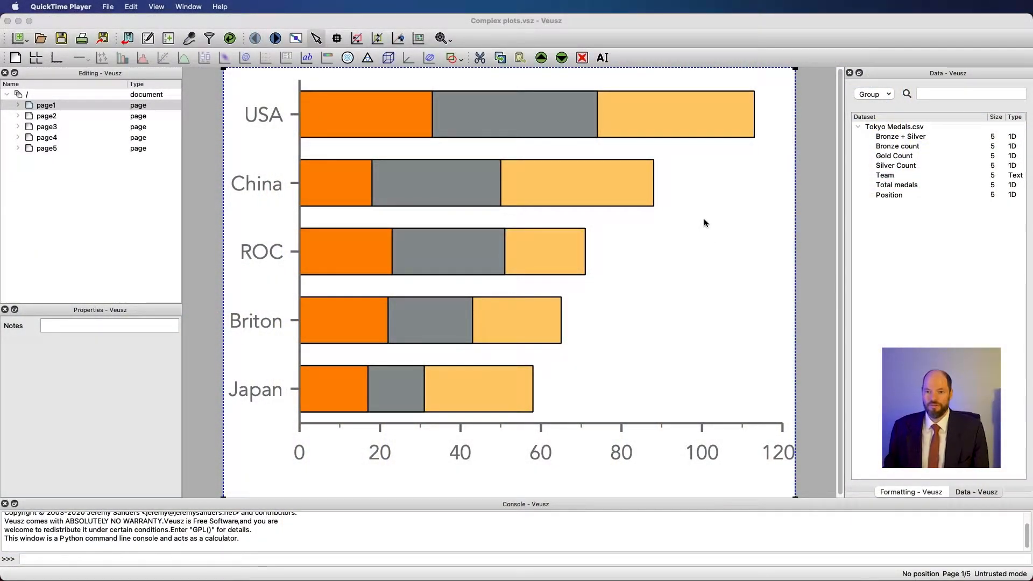
mouse_move(735, 211)
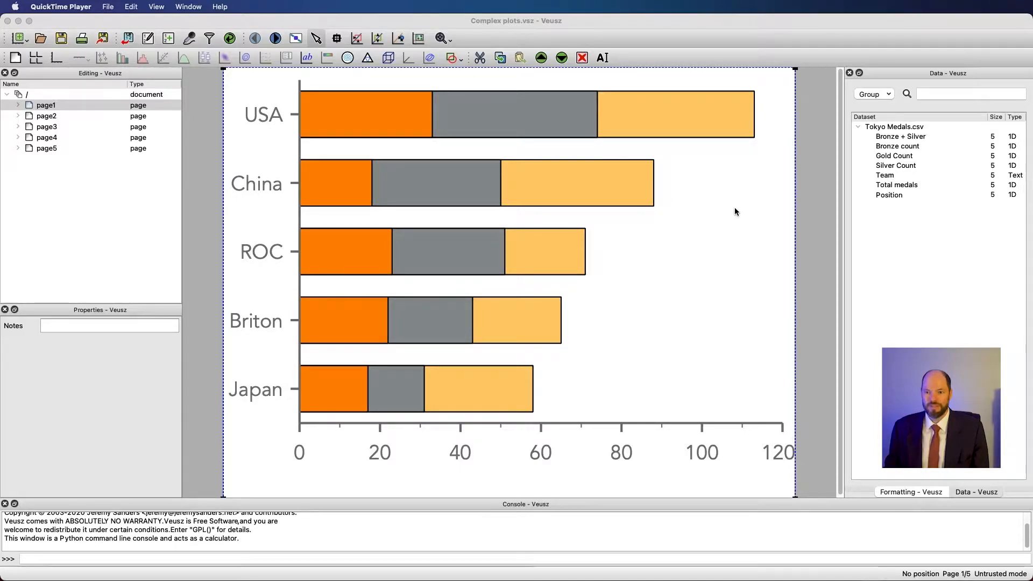
mouse_move(6, 51)
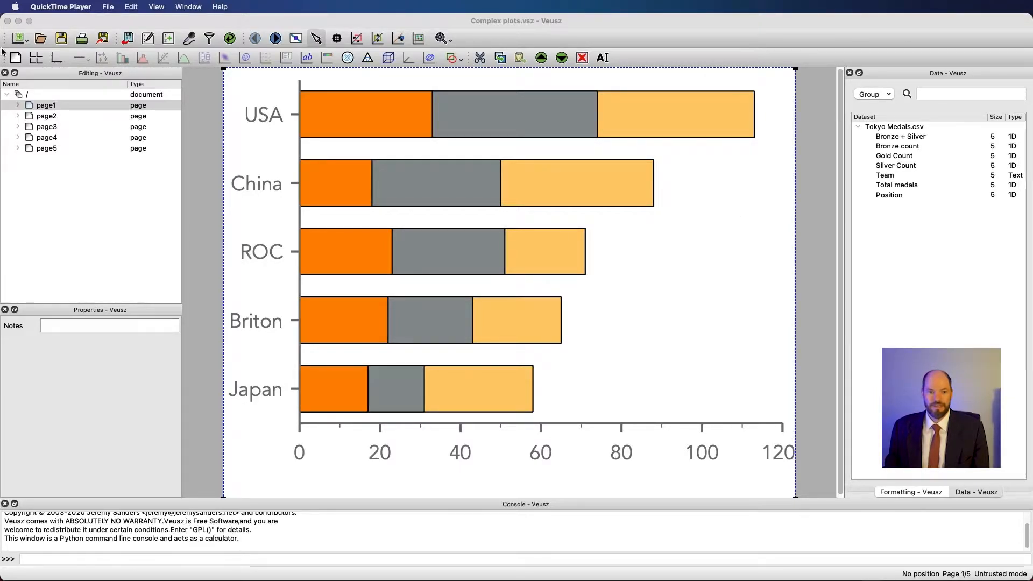
Select axis x under page1 and set its Label to 'number of medals'.
left_click(18, 104)
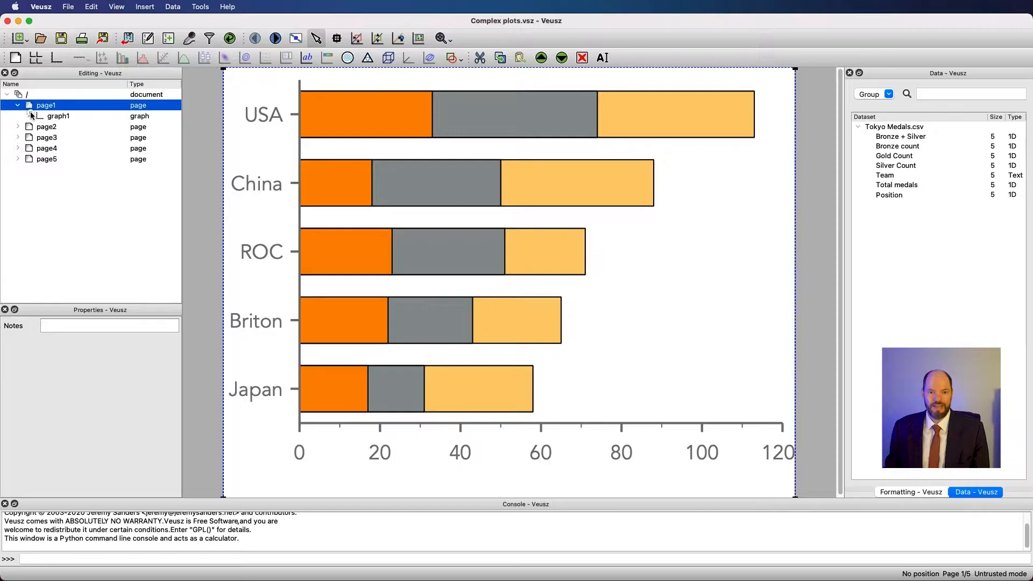
left_click(59, 127)
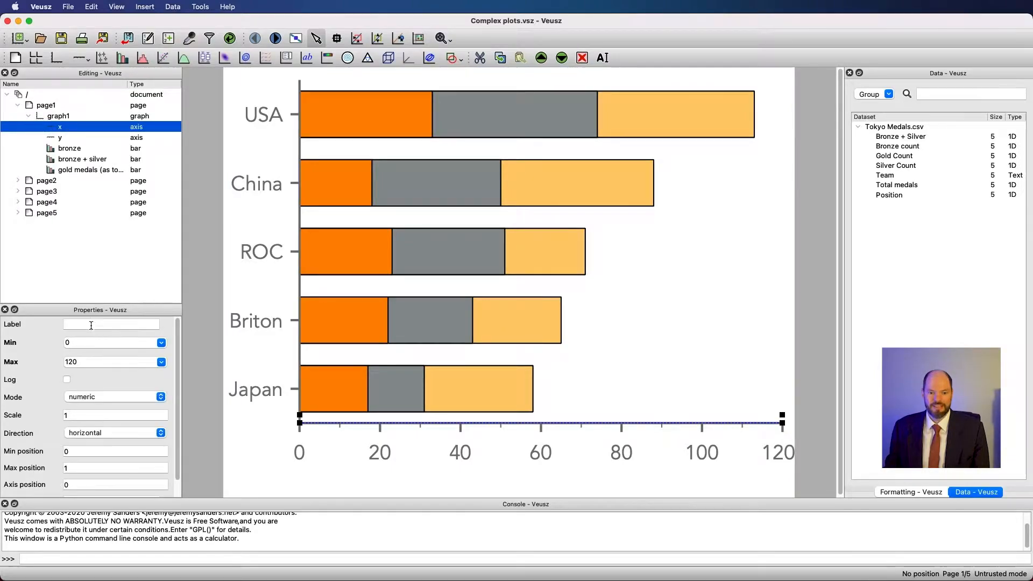
type("numbe")
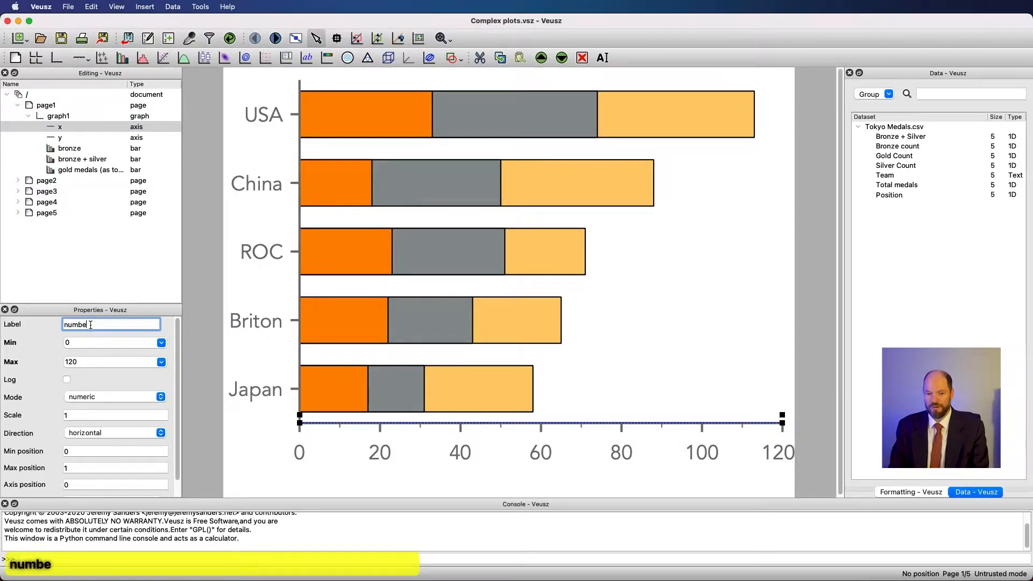
type("r of medals")
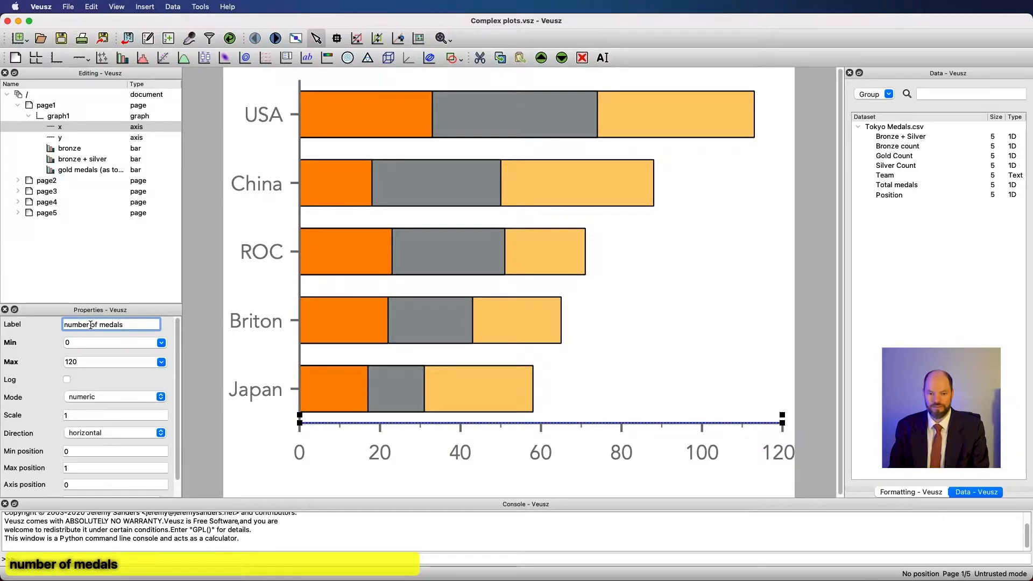
key("Return")
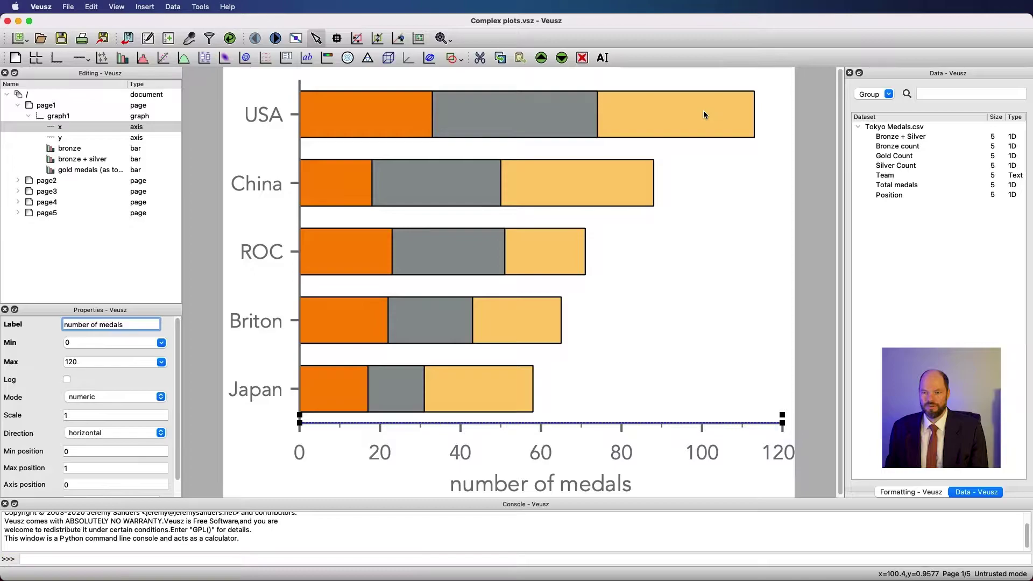
mouse_move(413, 111)
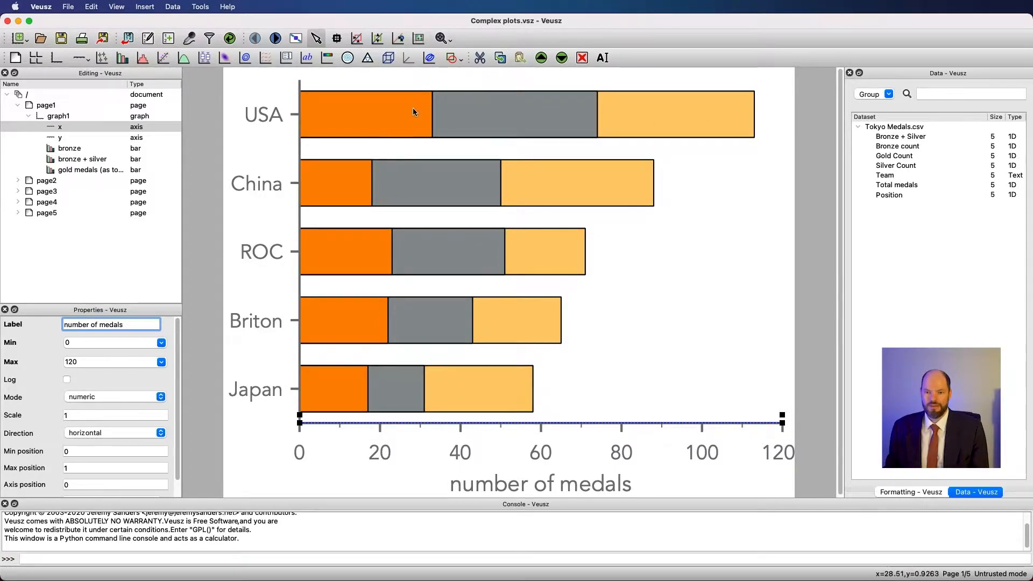
mouse_move(703, 105)
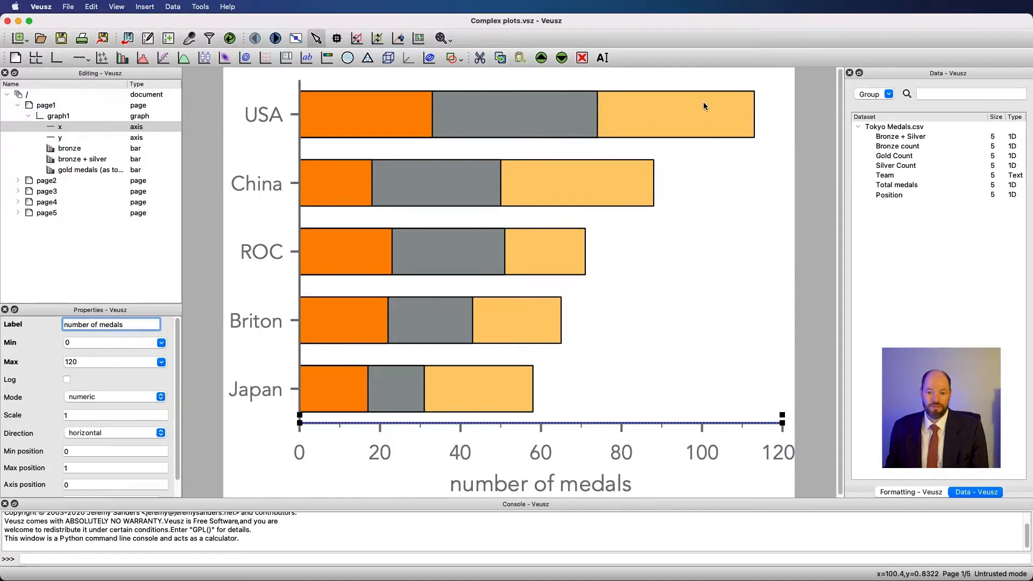
mouse_move(680, 114)
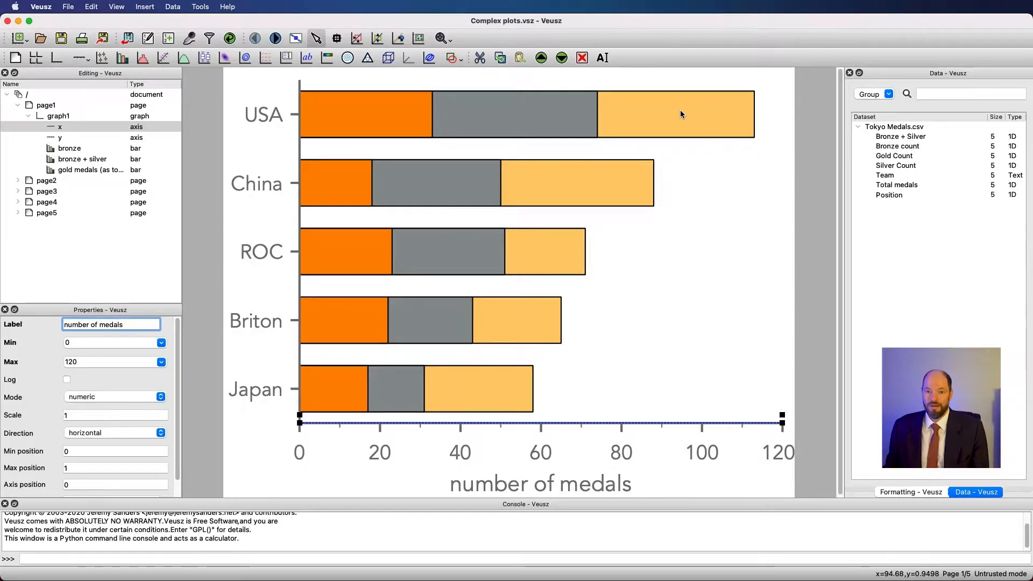
mouse_move(258, 137)
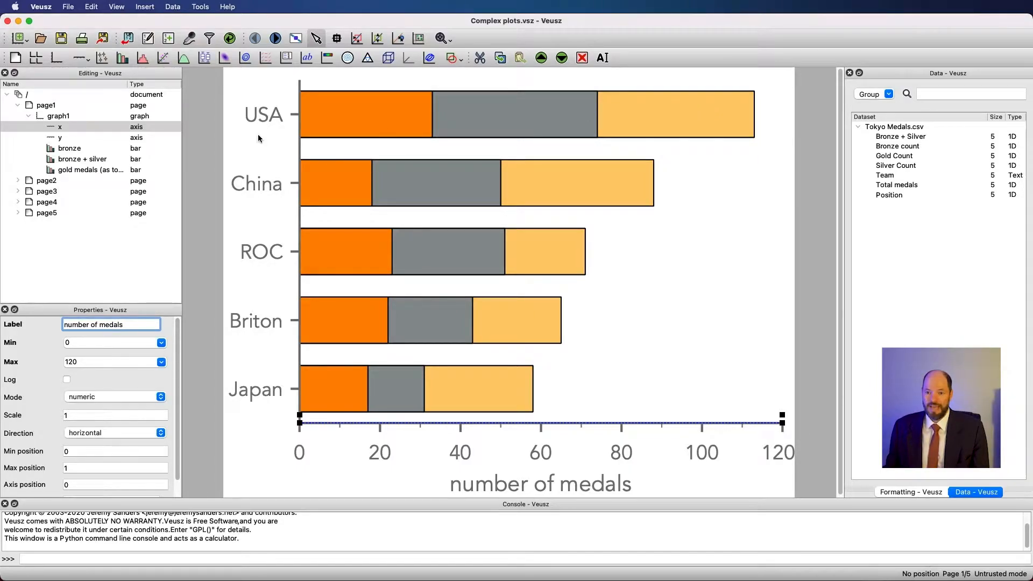
mouse_move(725, 129)
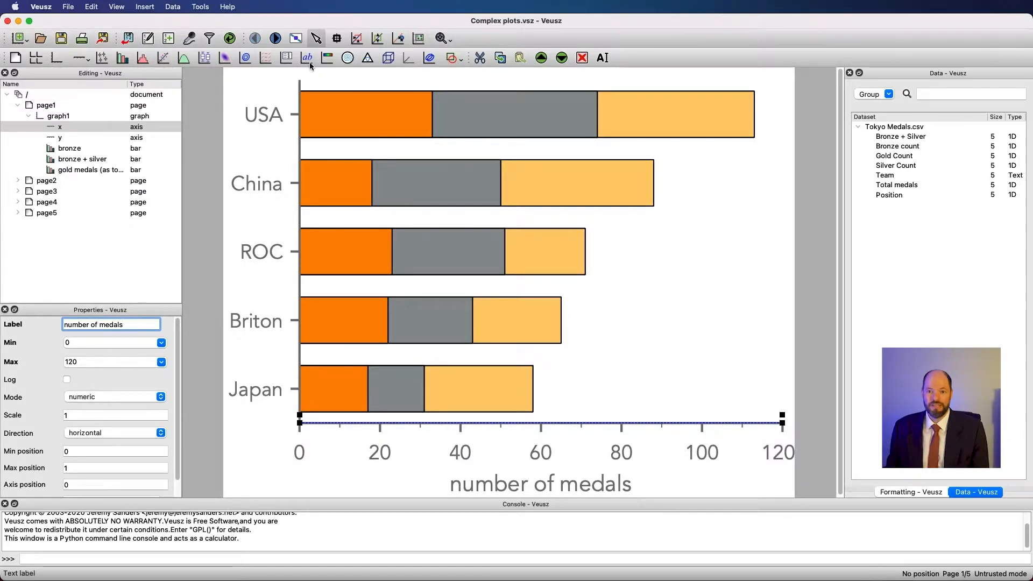
mouse_move(306, 58)
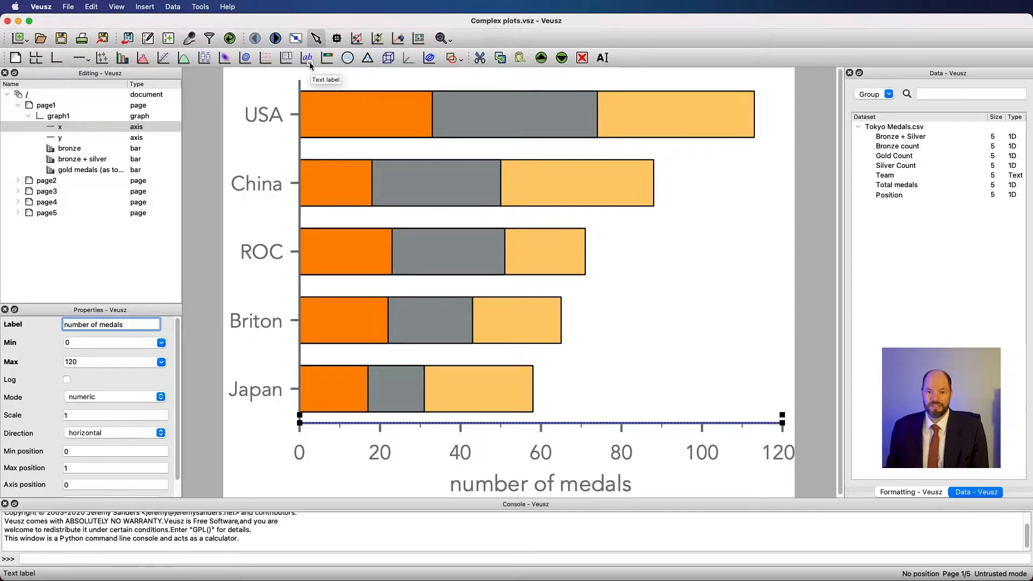
Add a new text label to graph1 with the text 'bronze'.
left_click(306, 58)
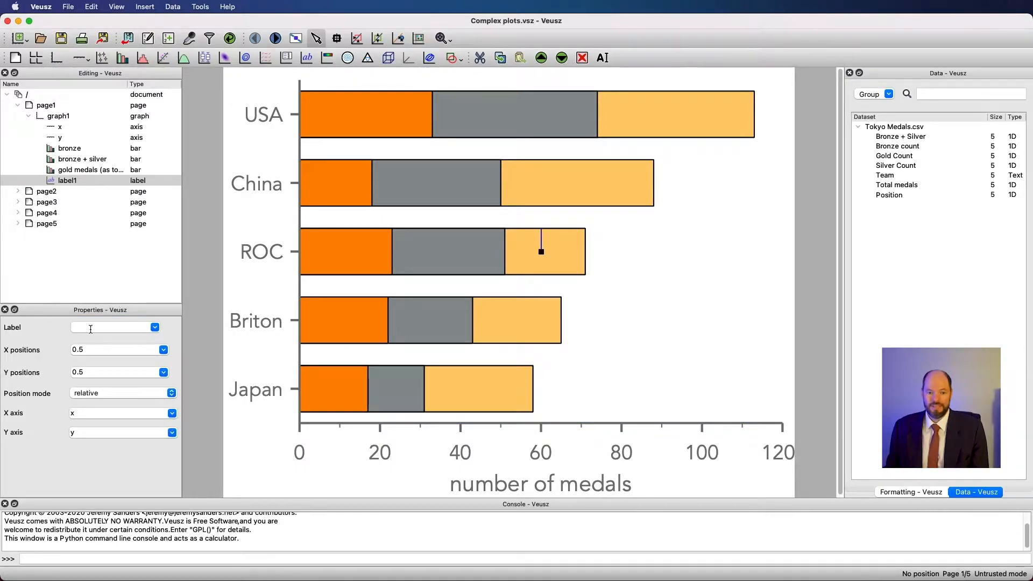
left_click(112, 328)
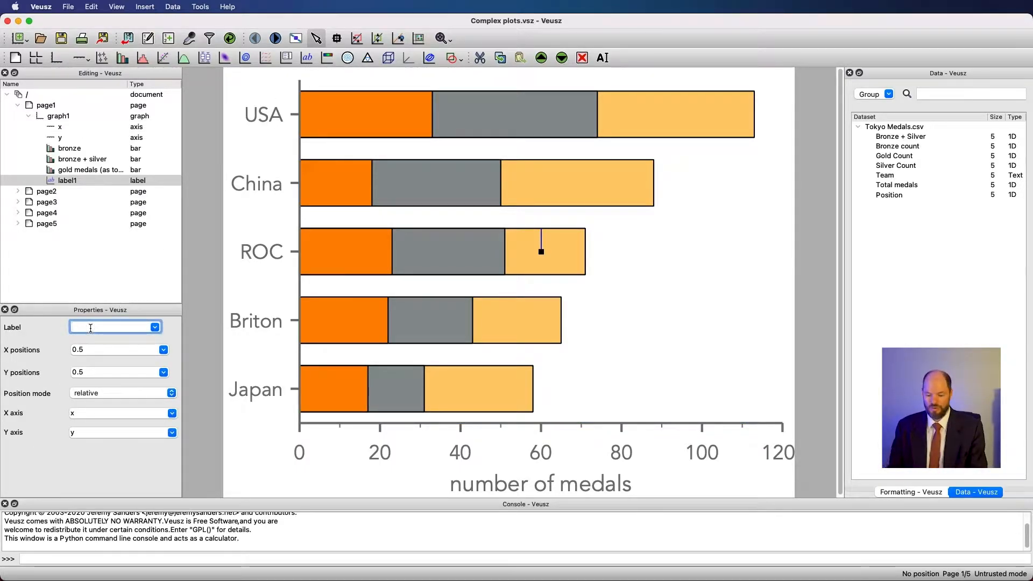
type("bronz")
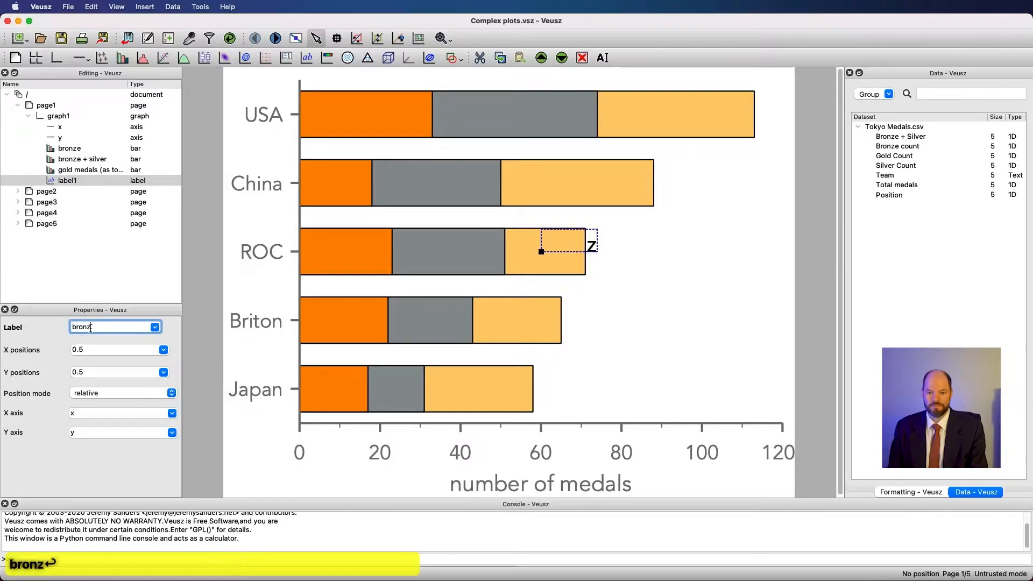
type("e")
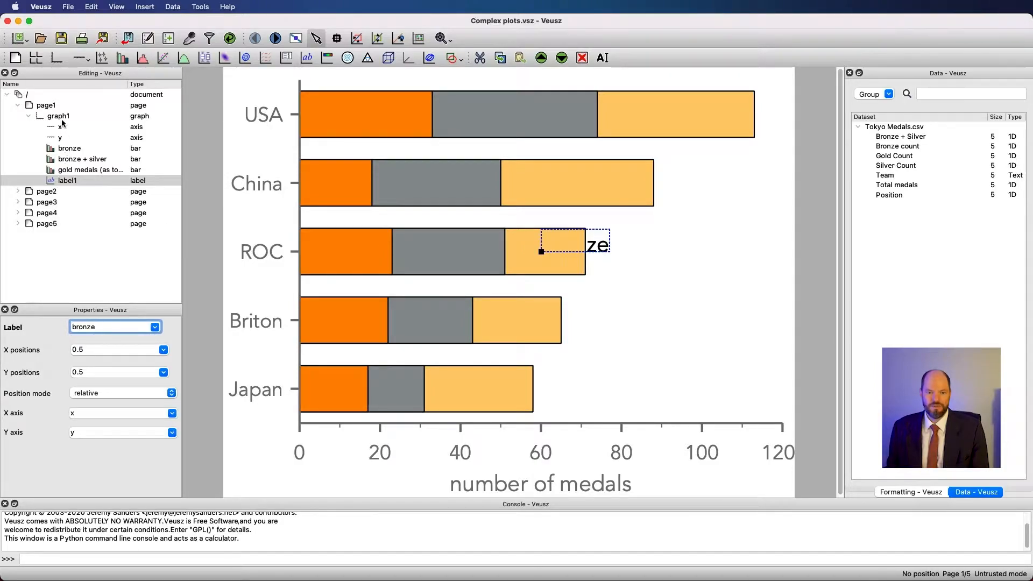
mouse_move(60, 137)
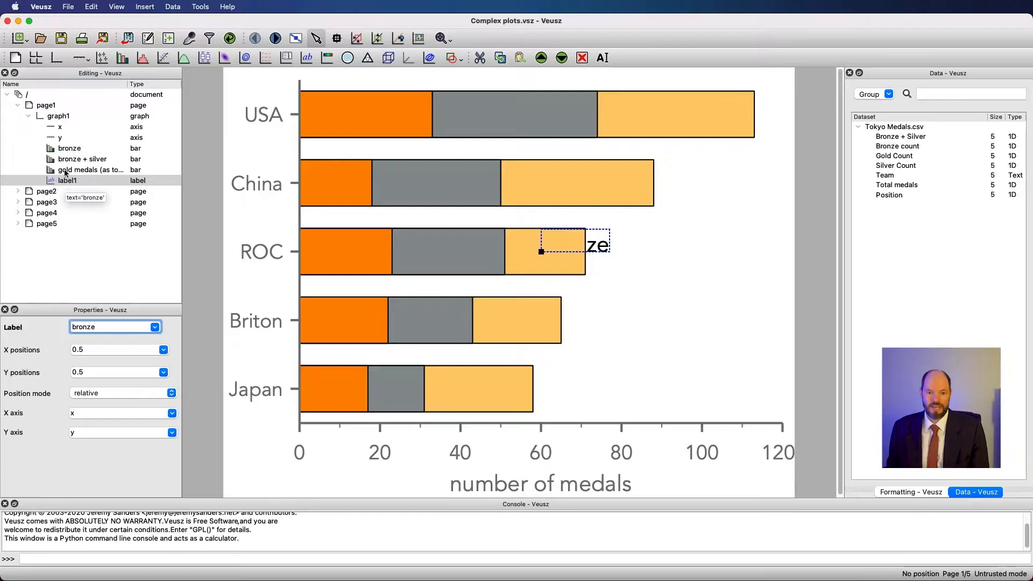
mouse_move(61, 188)
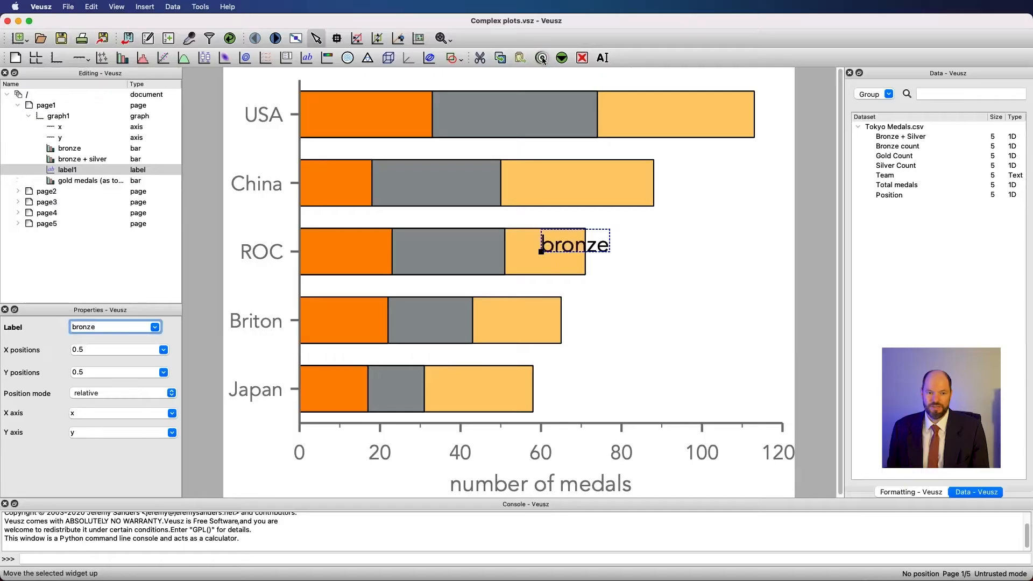
Move label1 up above the bar widgets, check axis x, then reselect label1.
left_click(541, 59)
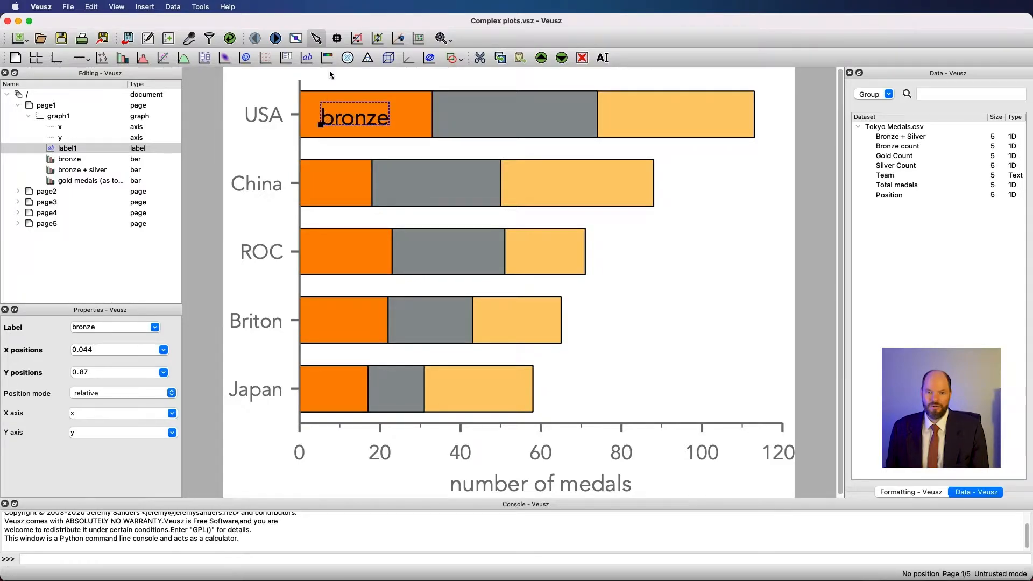
mouse_move(354, 108)
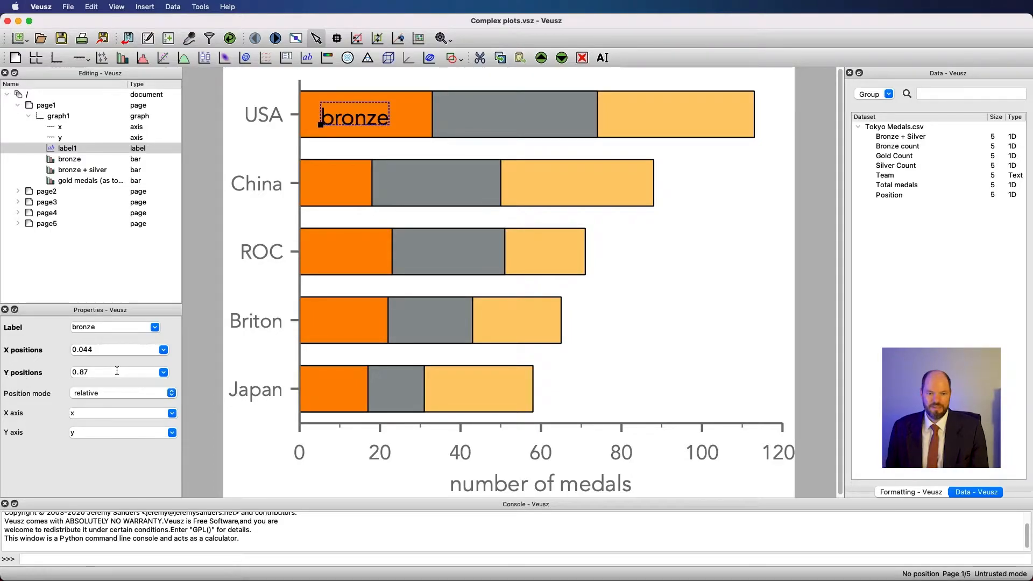
mouse_move(114, 405)
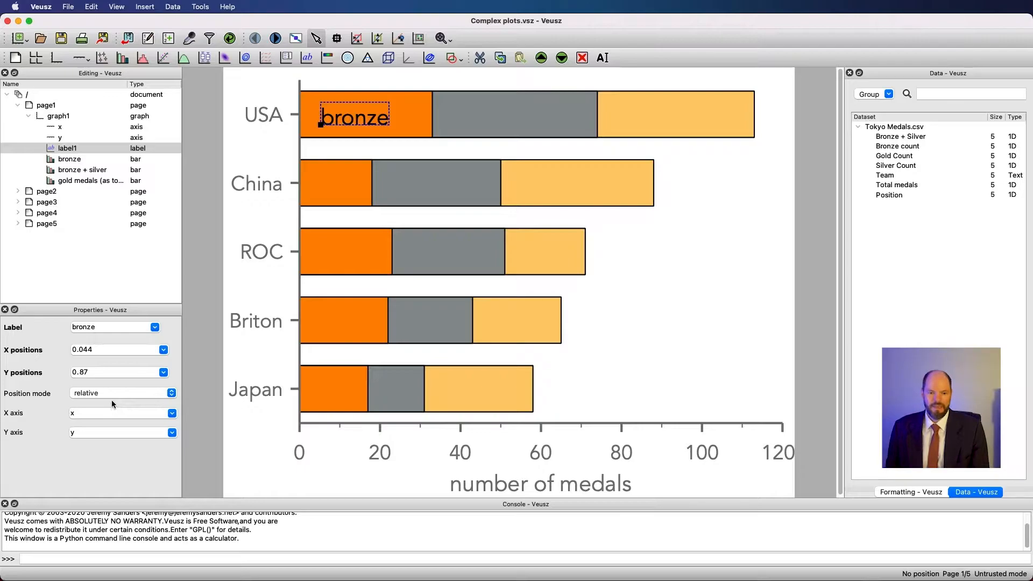
mouse_move(96, 370)
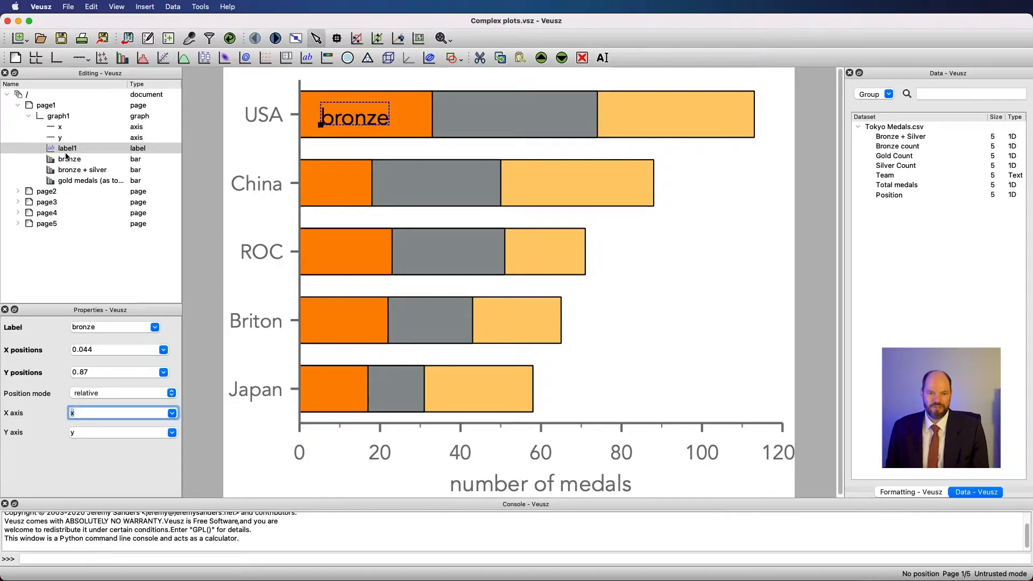
left_click(59, 126)
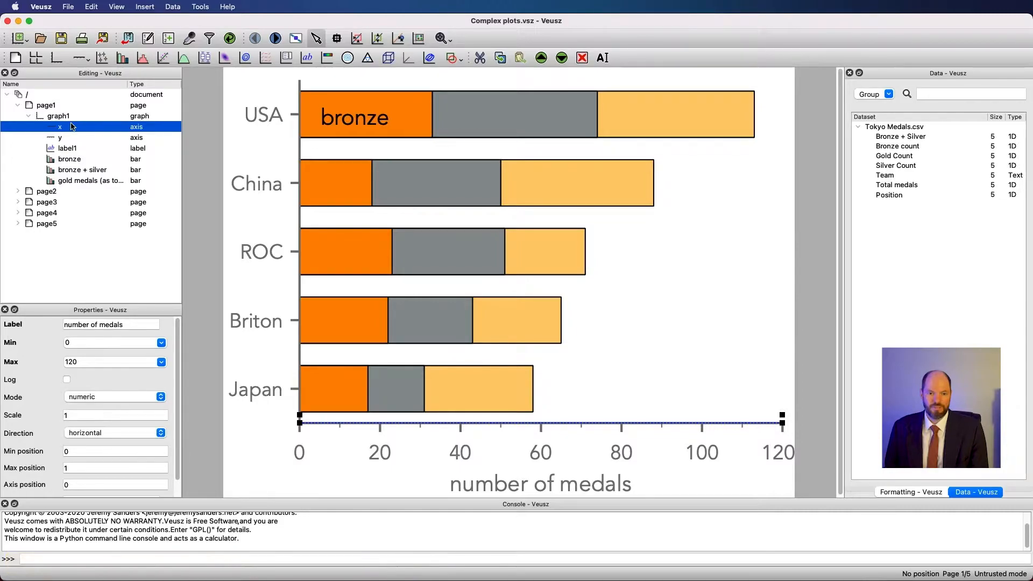
mouse_move(63, 126)
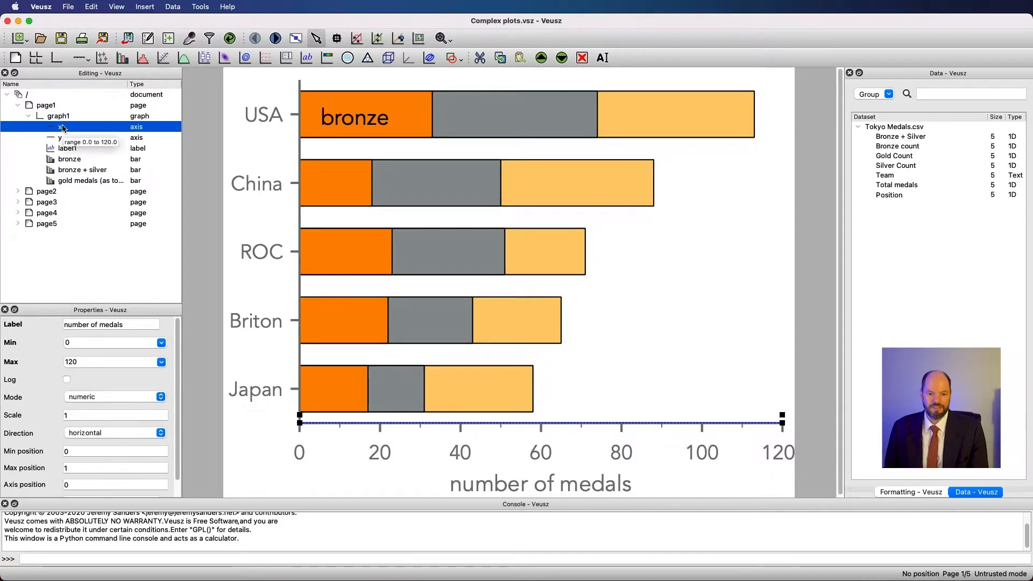
left_click(68, 149)
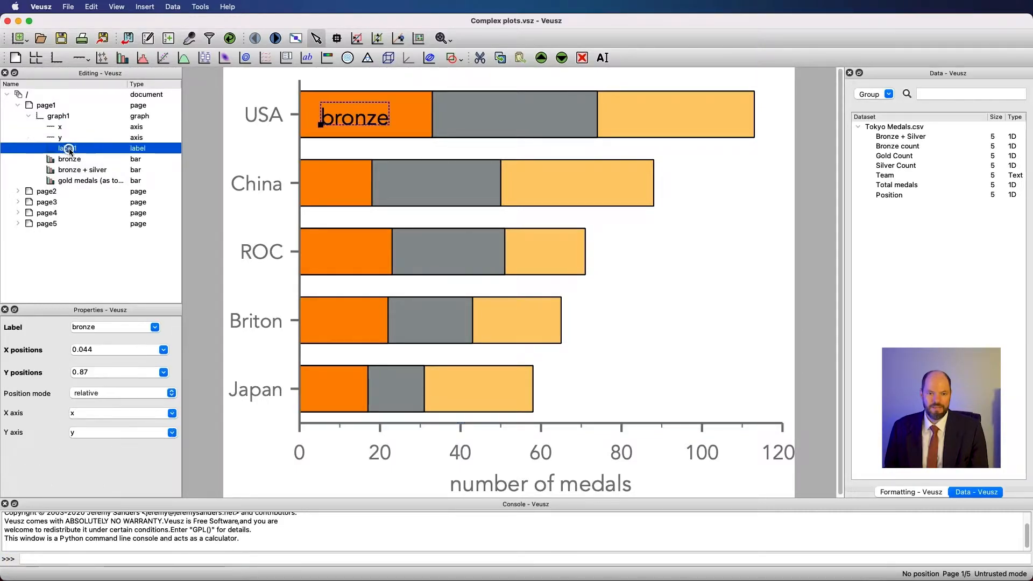
mouse_move(189, 419)
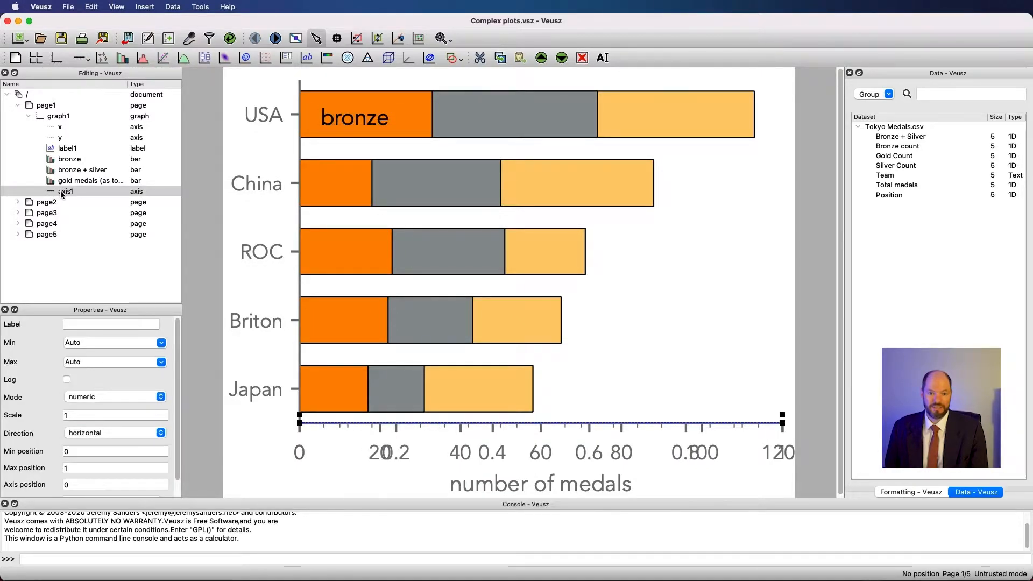
Add axis1 for the bronze label and set it to vertical.
left_click(67, 147)
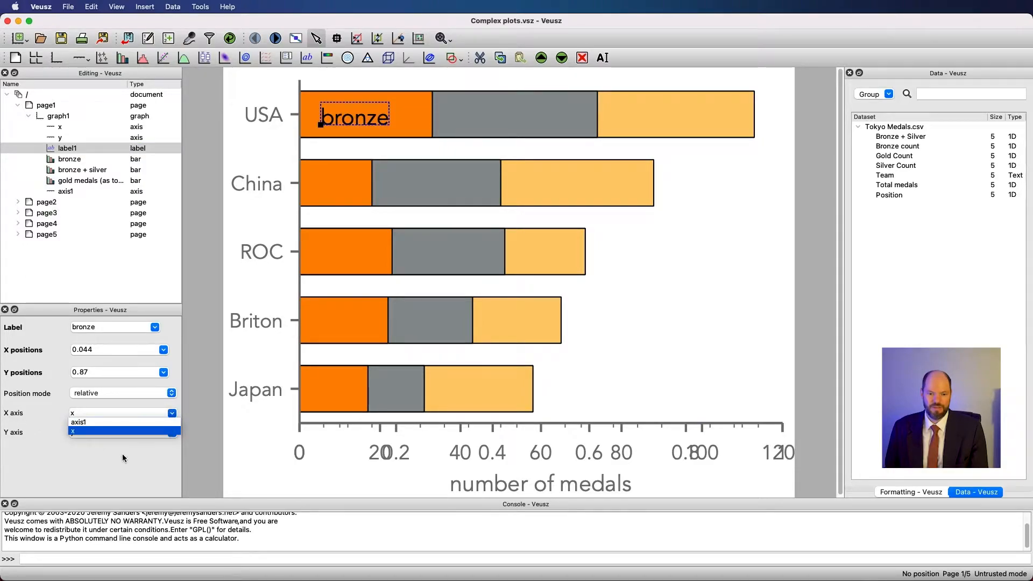
left_click(66, 191)
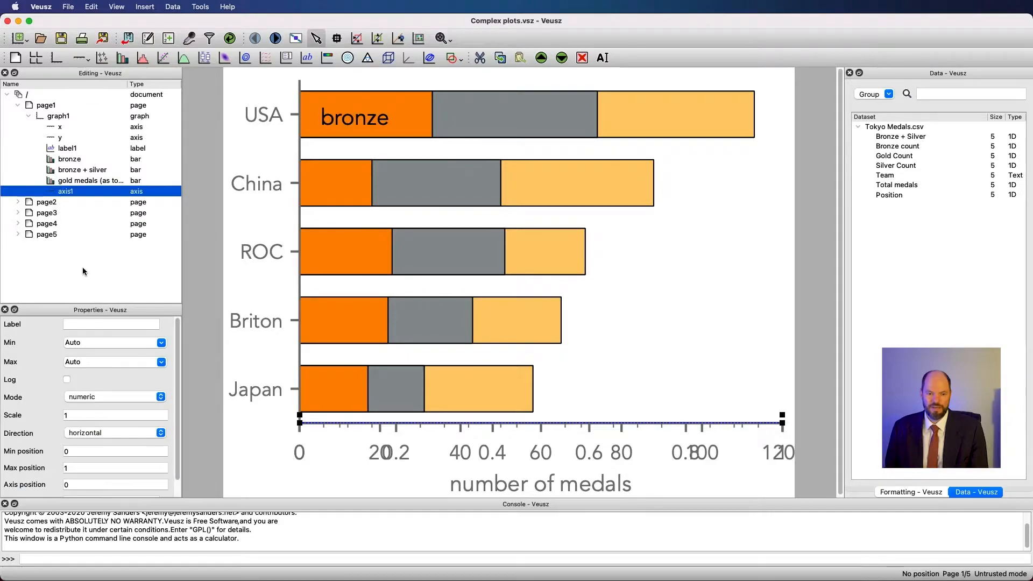
left_click(114, 432)
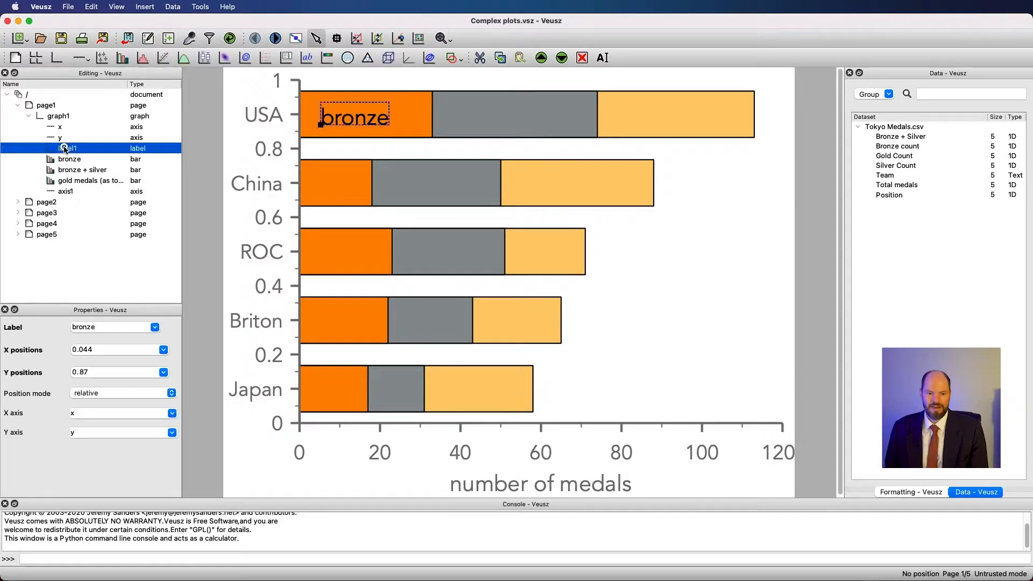
left_click(172, 413)
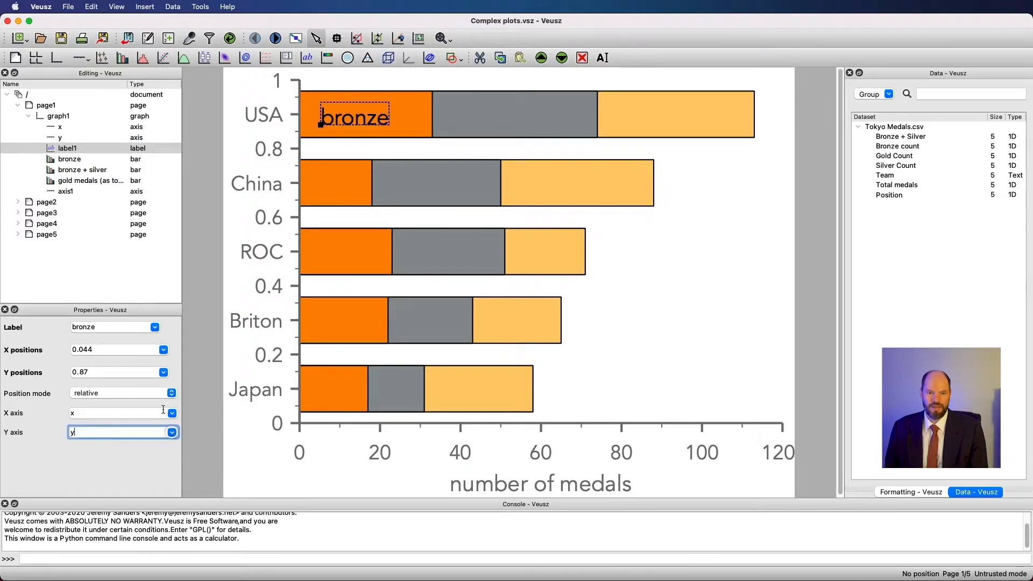
Delete the extra vertical axis1 and reselect the bronze label.
left_click(65, 191)
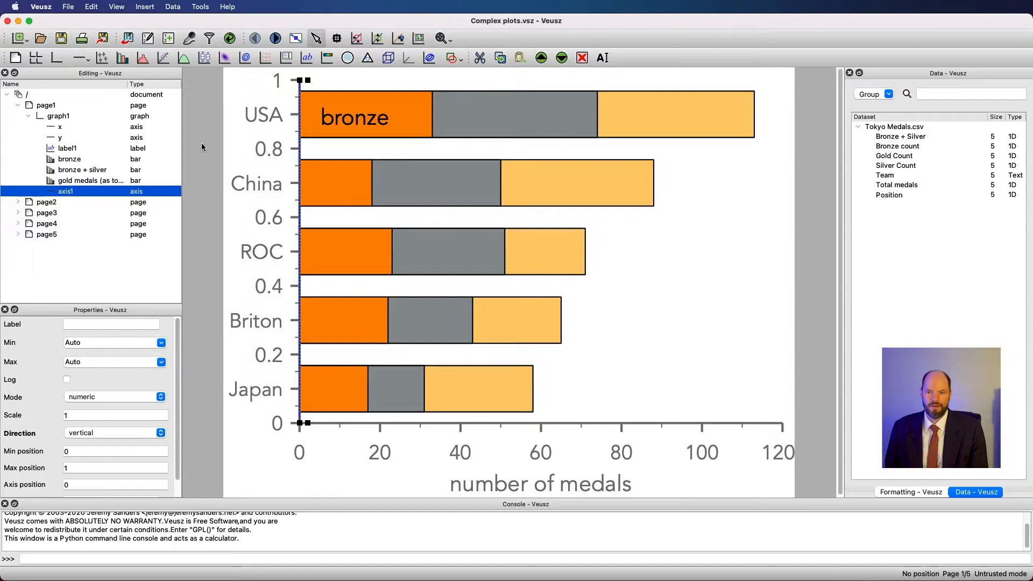
left_click(46, 191)
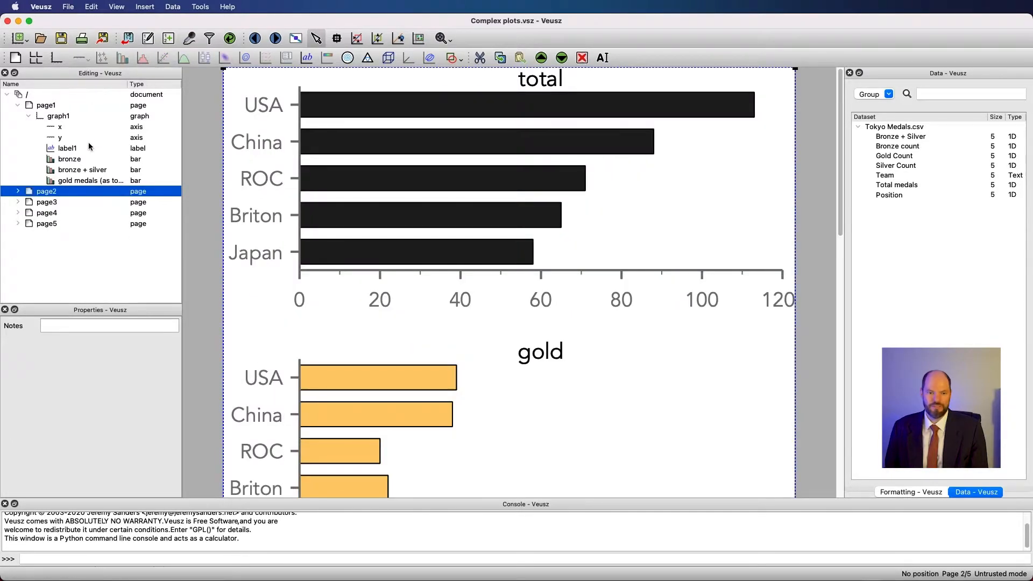
left_click(66, 147)
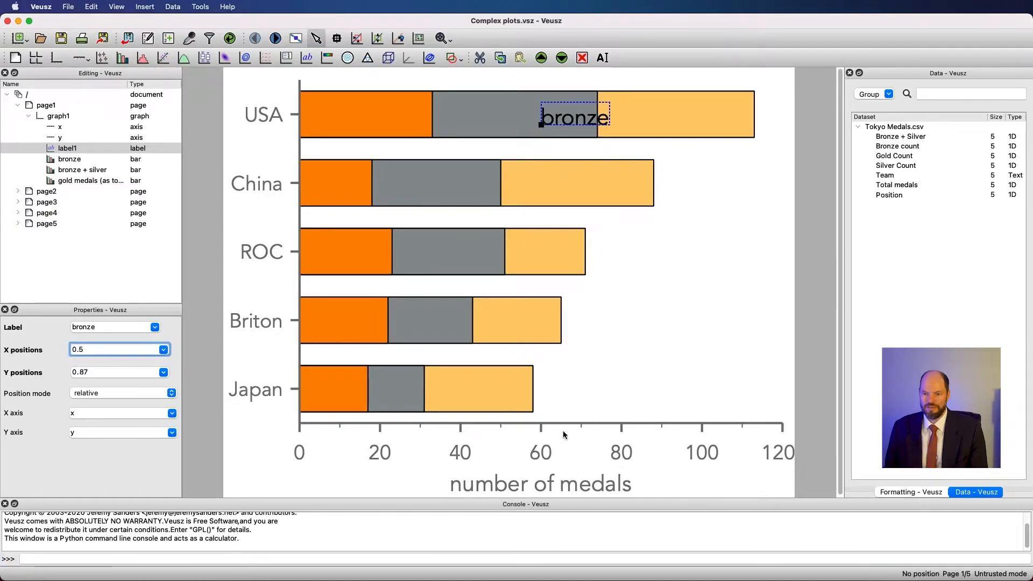
mouse_move(588, 129)
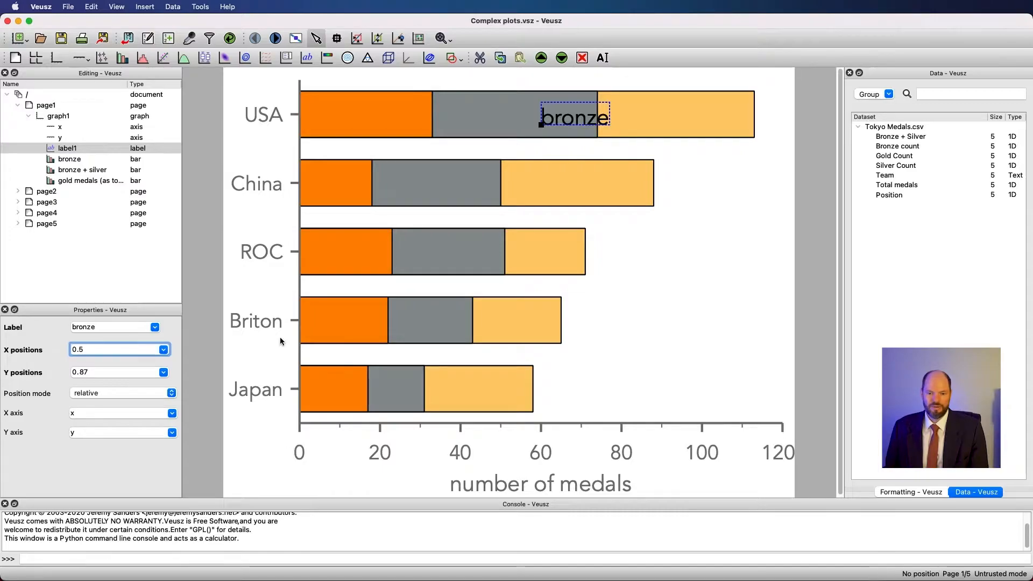
mouse_move(271, 428)
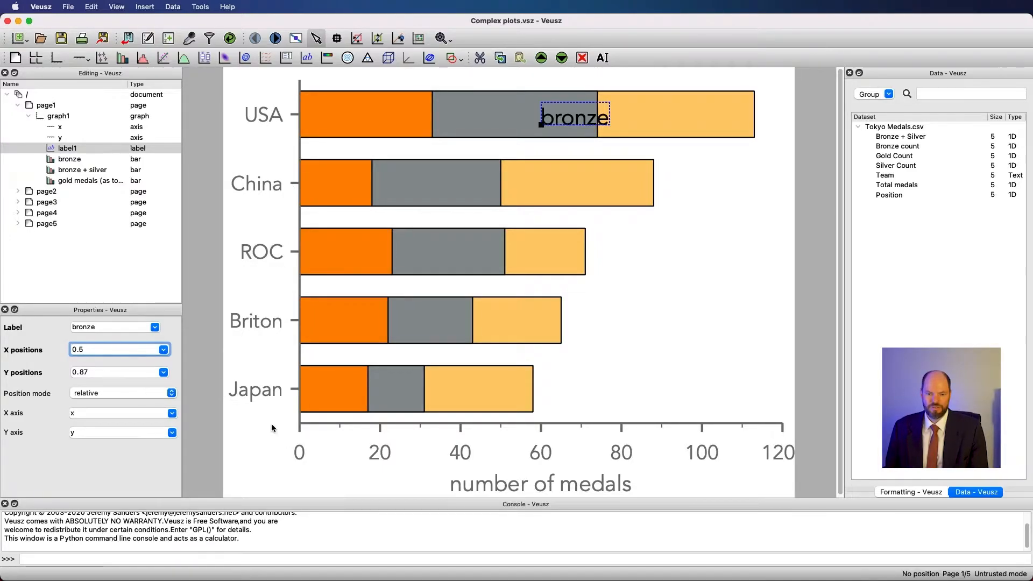
mouse_move(296, 367)
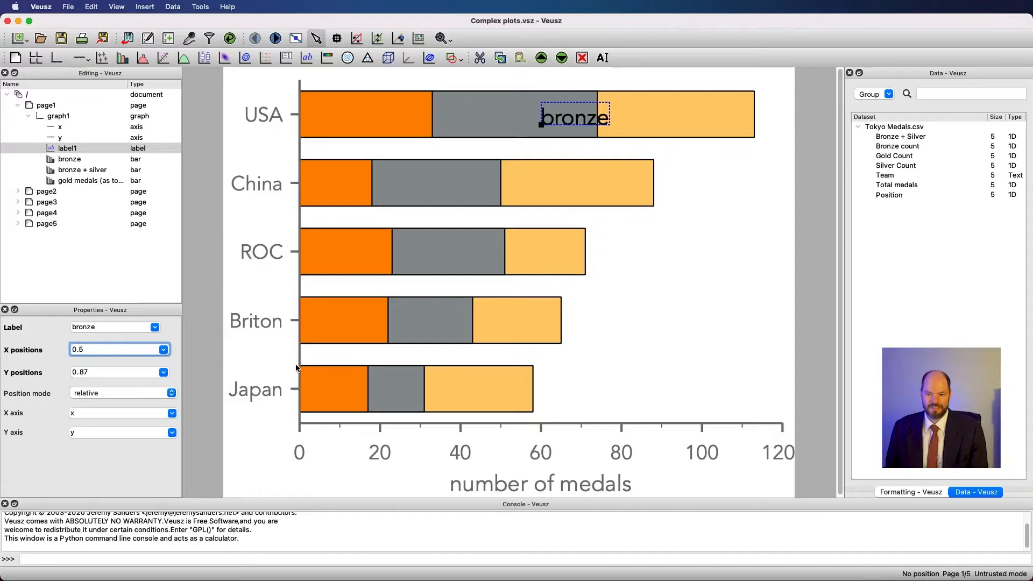
mouse_move(774, 423)
type("0.25")
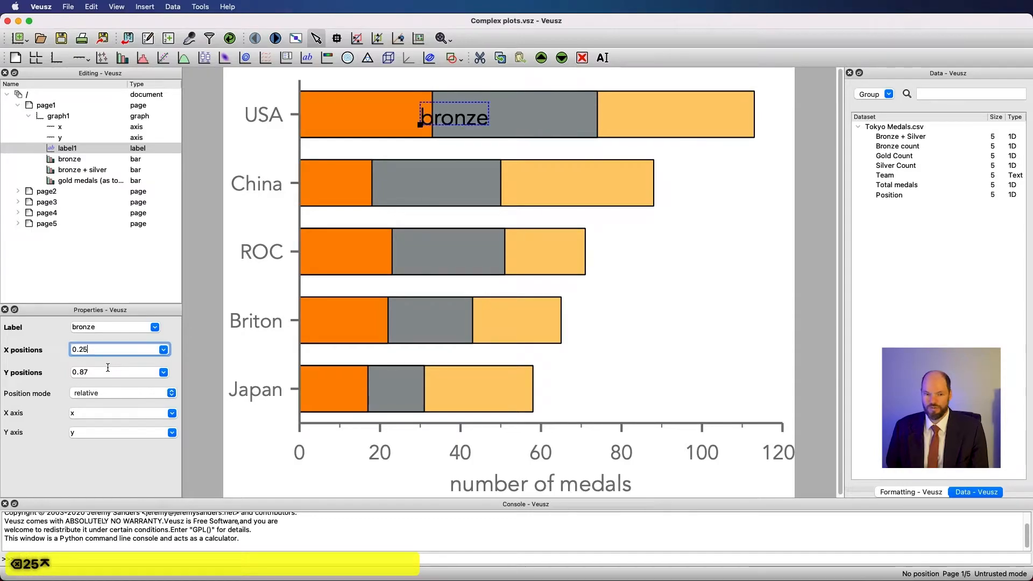
Set the bronze label's relative X position to 0.1 and Y position to 0.9.
type("0.1")
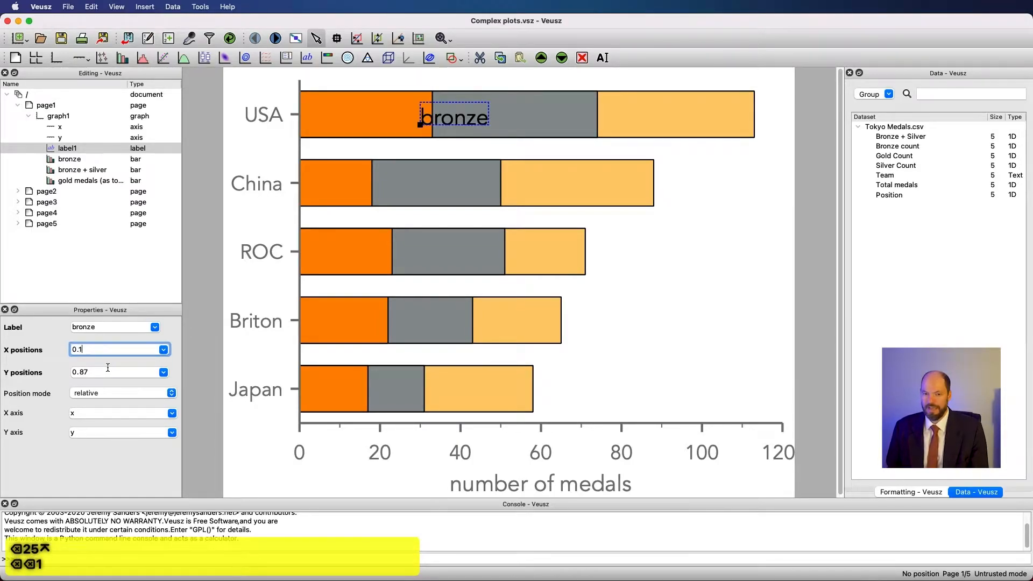
key("Return")
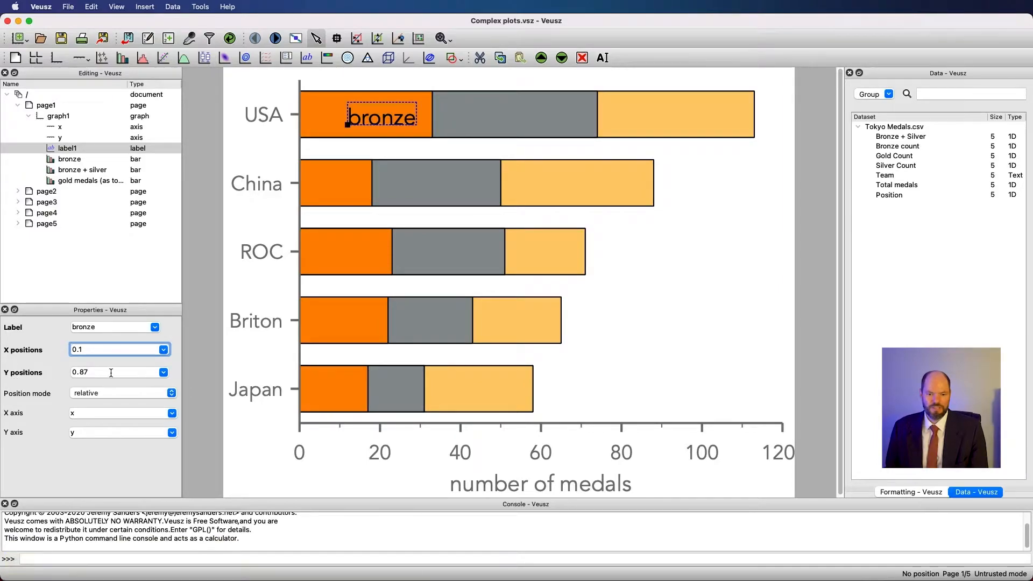
left_click(112, 372)
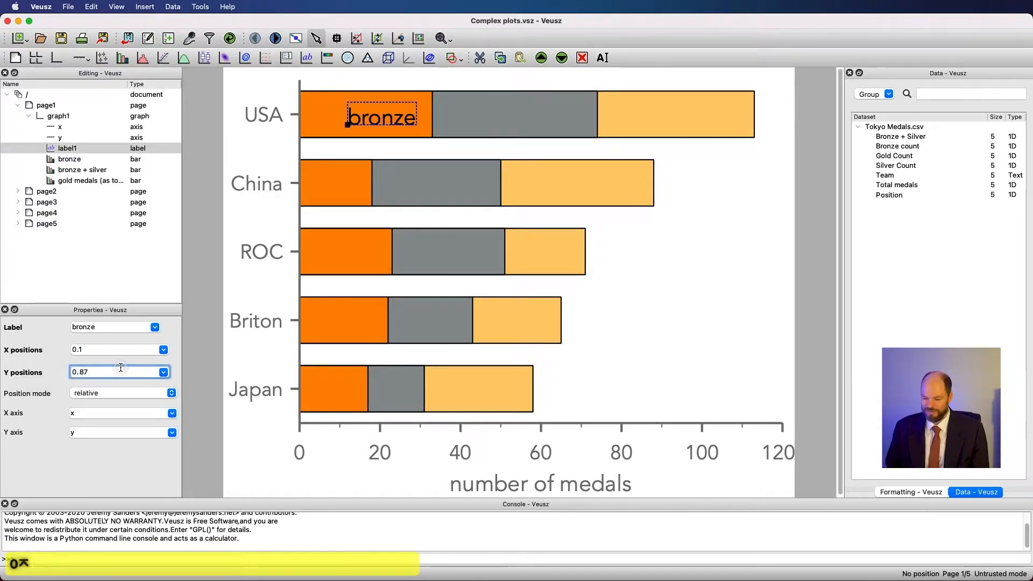
type("0")
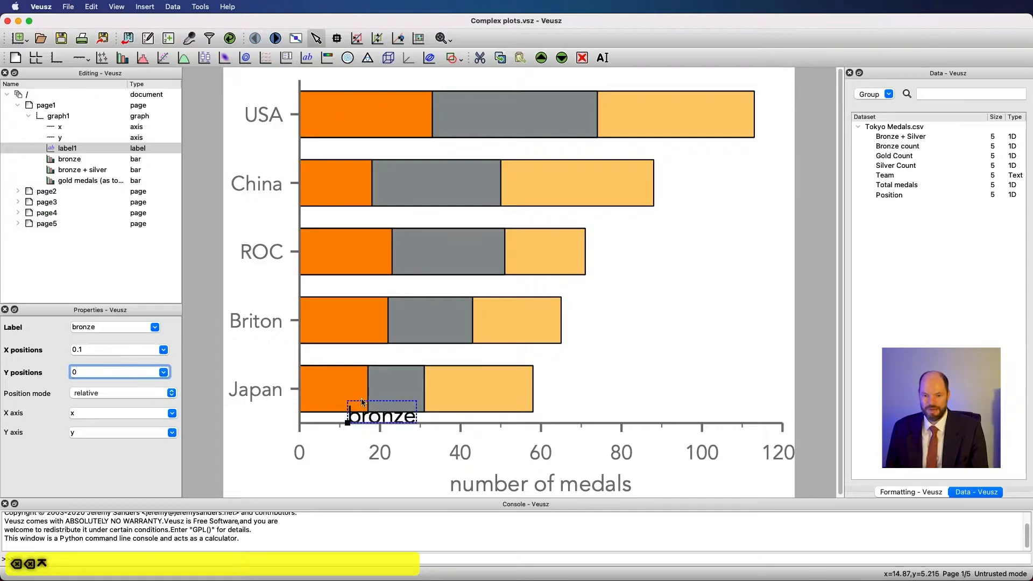
triple_click(112, 372)
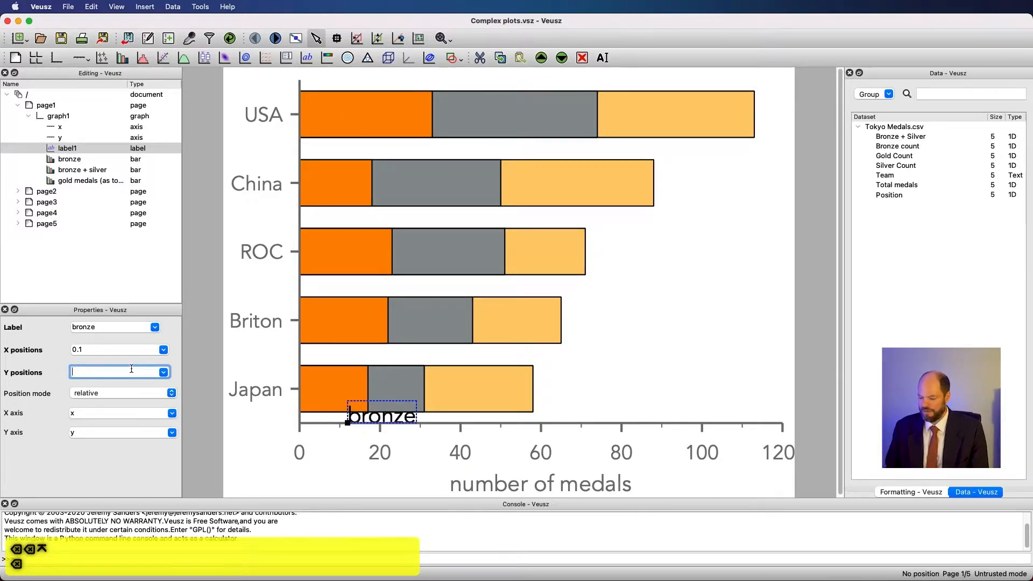
type("1")
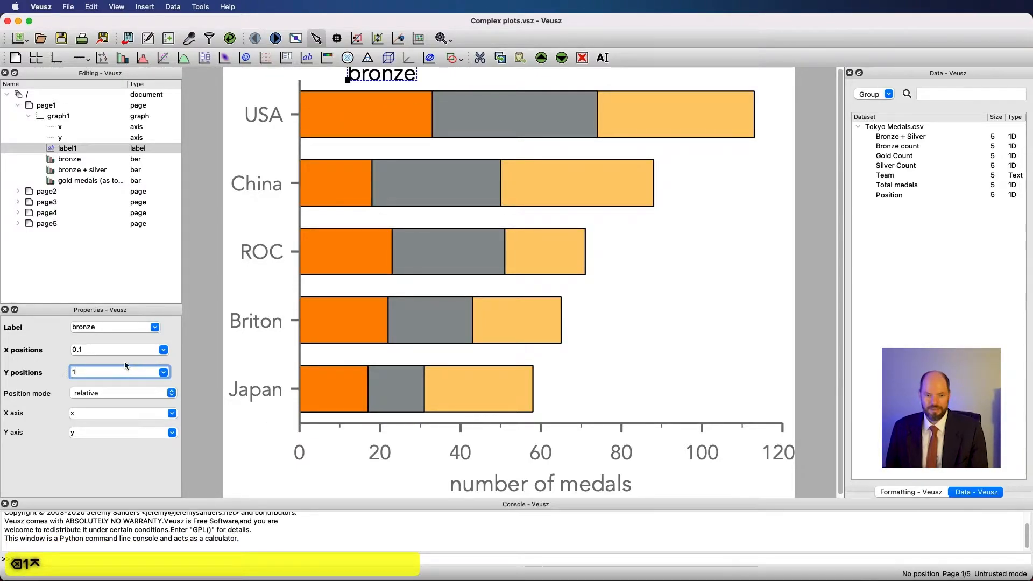
type("0.9")
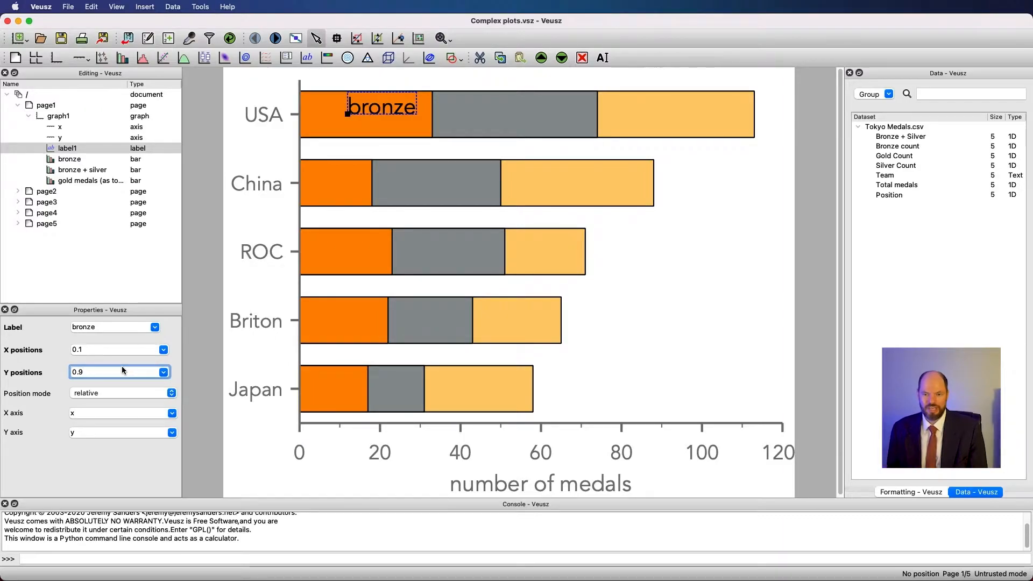
mouse_move(352, 113)
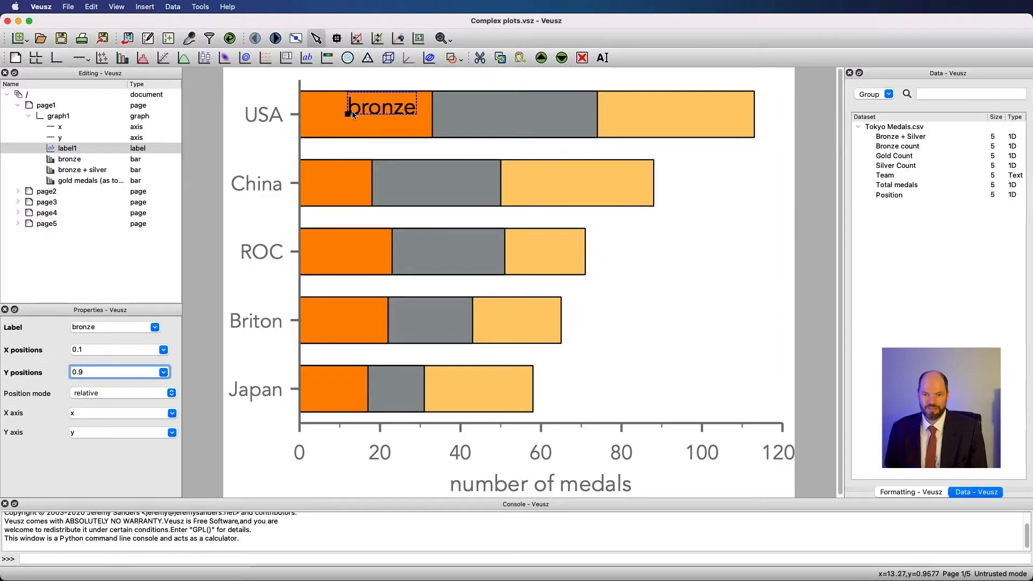
Switch the label's Position mode to axes and set its Y position to 2.
left_click(60, 126)
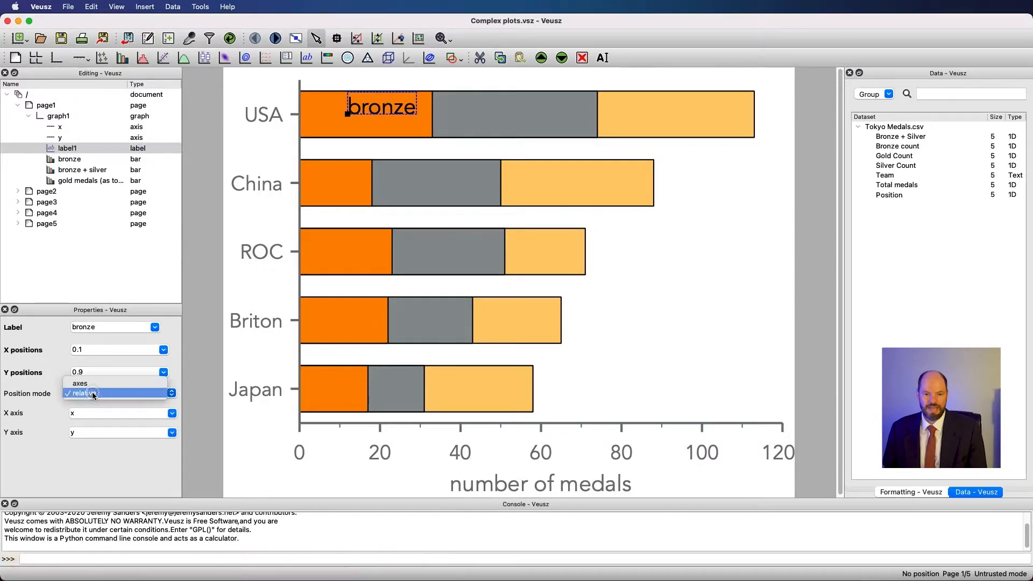
left_click(80, 383)
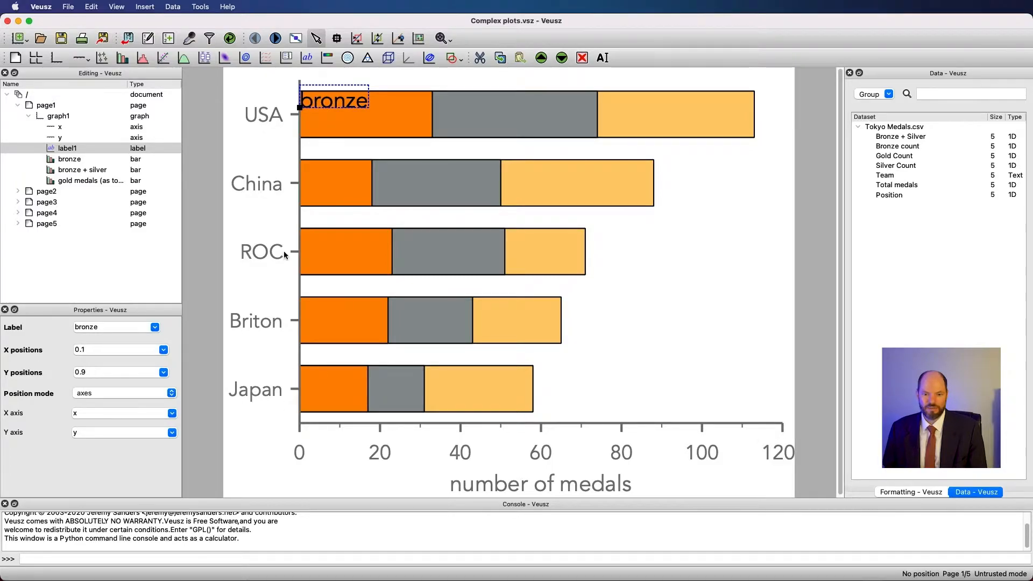
mouse_move(276, 123)
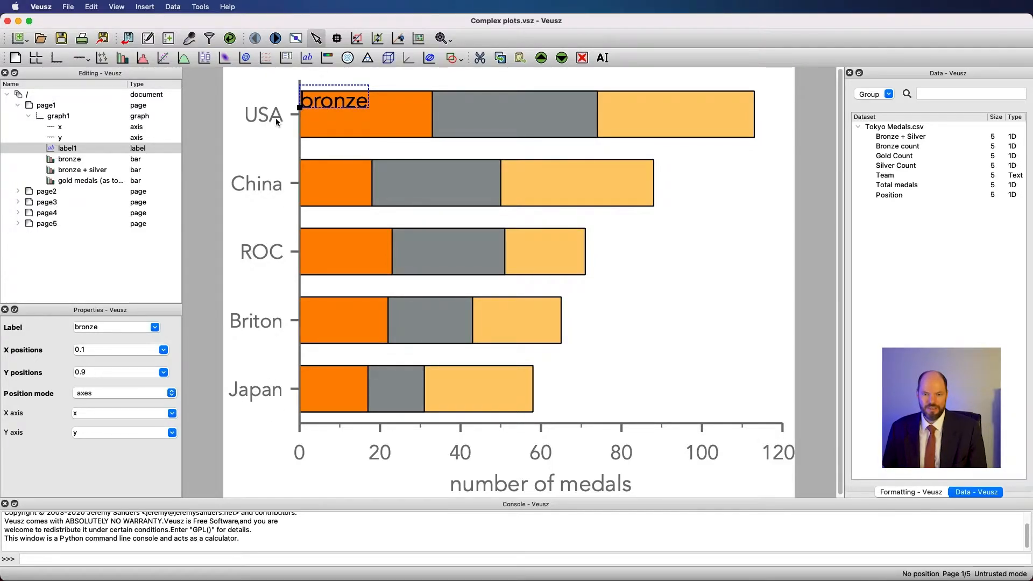
mouse_move(108, 364)
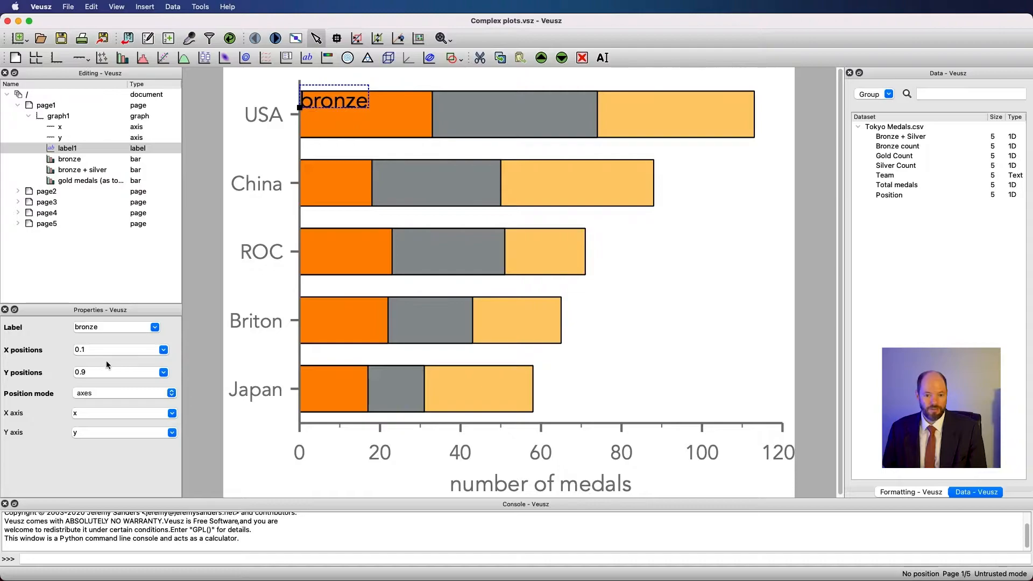
left_click(118, 372)
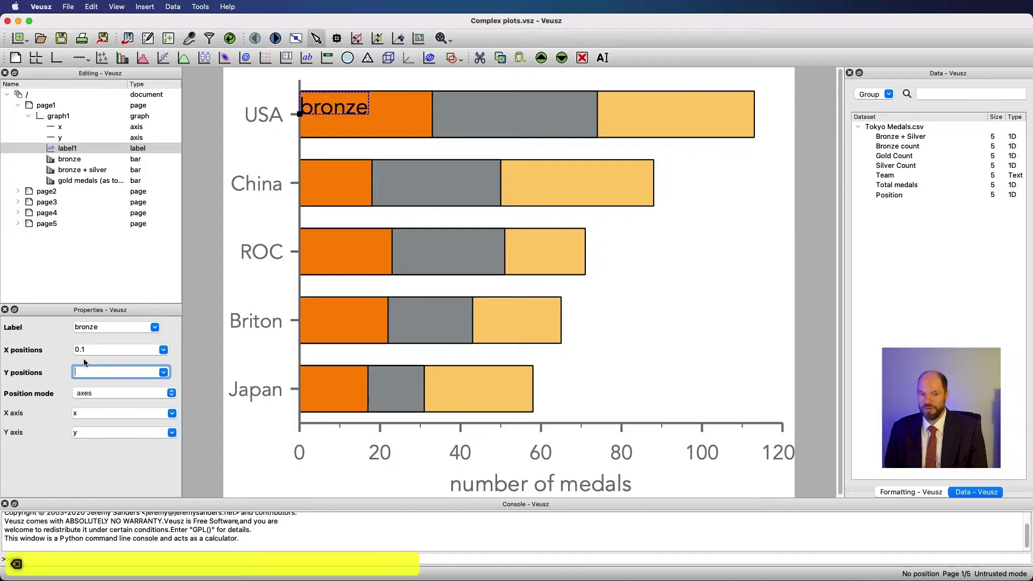
type("2")
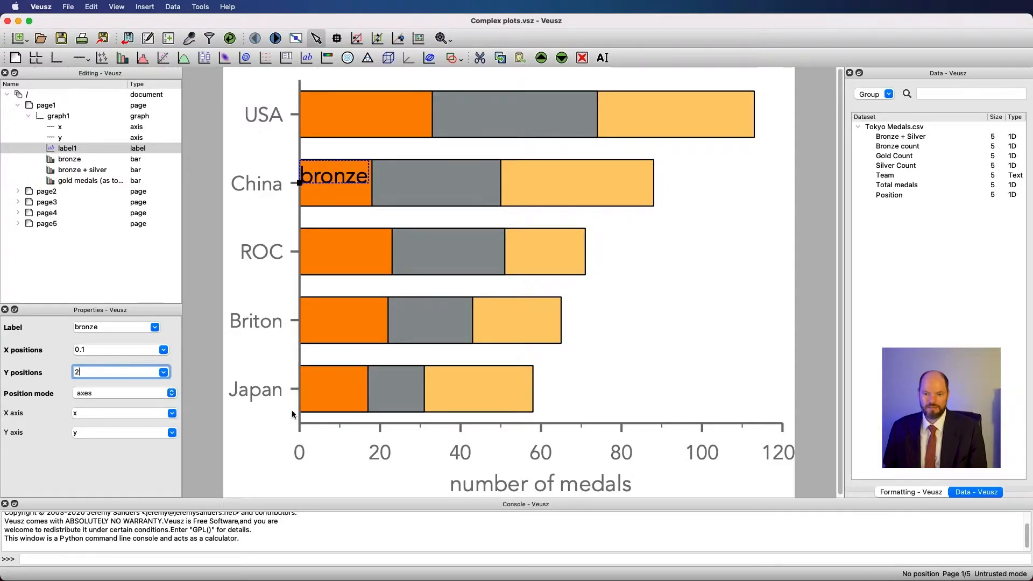
mouse_move(748, 427)
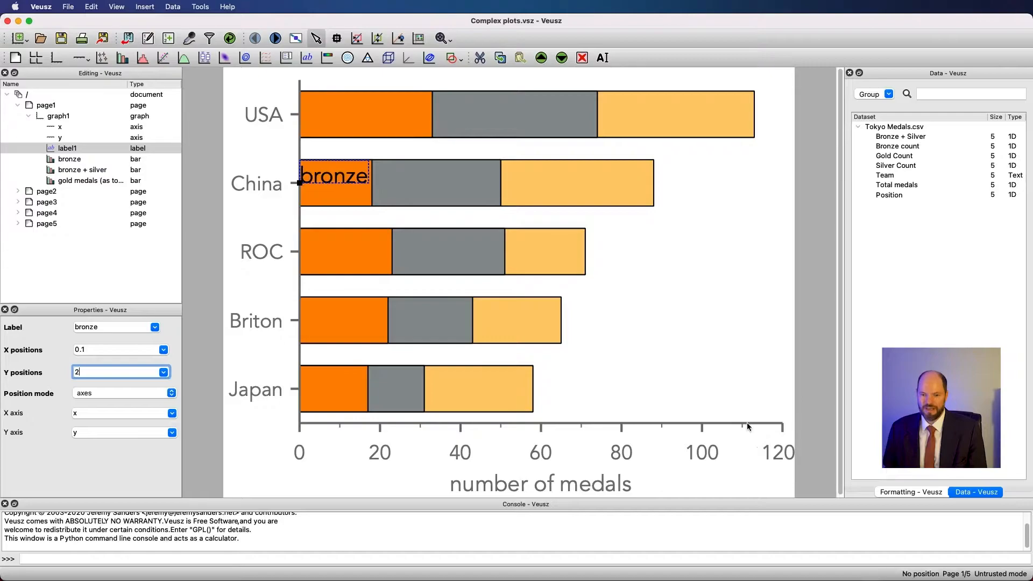
mouse_move(115, 338)
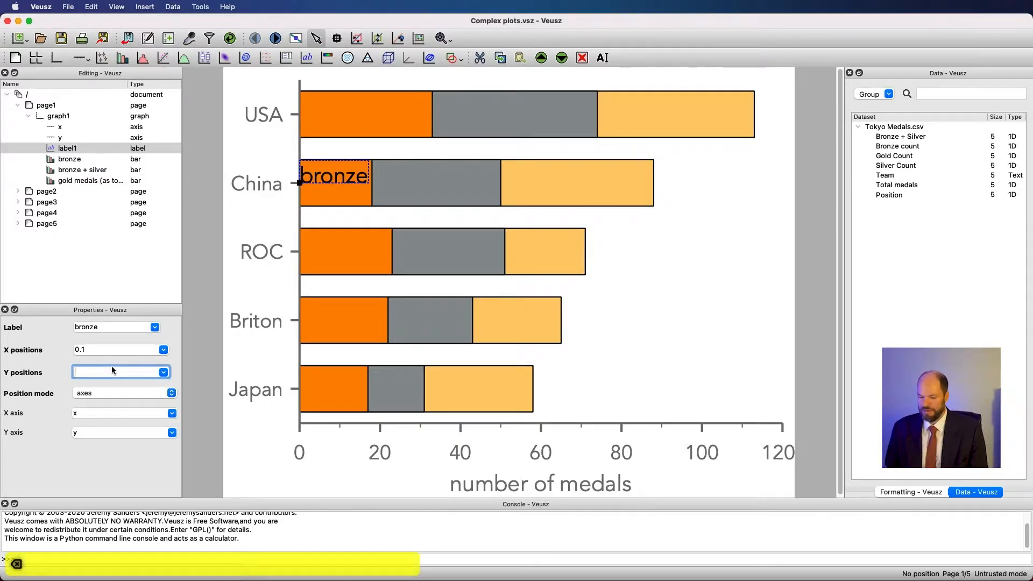
Set the label's Y position to 1 and keep axis x's maximum at 120.
type("1")
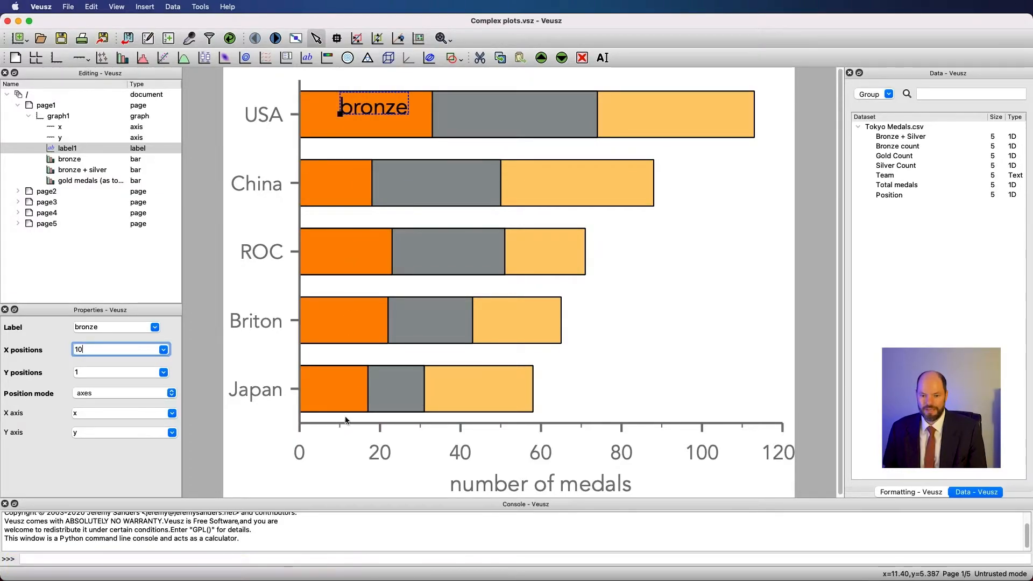
mouse_move(287, 117)
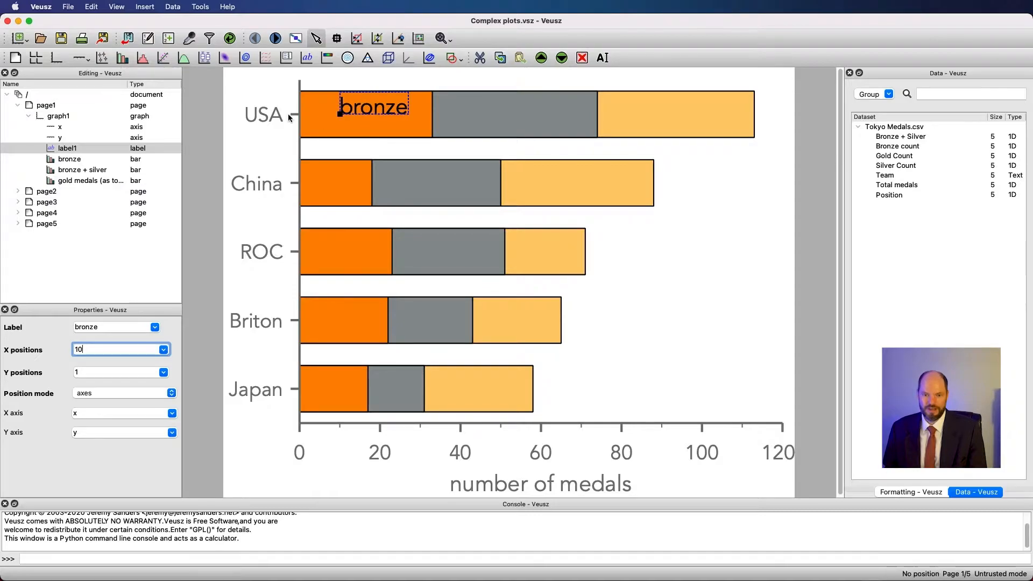
mouse_move(383, 378)
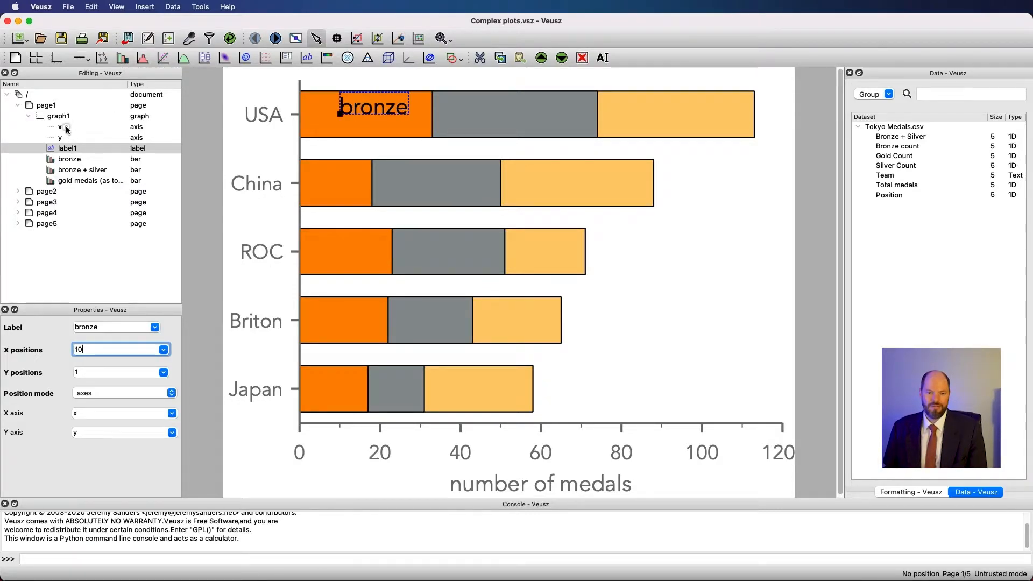
left_click(59, 126)
type("150")
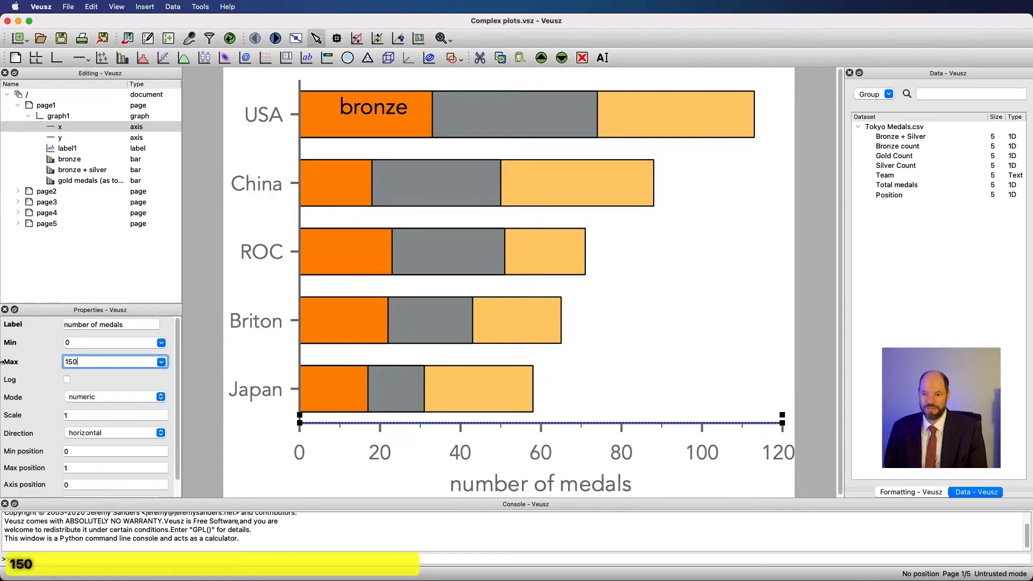
key("Return")
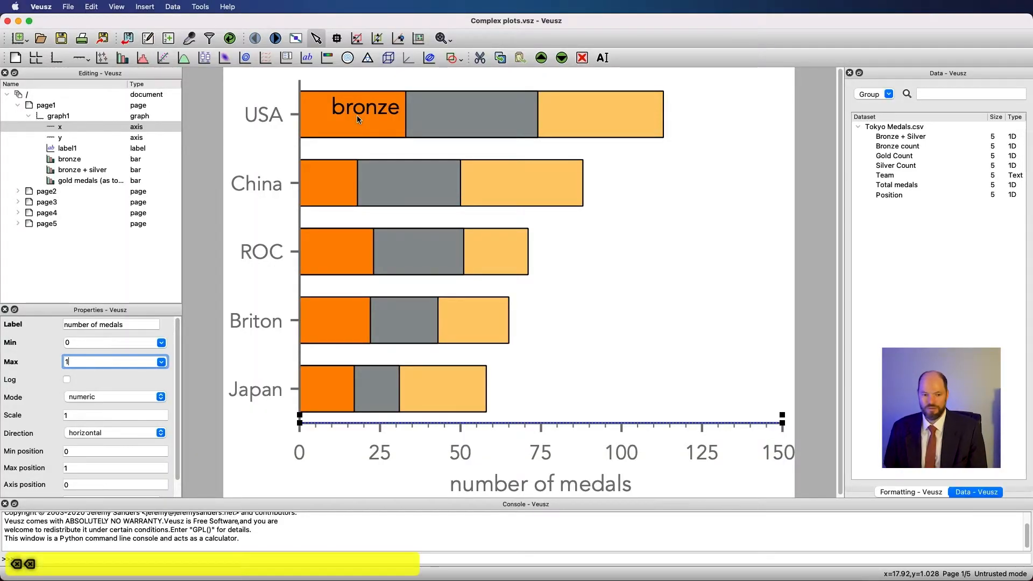
type("120")
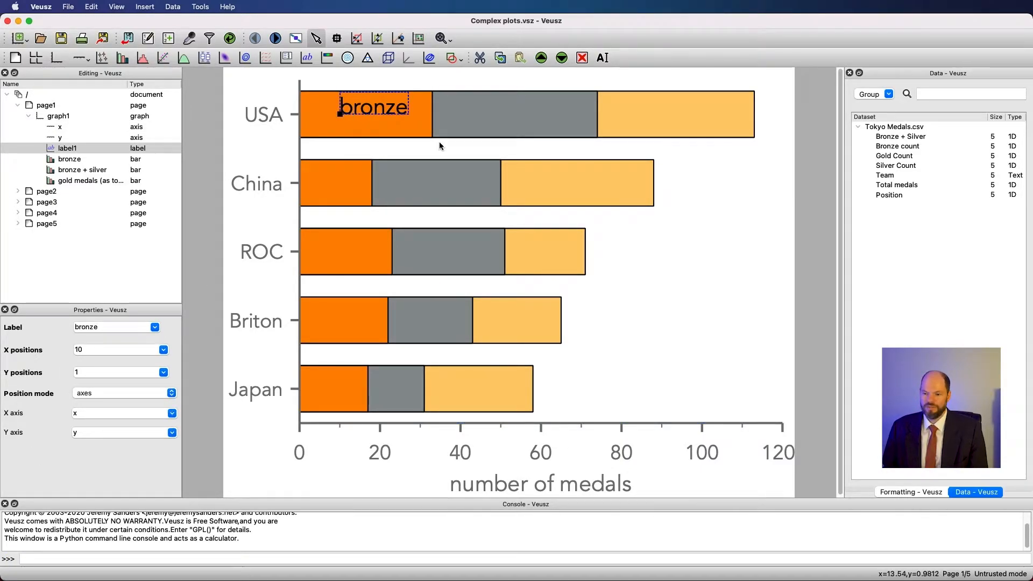
Keep the bronze label's horizontal and vertical alignments centred in Main formatting.
left_click(910, 492)
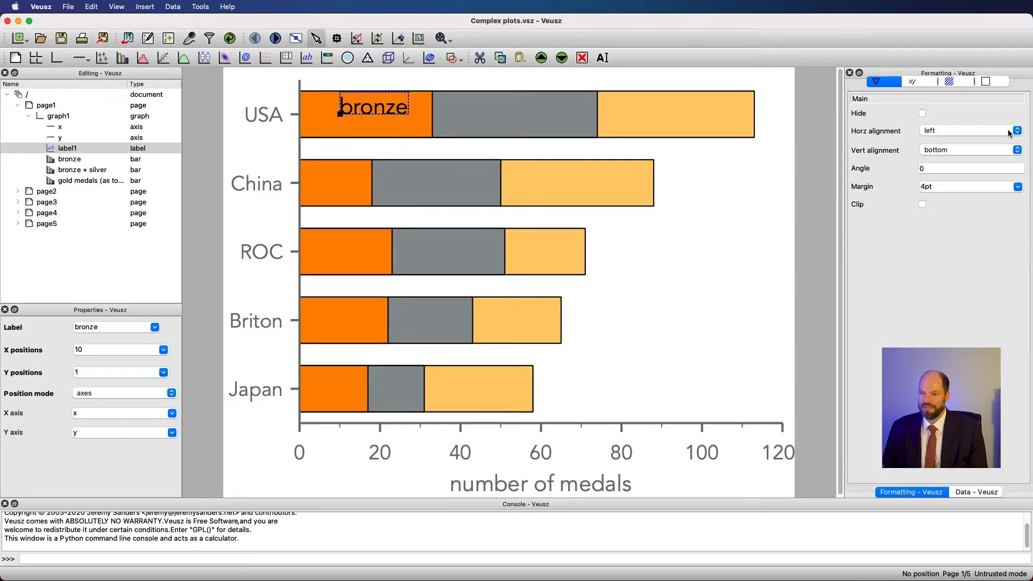
mouse_move(919, 113)
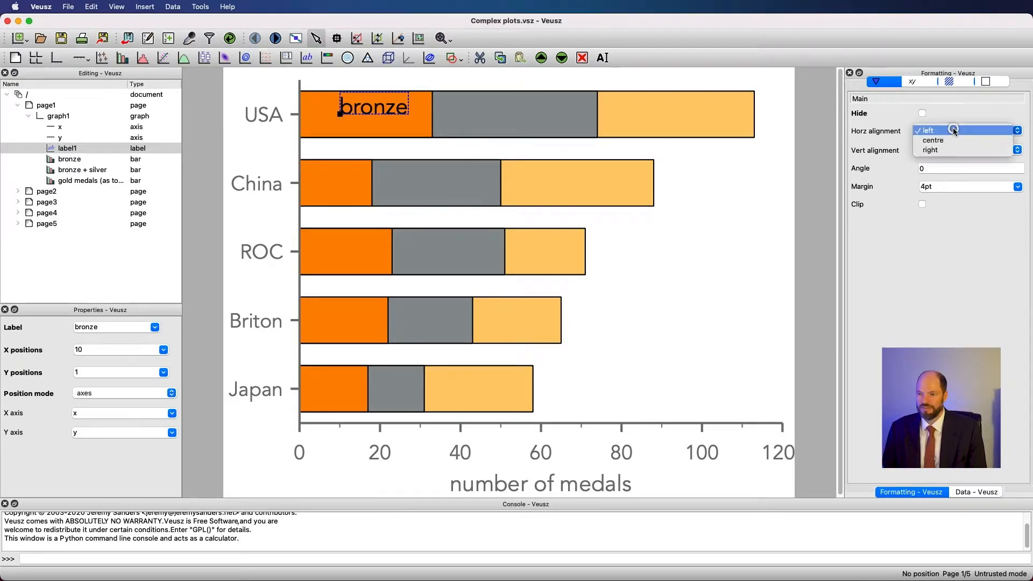
left_click(932, 140)
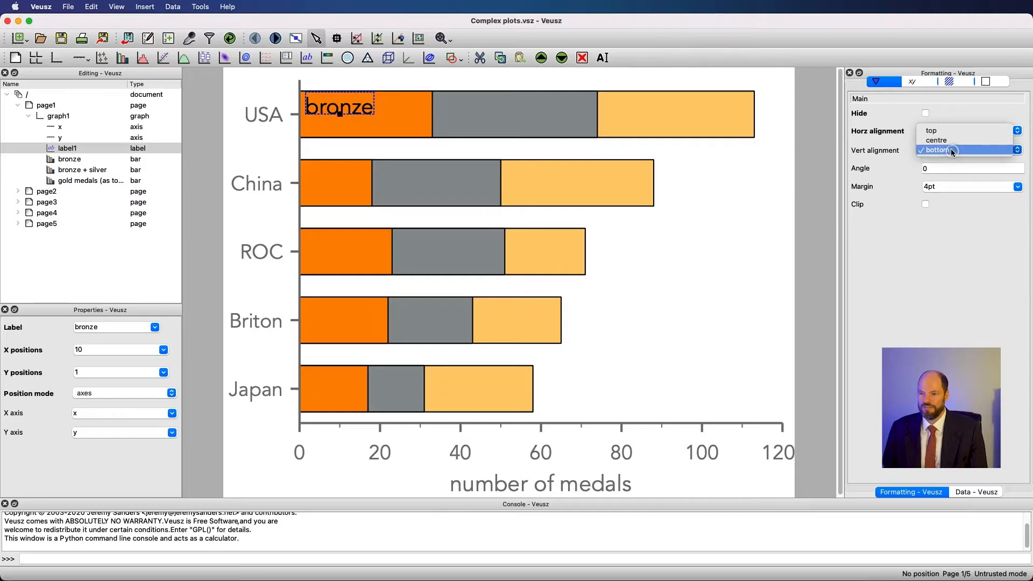
left_click(936, 149)
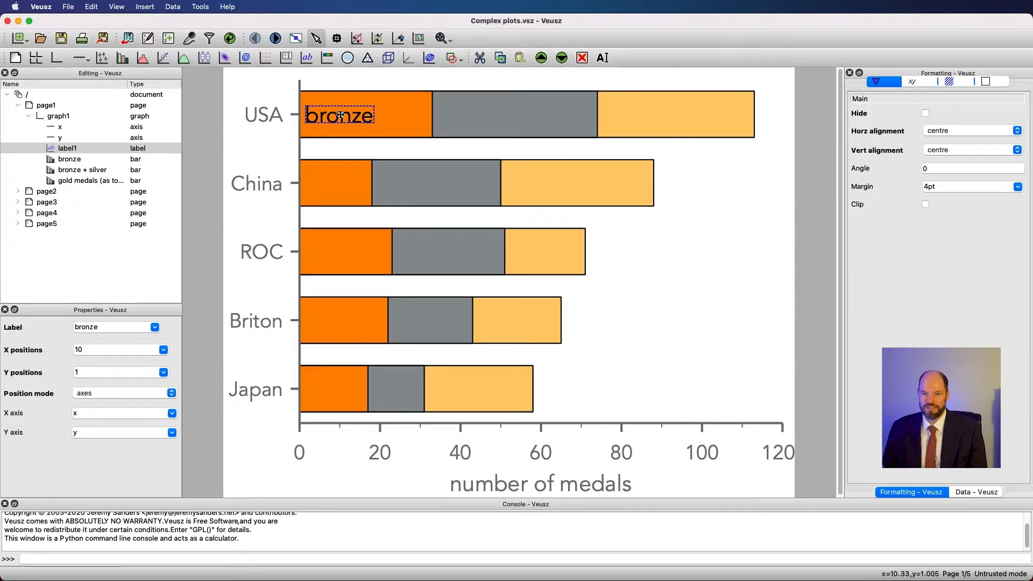
left_click(968, 149)
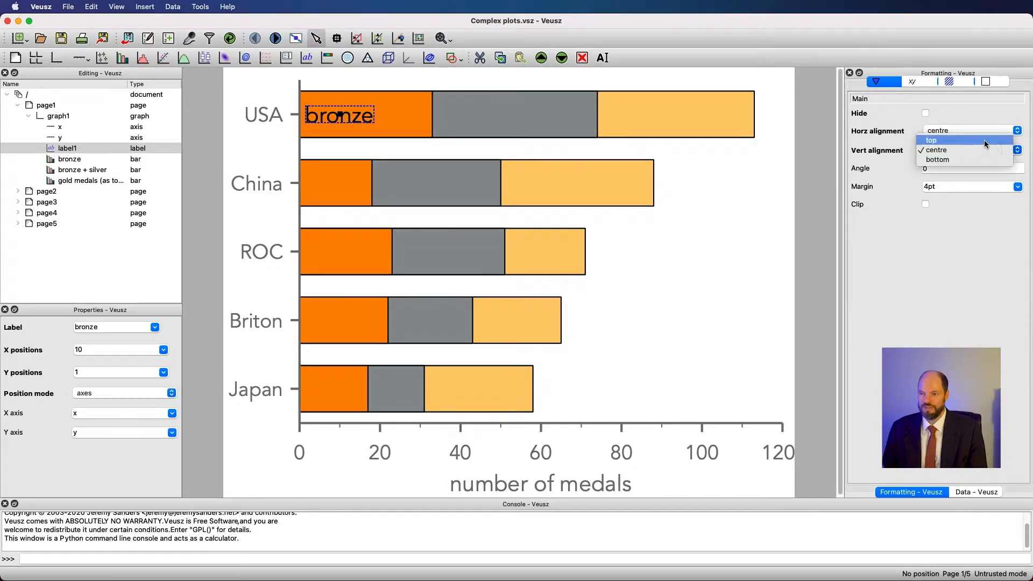
left_click(935, 150)
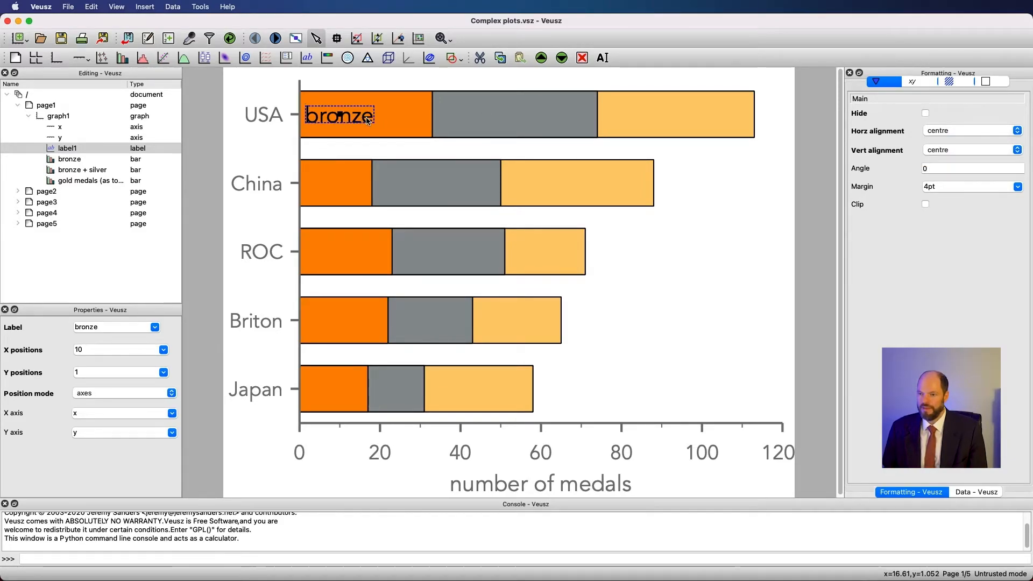
Try a 33° angle, reset it to 0, and set the margin to 10pt.
left_click(971, 168)
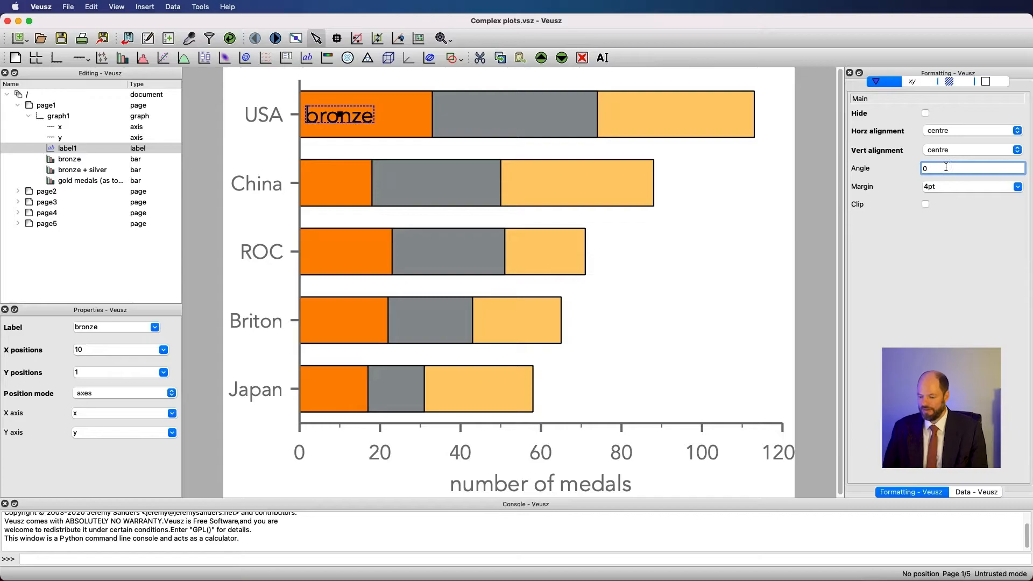
type("33")
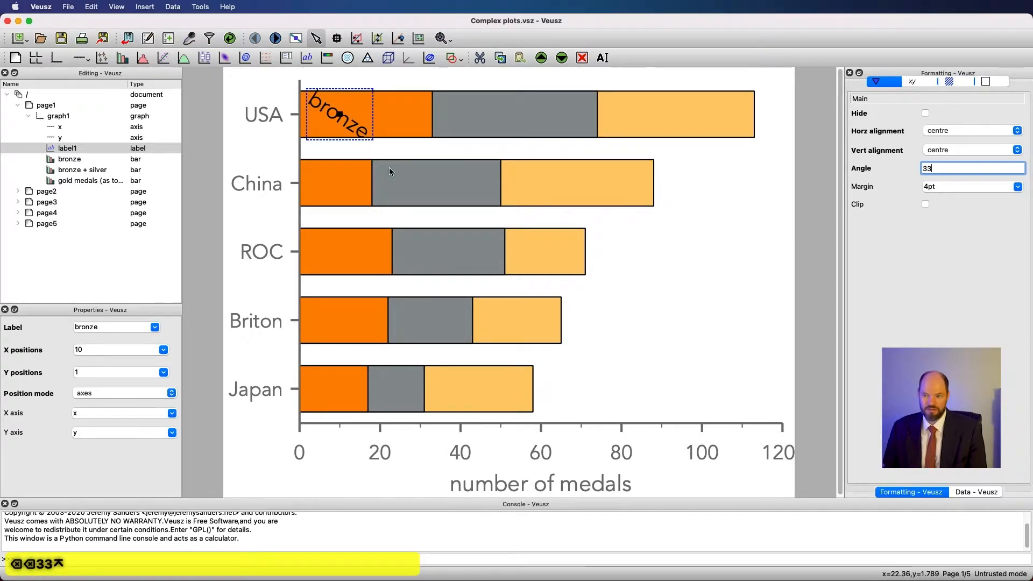
type("0")
key("Return")
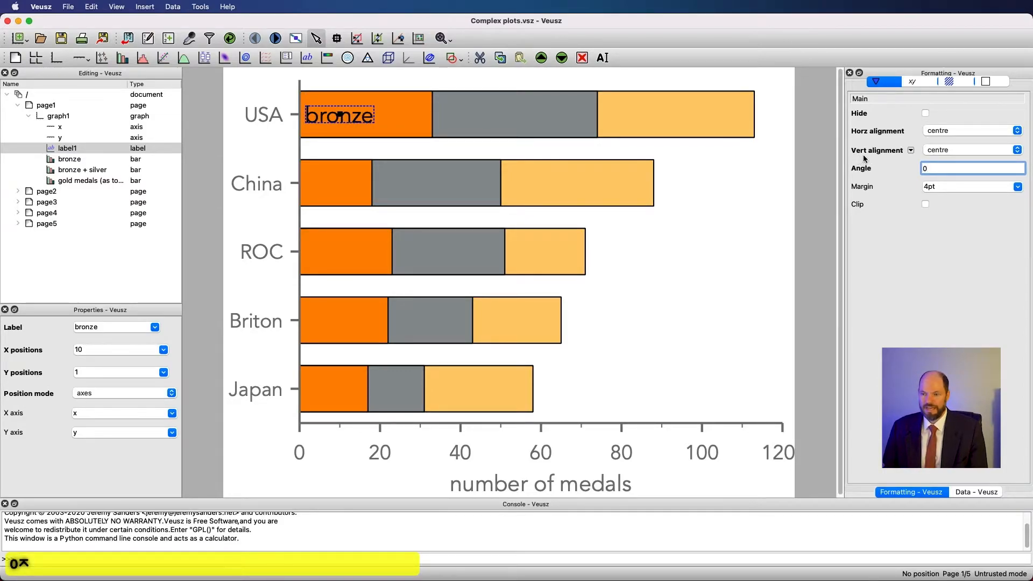
left_click(968, 186)
type("10")
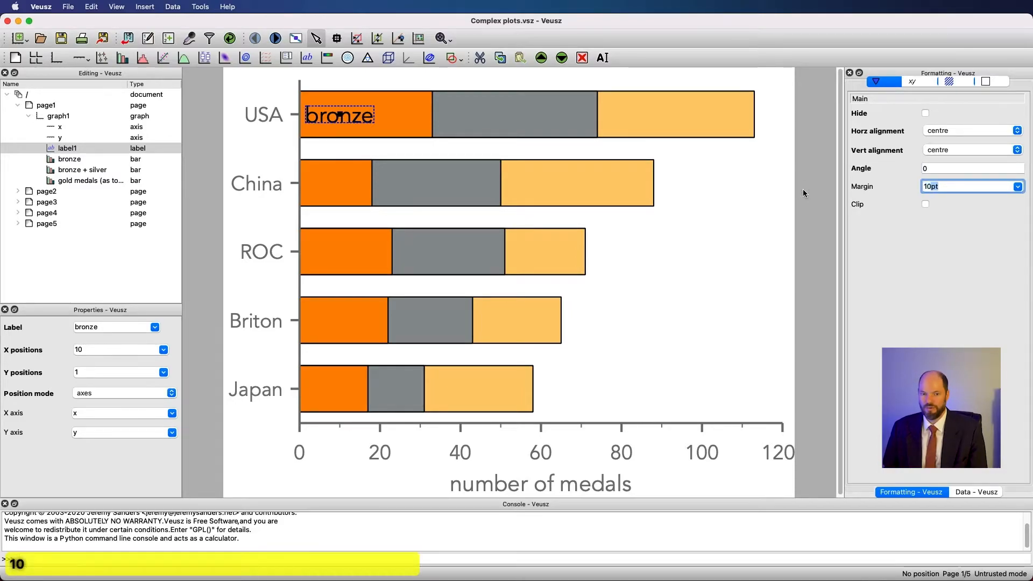
left_click(968, 186)
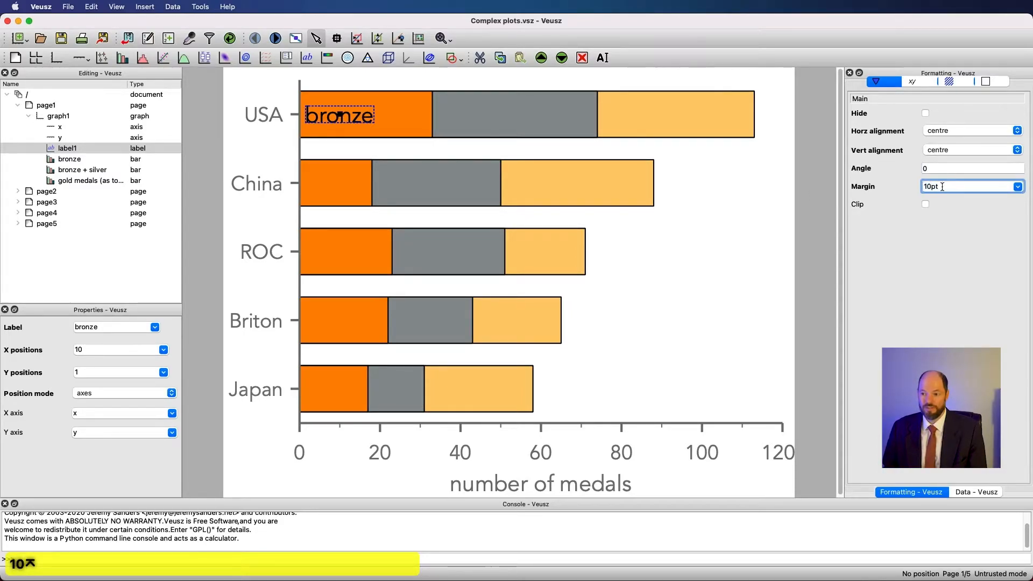
key("Return")
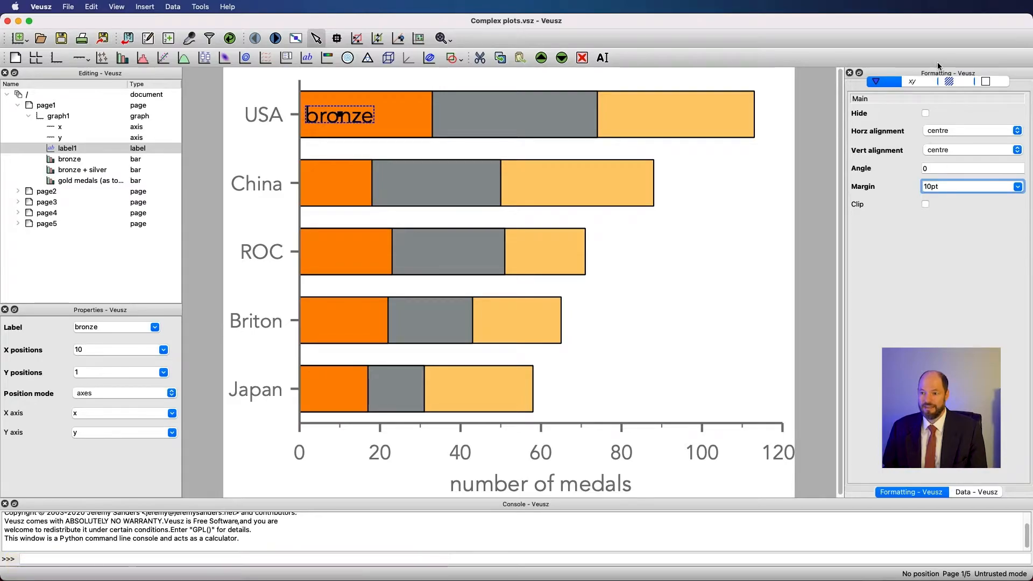
Give the label a blue background at 50 transparency, then tick Hide.
left_click(948, 82)
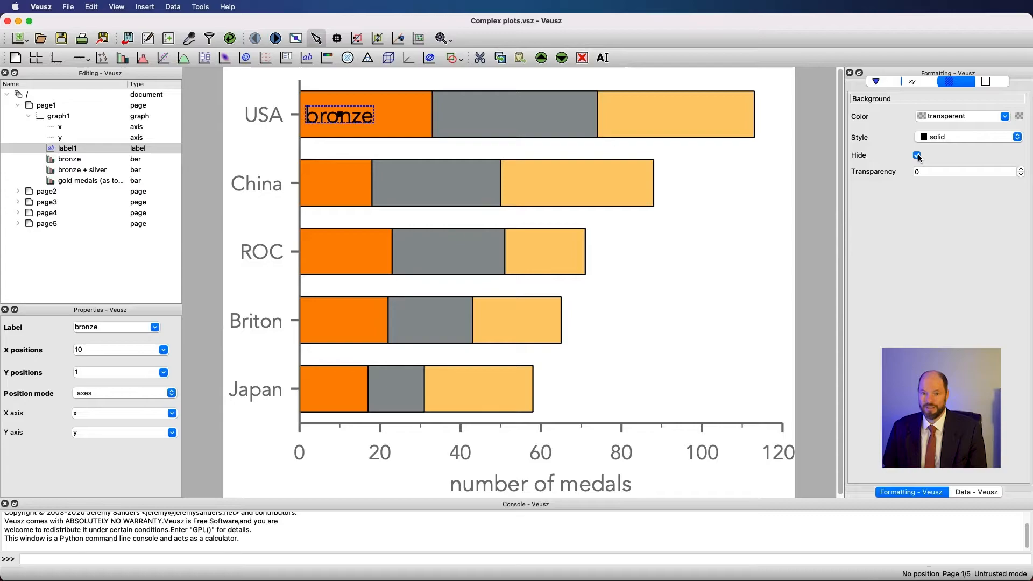
left_click(916, 156)
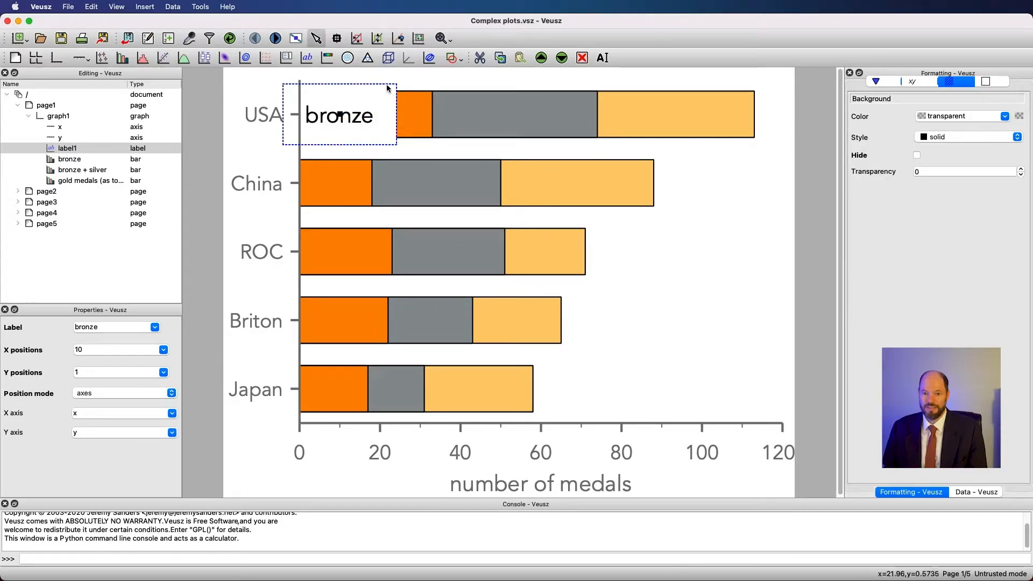
mouse_move(534, 110)
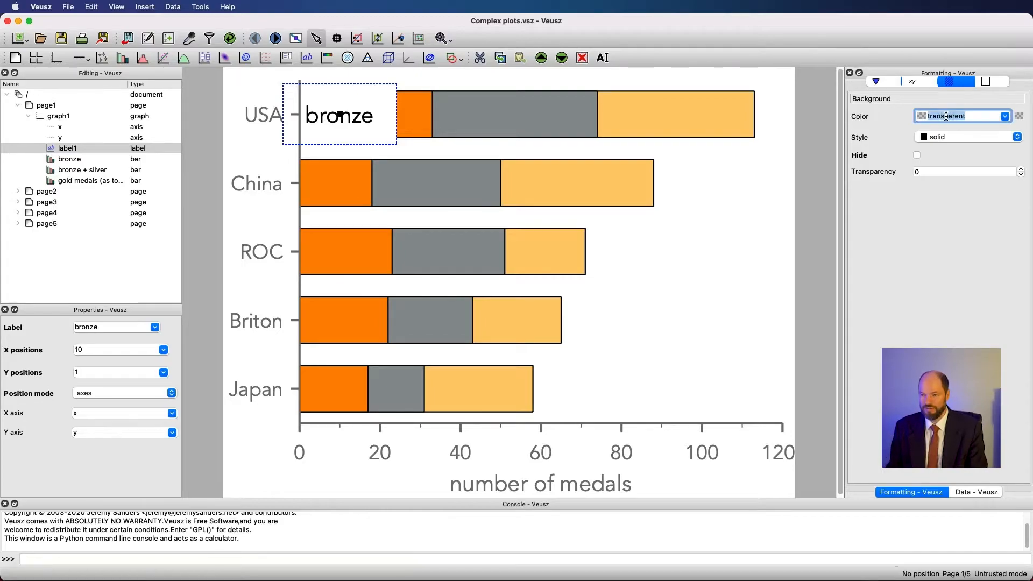
type("white")
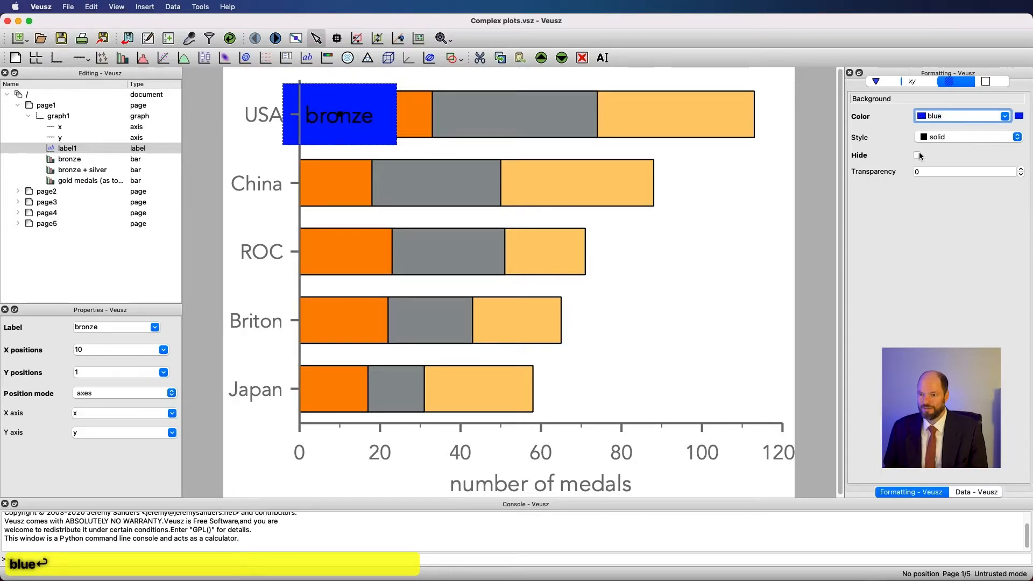
left_click(916, 155)
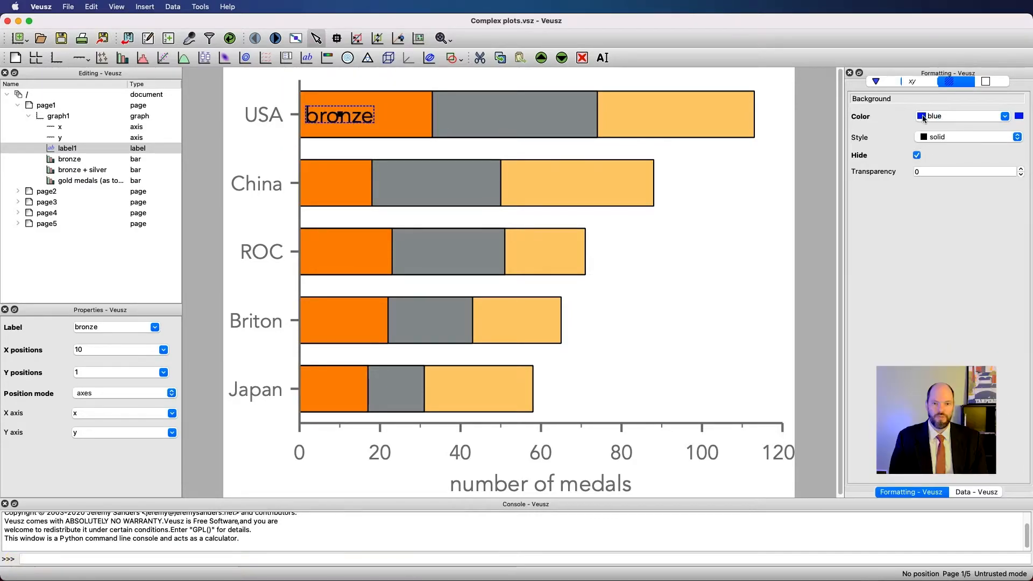
left_click(916, 155)
type("50")
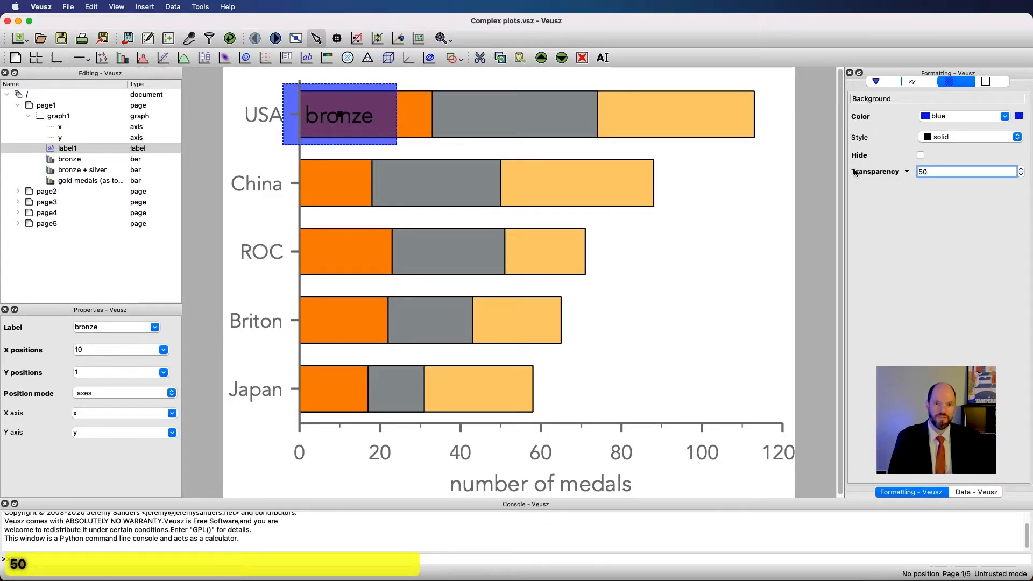
key("Return")
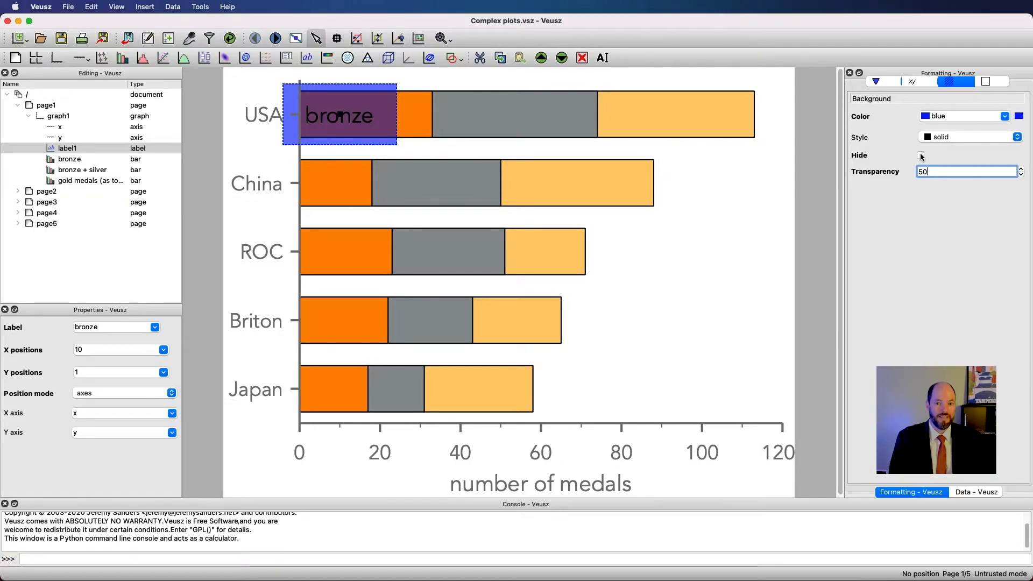
left_click(875, 81)
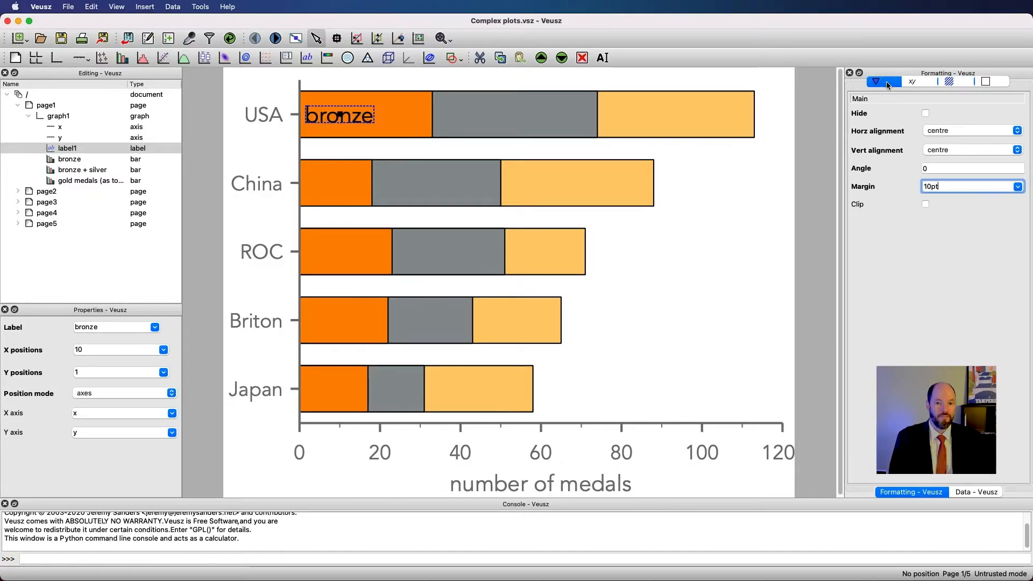
mouse_move(887, 85)
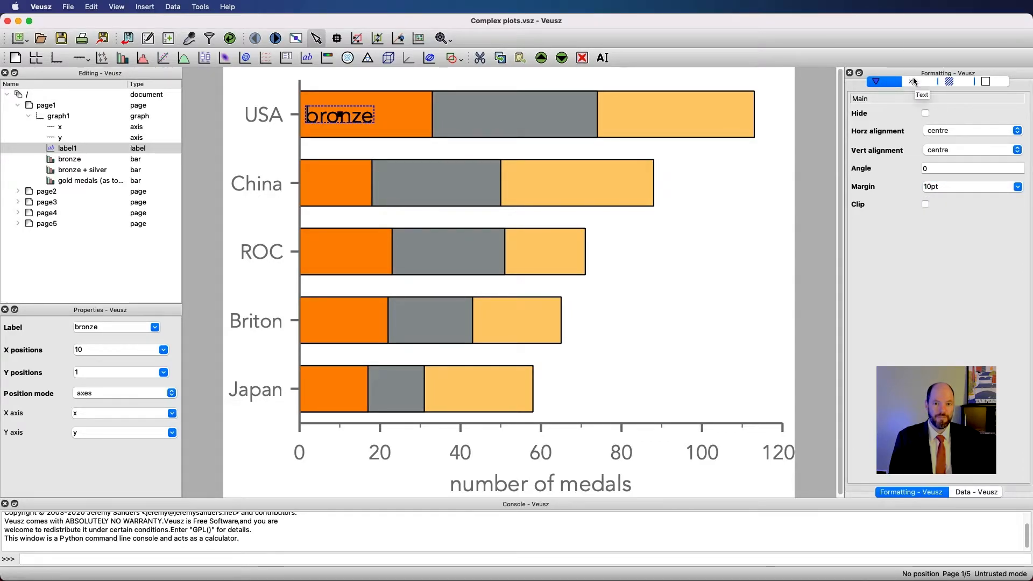
Try Times and Courier fonts for the label, then revert to Avenir.
left_click(911, 81)
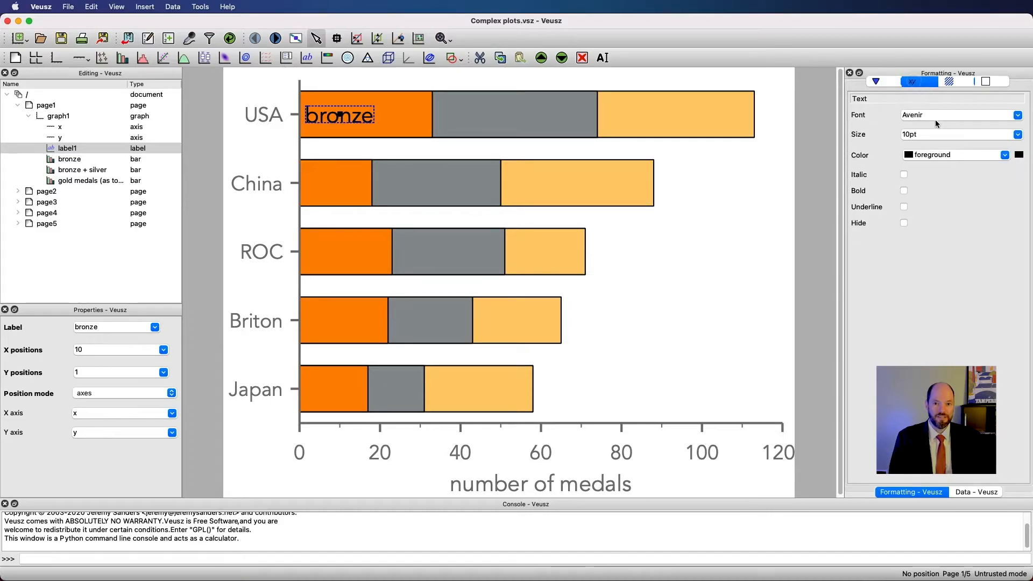
left_click(955, 114)
type("T")
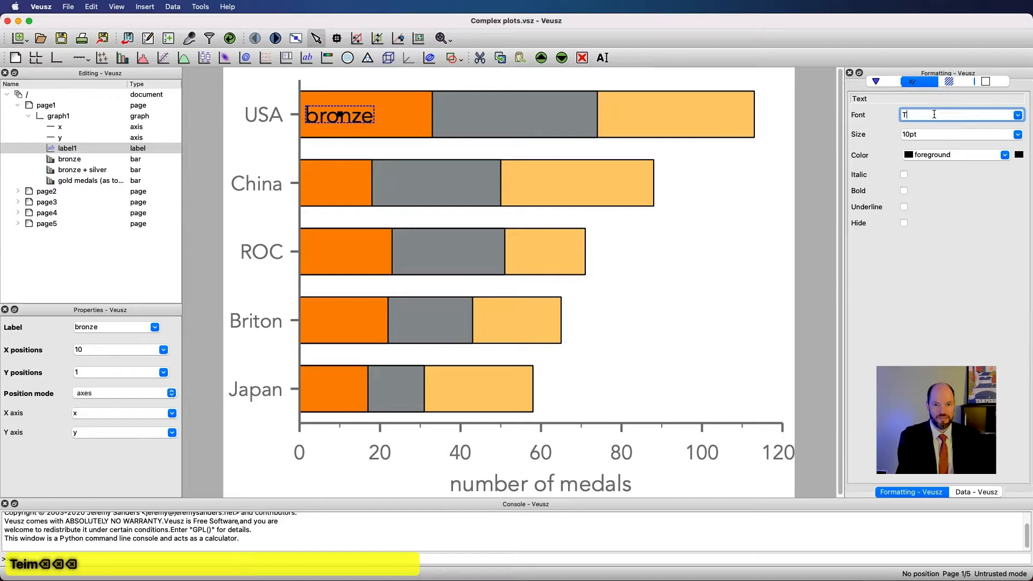
type("imes")
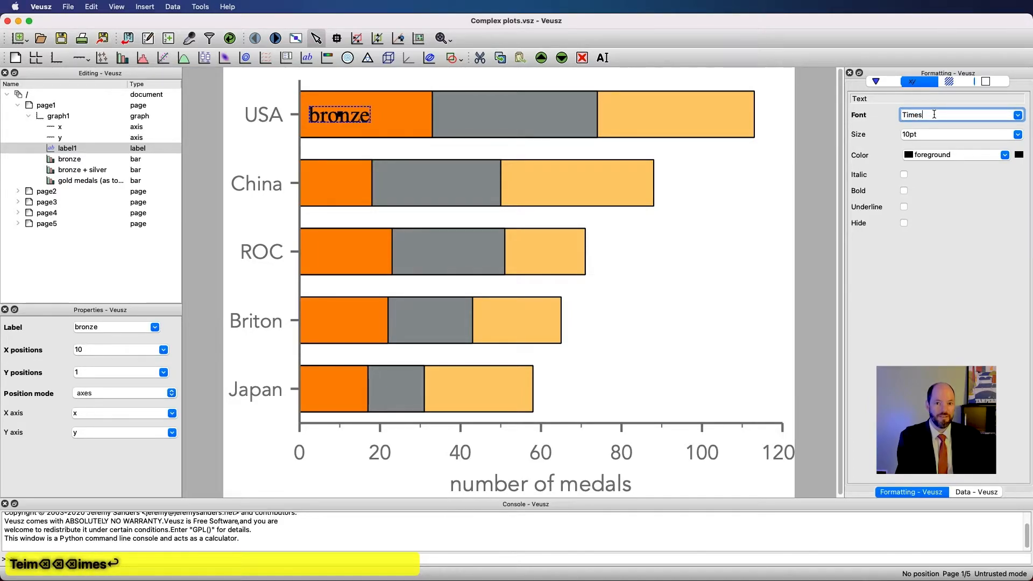
type("courier")
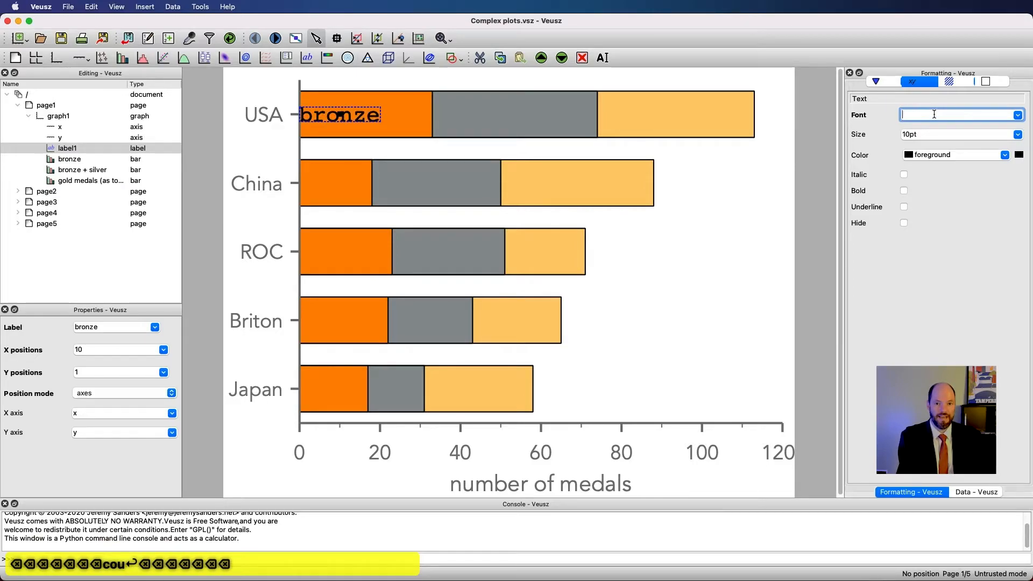
type("Avenir")
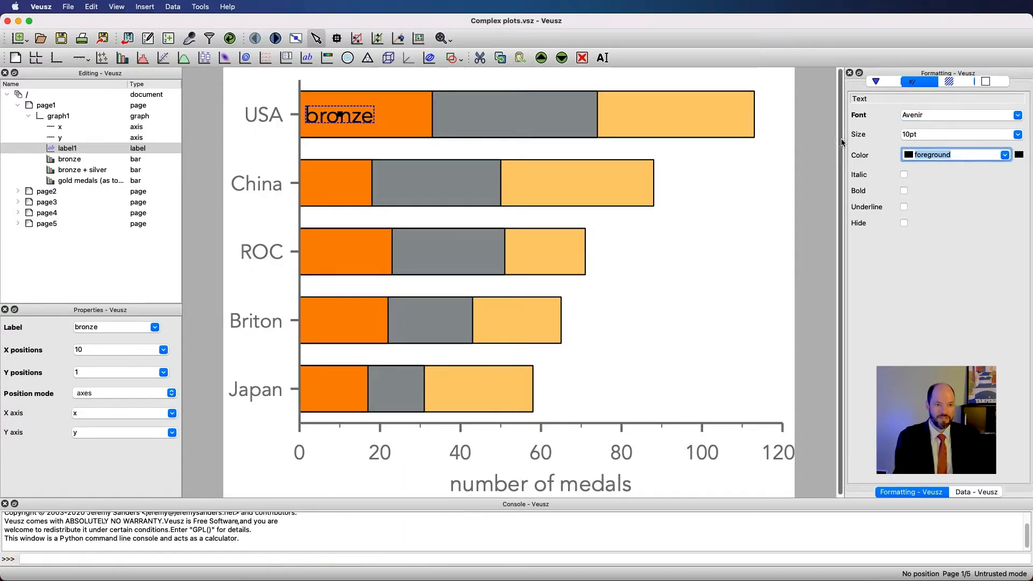
Set the label text colour to white, leaving italic off.
type("grey")
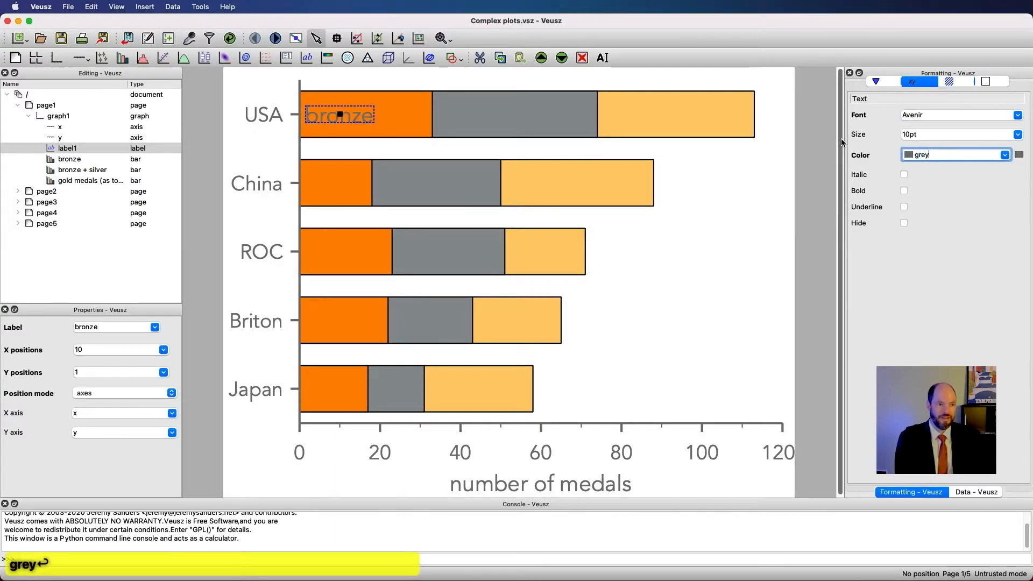
mouse_move(350, 114)
type("white")
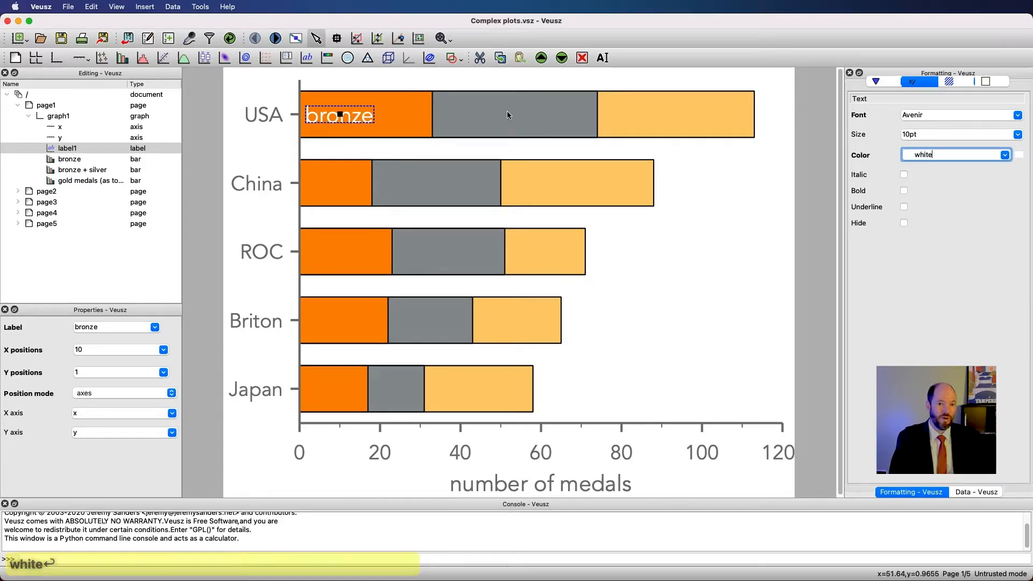
key("Return")
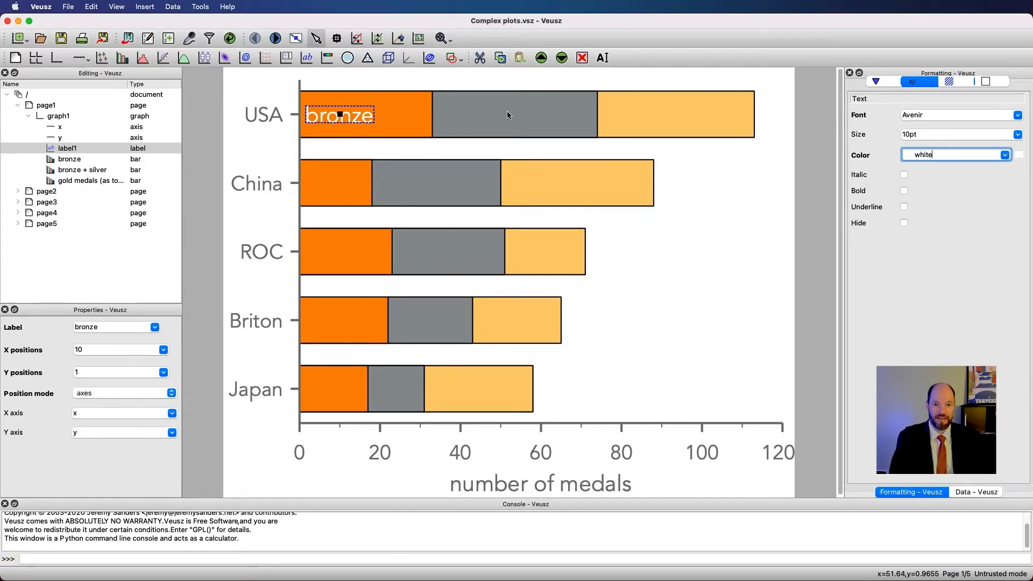
left_click(904, 173)
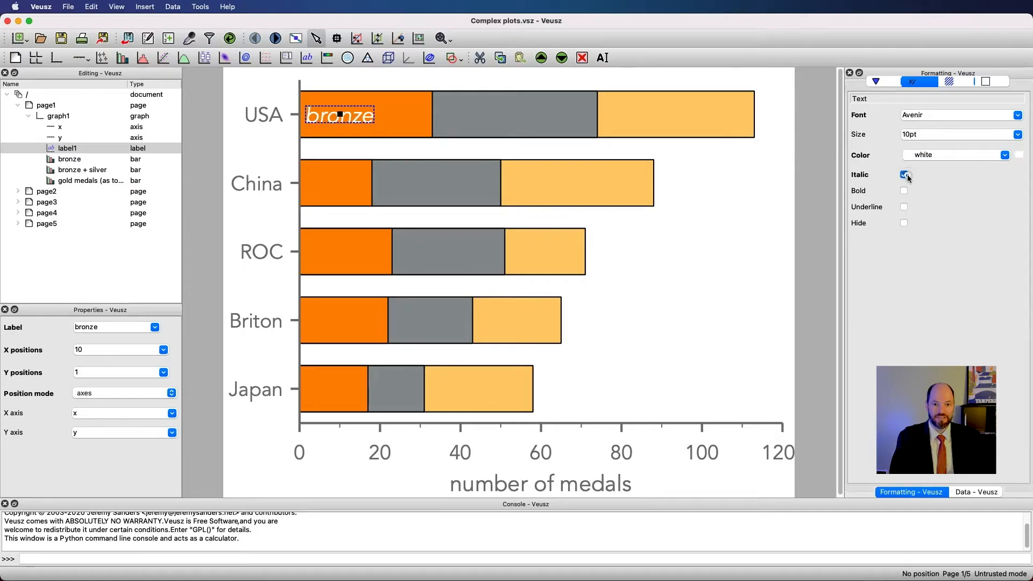
left_click(904, 174)
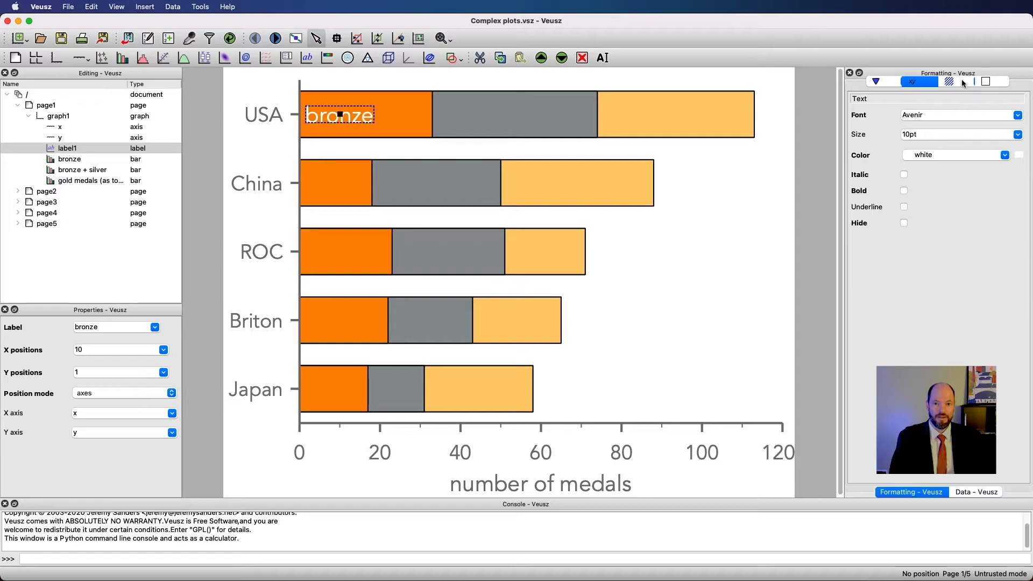
Check the bronze label's background and border settings, then set its margin to 1pt.
left_click(949, 82)
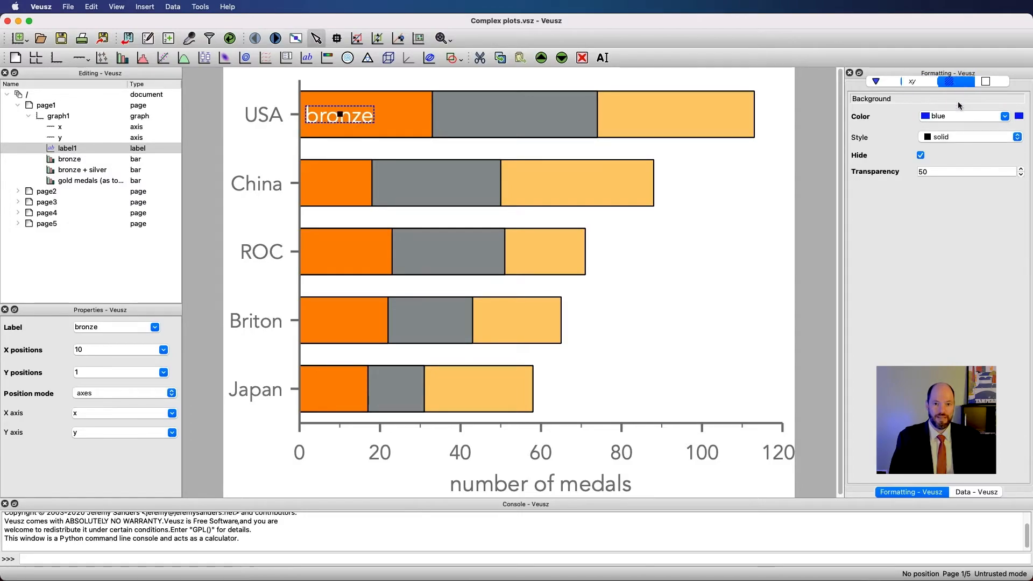
left_click(986, 81)
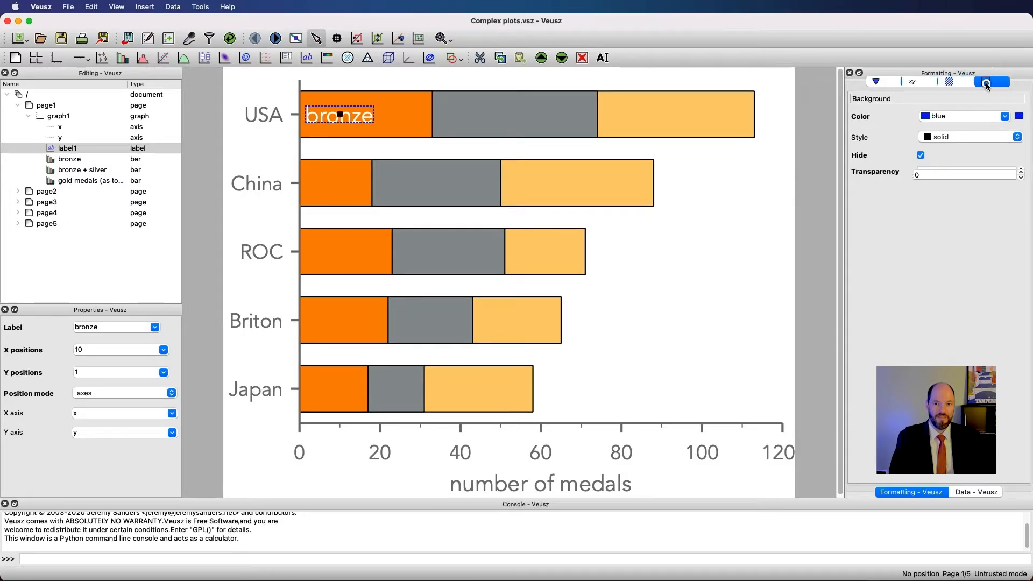
left_click(984, 81)
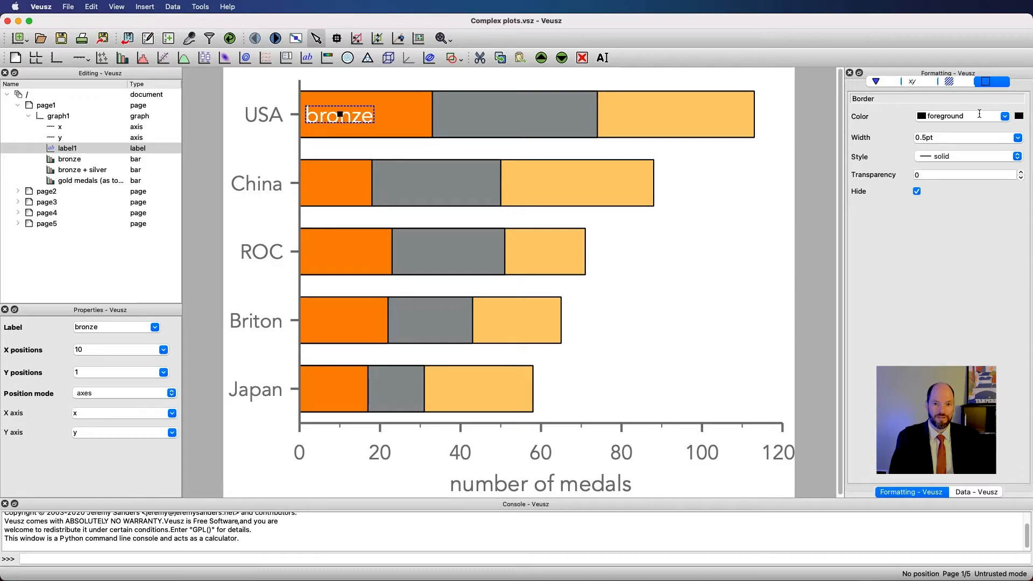
left_click(916, 191)
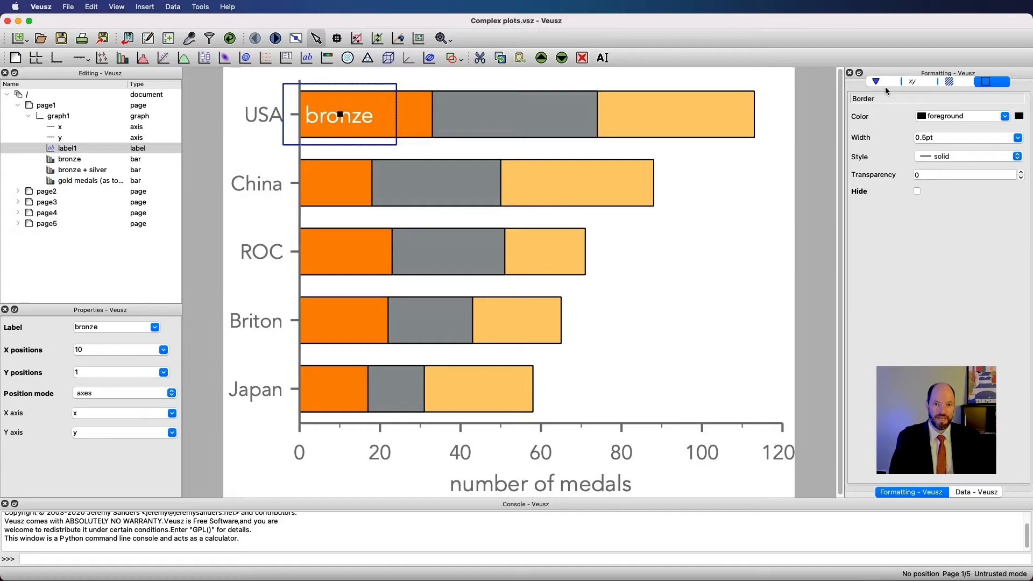
left_click(876, 82)
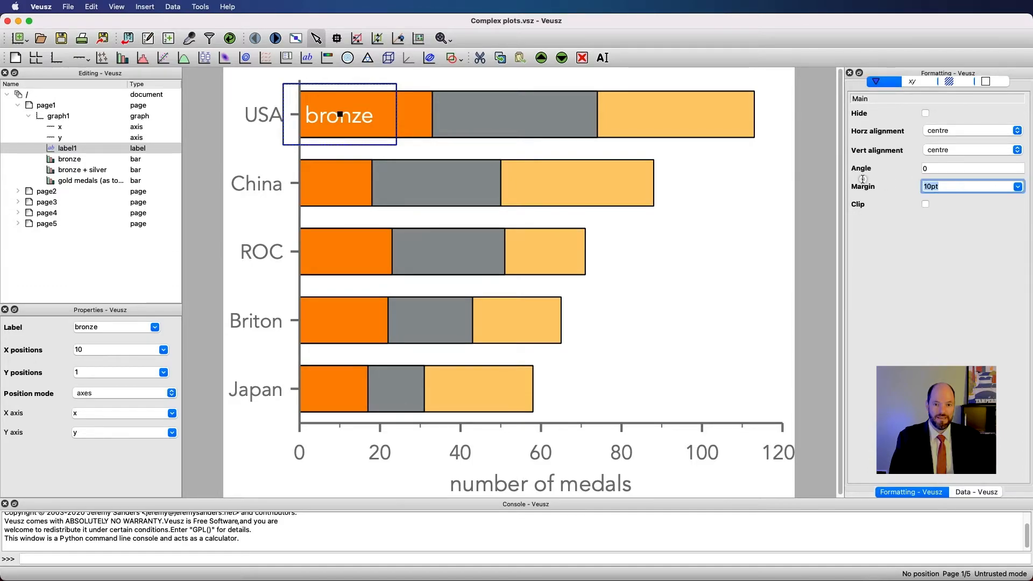
type("1pt")
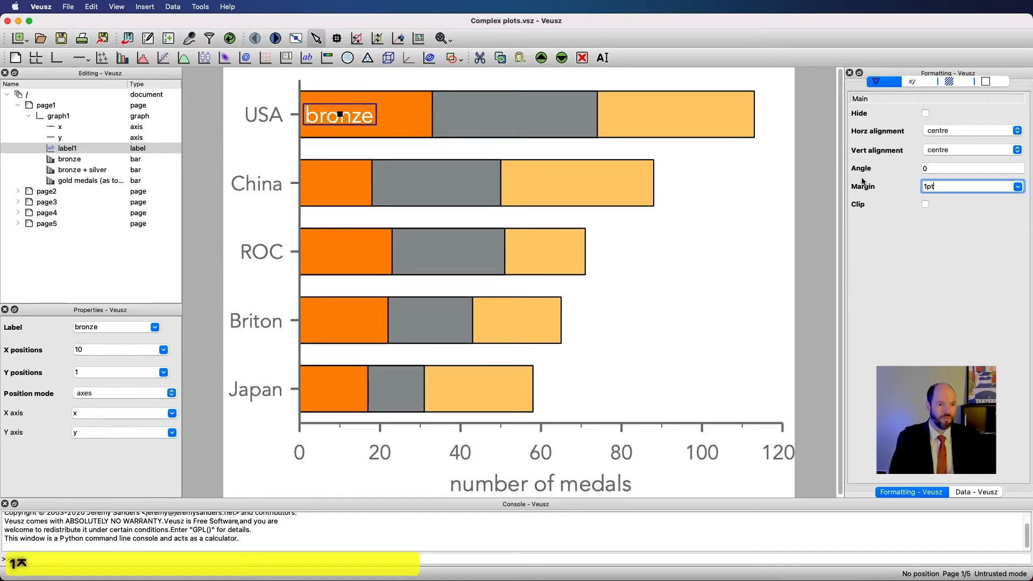
Hide the bronze label's border and preview the label on the chart.
left_click(983, 81)
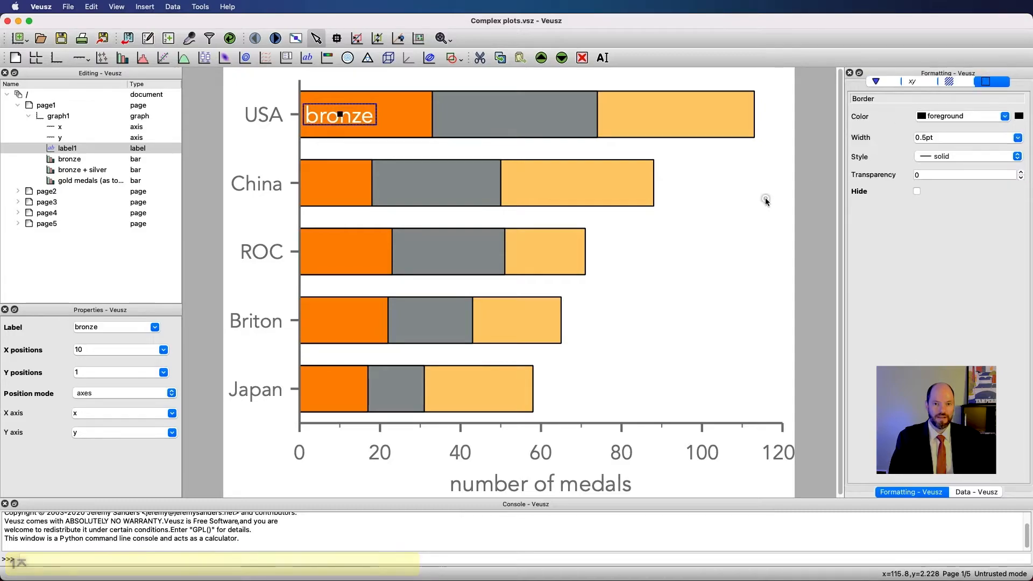
left_click(58, 116)
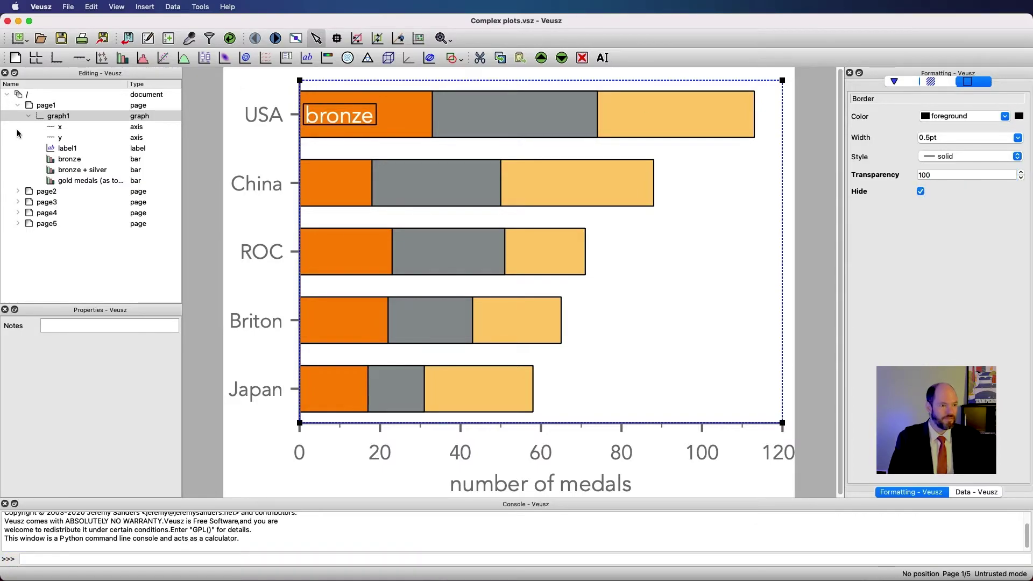
left_click(67, 147)
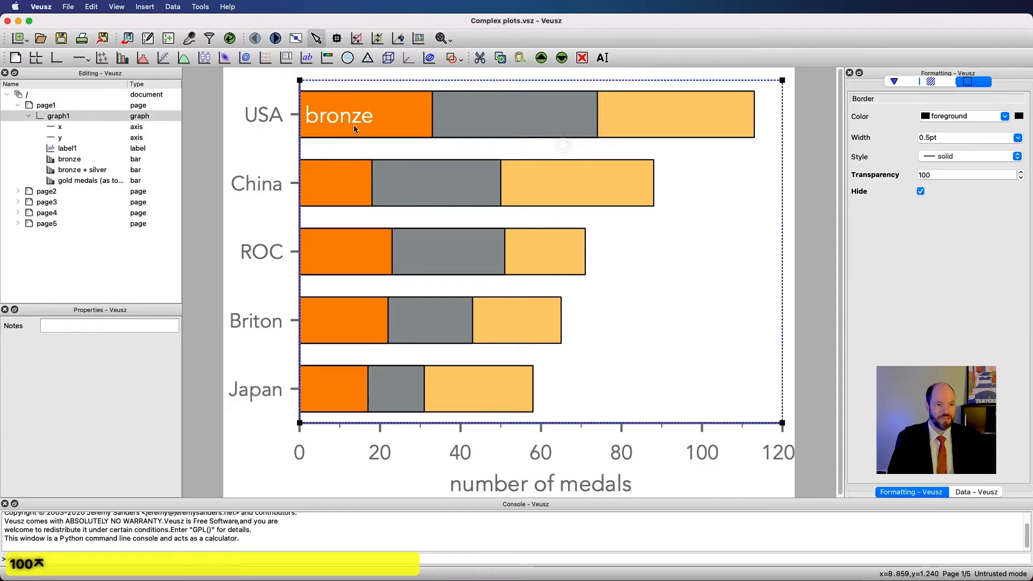
left_click(337, 115)
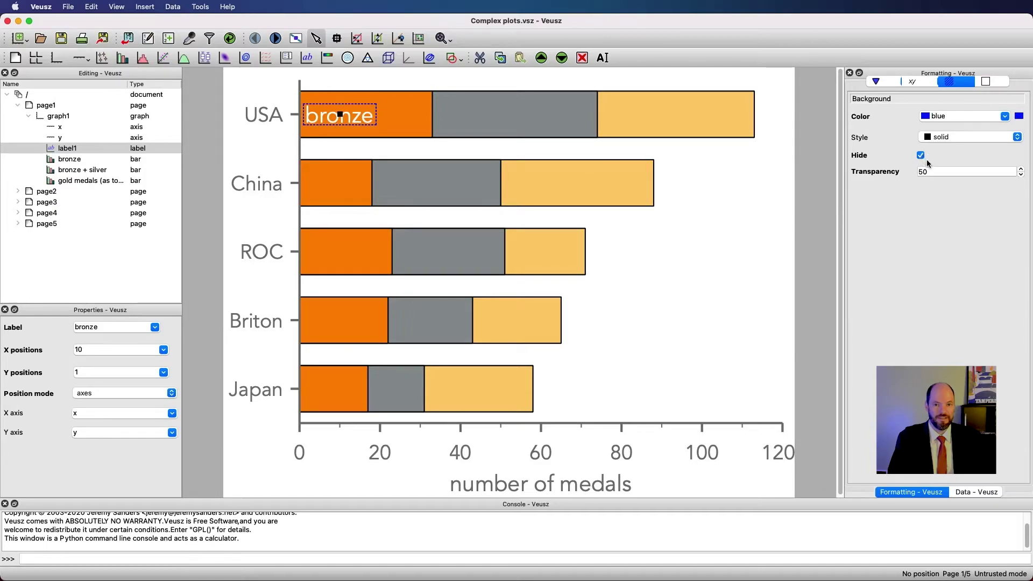
Re-enable the bronze label's background and add a second label reading 'silver'.
left_click(920, 155)
type("100")
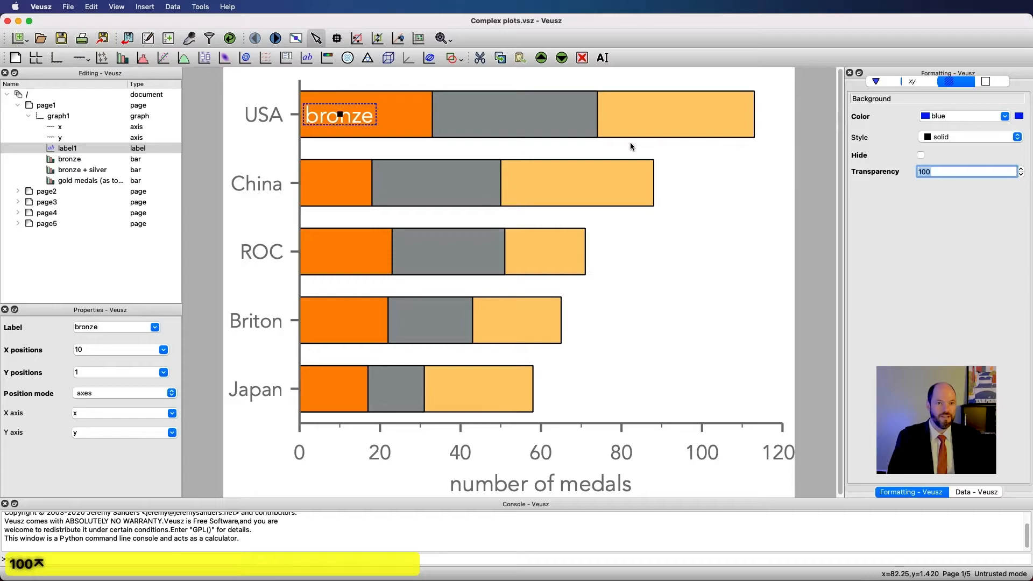
left_click(1004, 116)
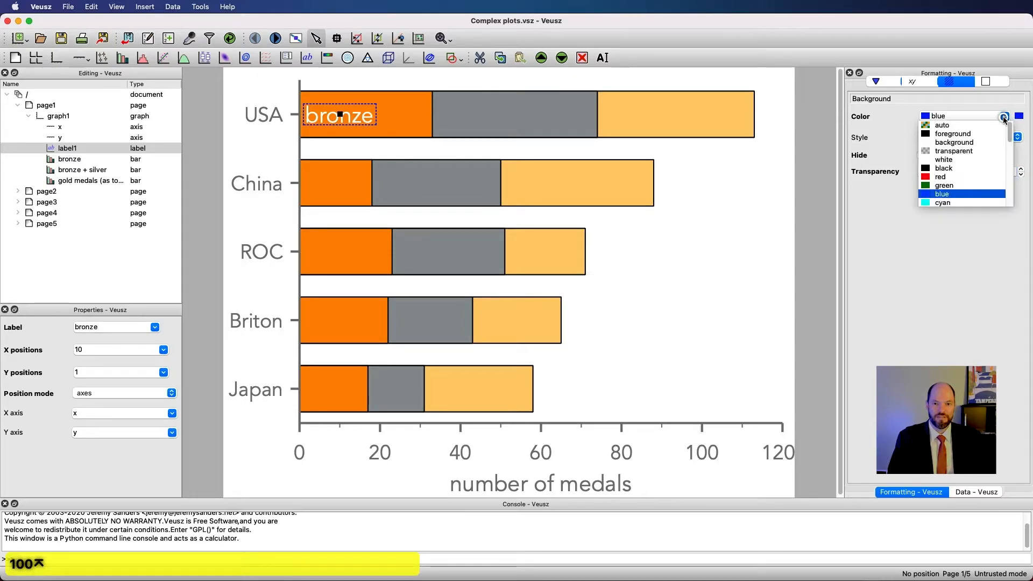
left_click(942, 193)
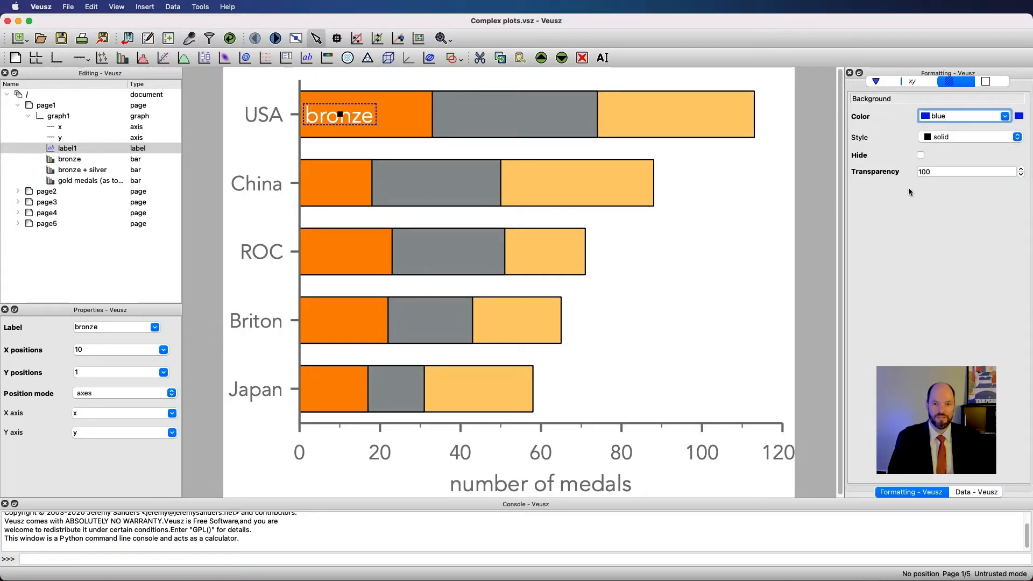
mouse_move(936, 275)
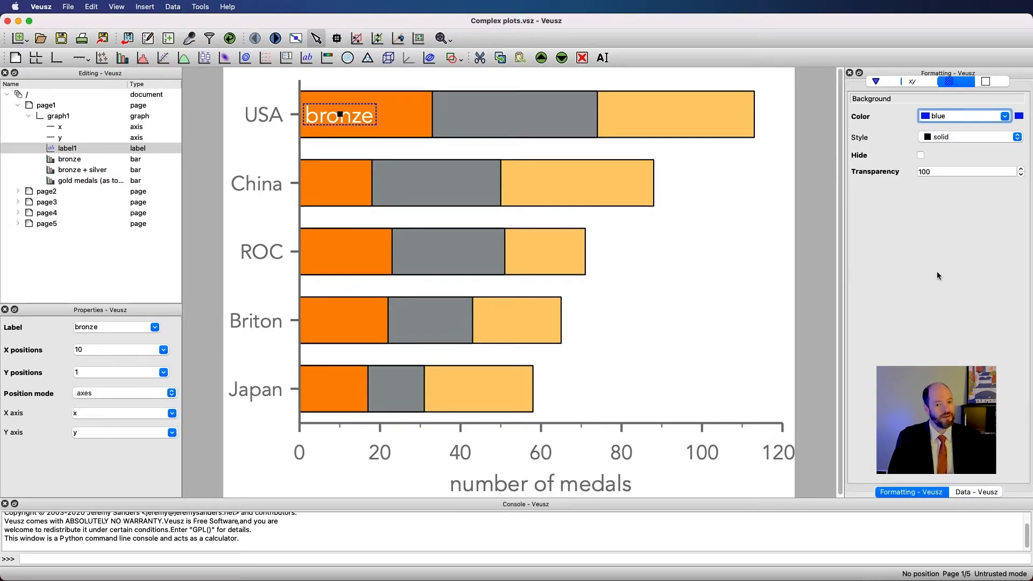
mouse_move(516, 192)
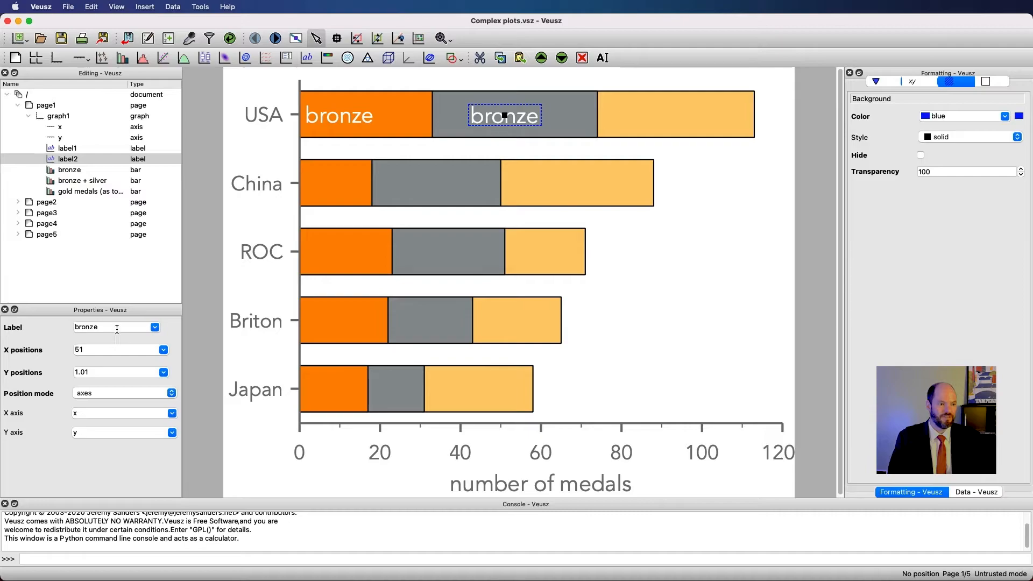
type("silver")
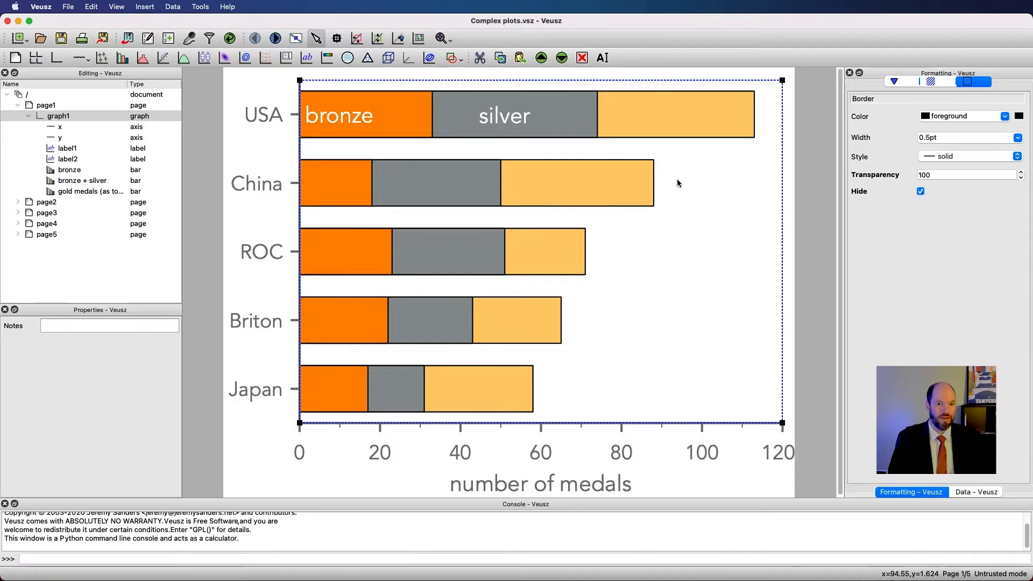
mouse_move(514, 393)
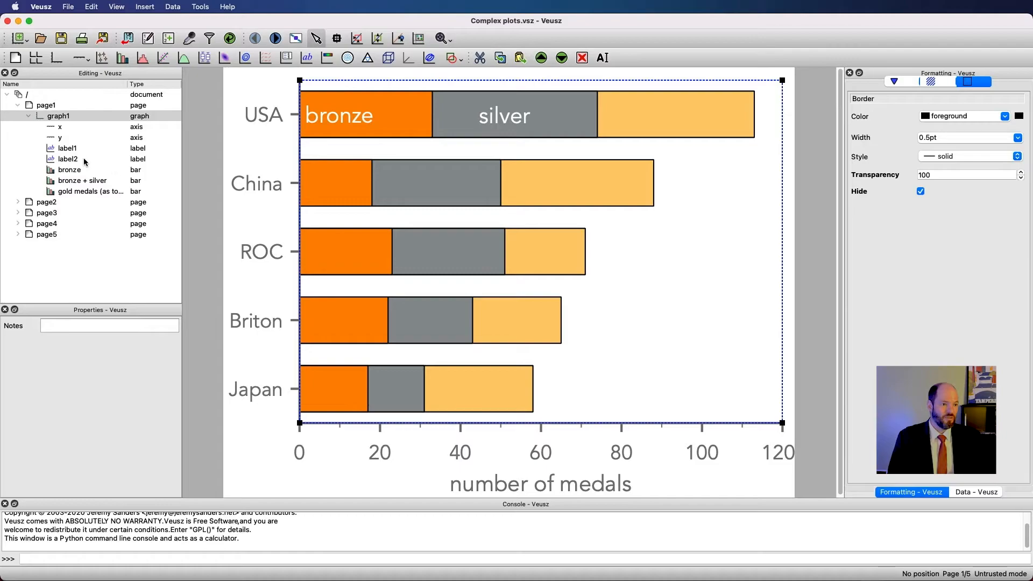
Hide the bronze and silver labels.
left_click(68, 147)
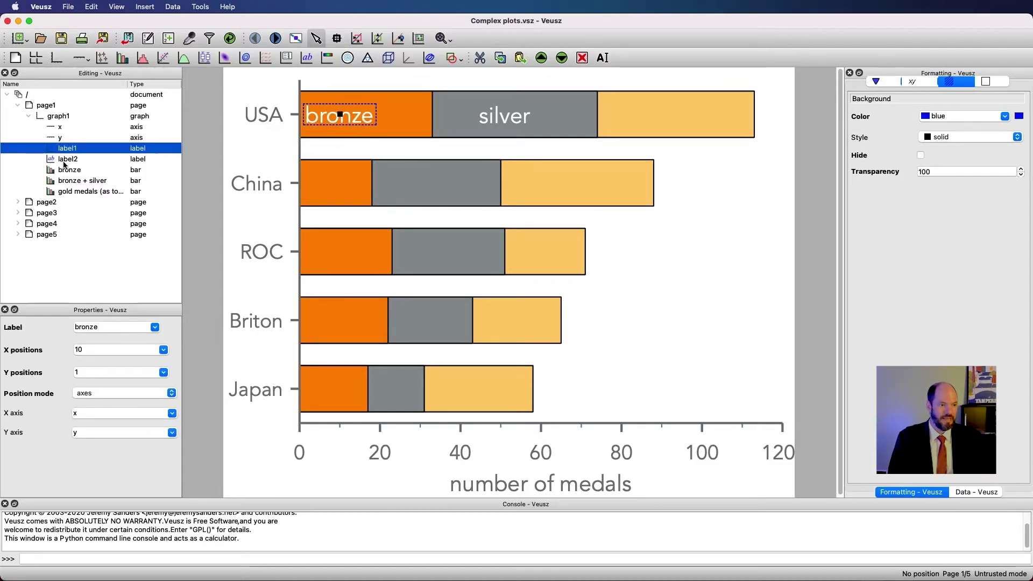
right_click(67, 159)
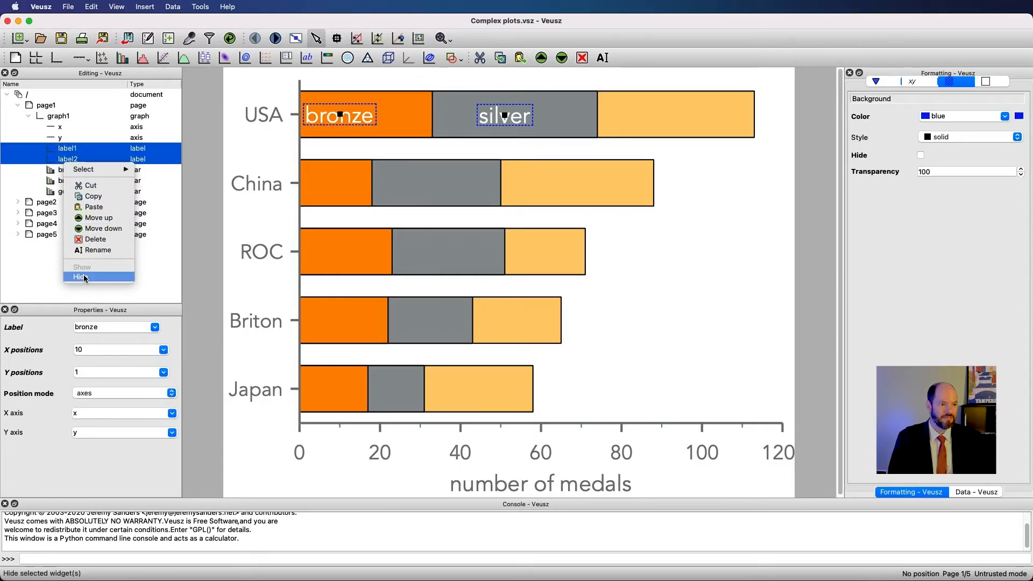
left_click(84, 277)
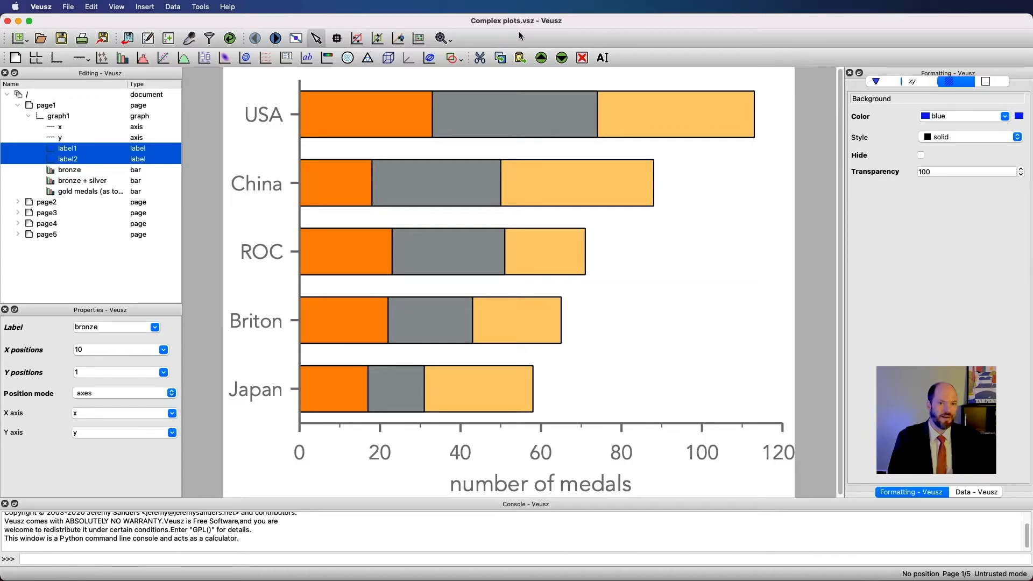
mouse_move(322, 79)
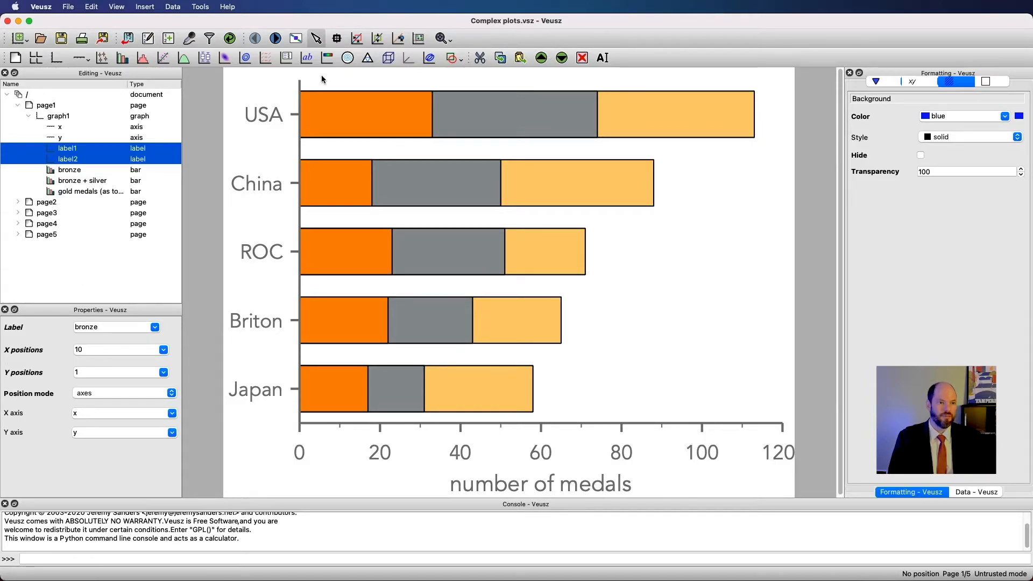
Add a new text label named 'serial labels' positioned in axes coordinates.
left_click(306, 58)
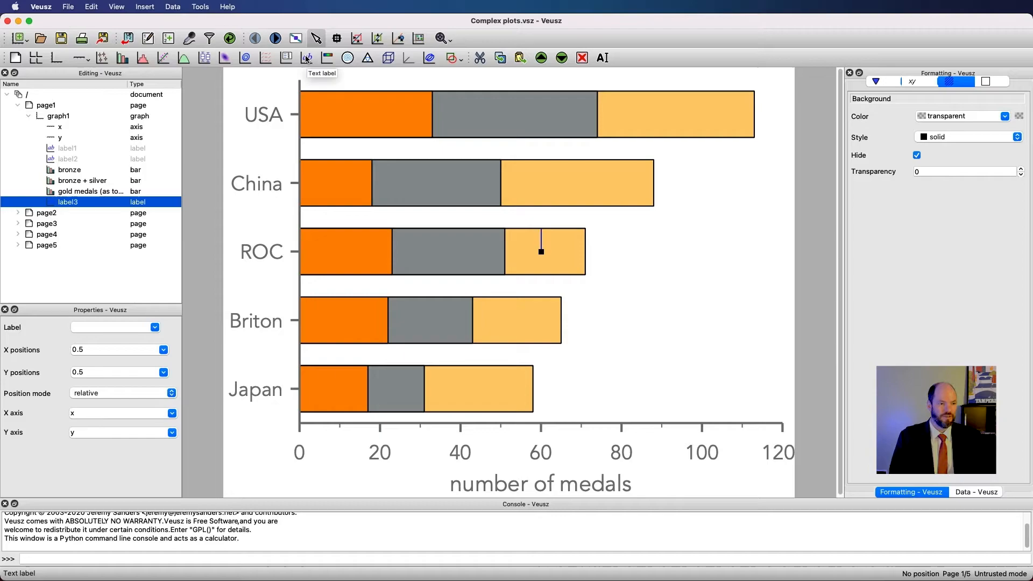
mouse_move(67, 203)
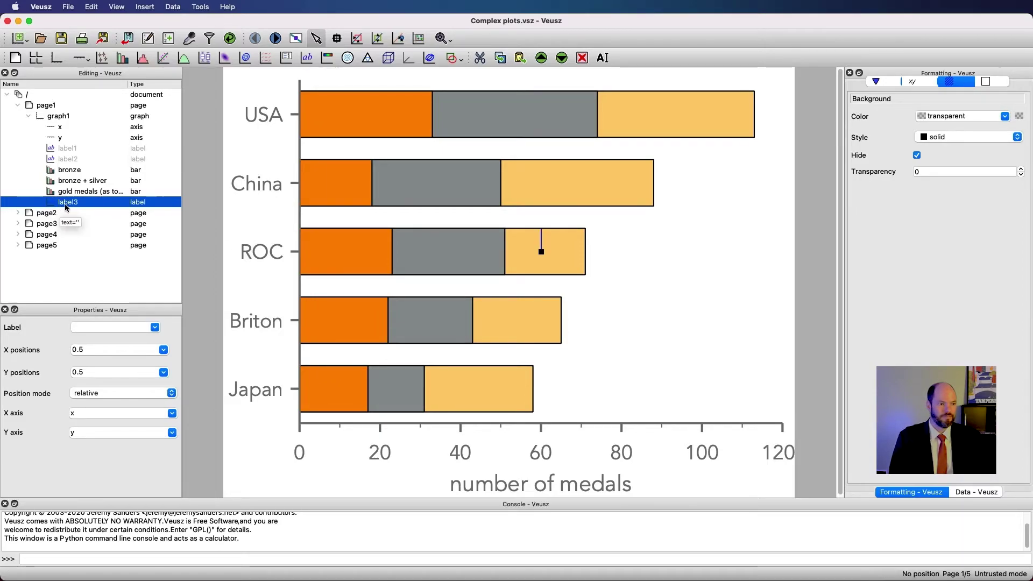
type("serial l")
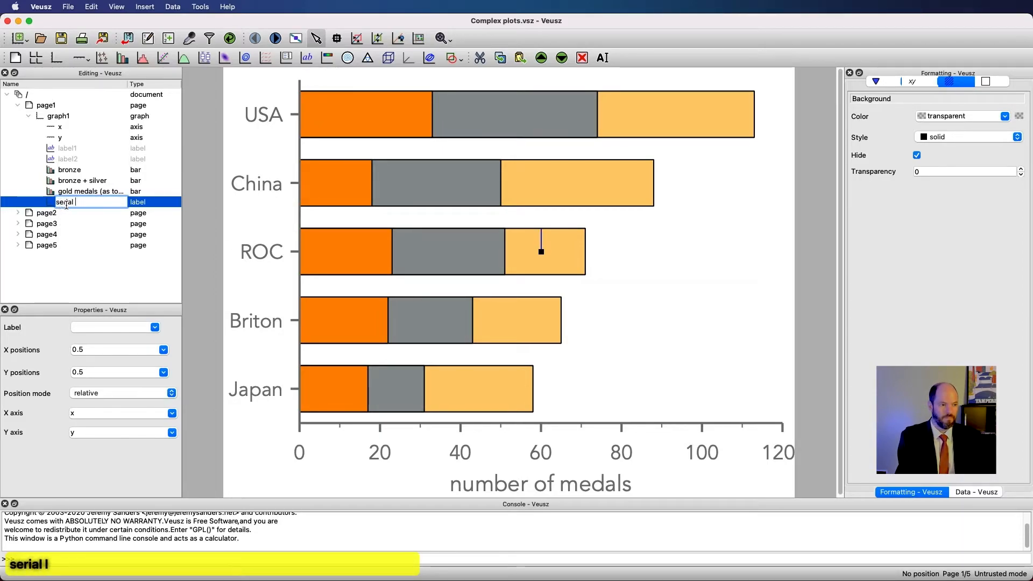
key("Return")
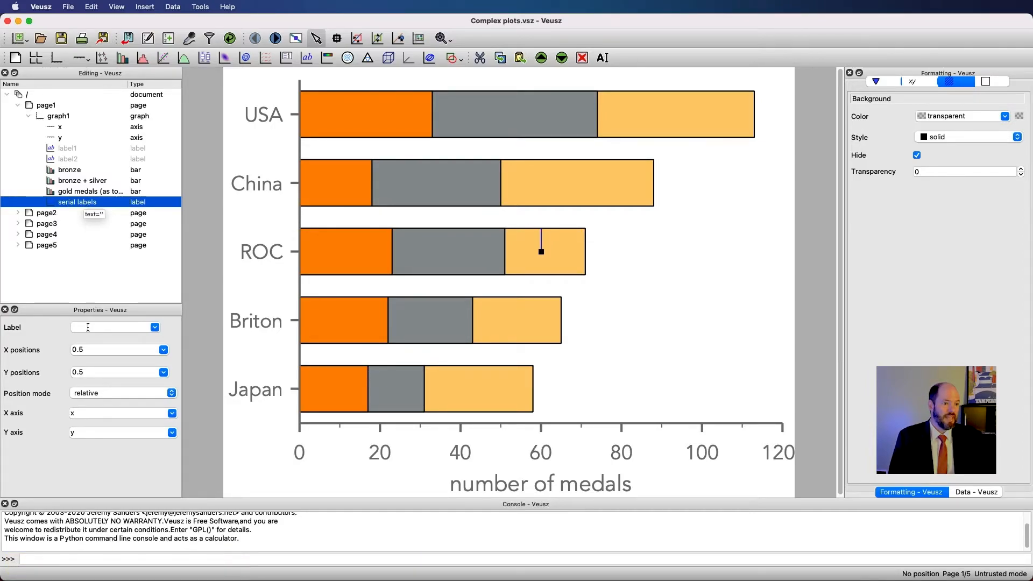
left_click(162, 392)
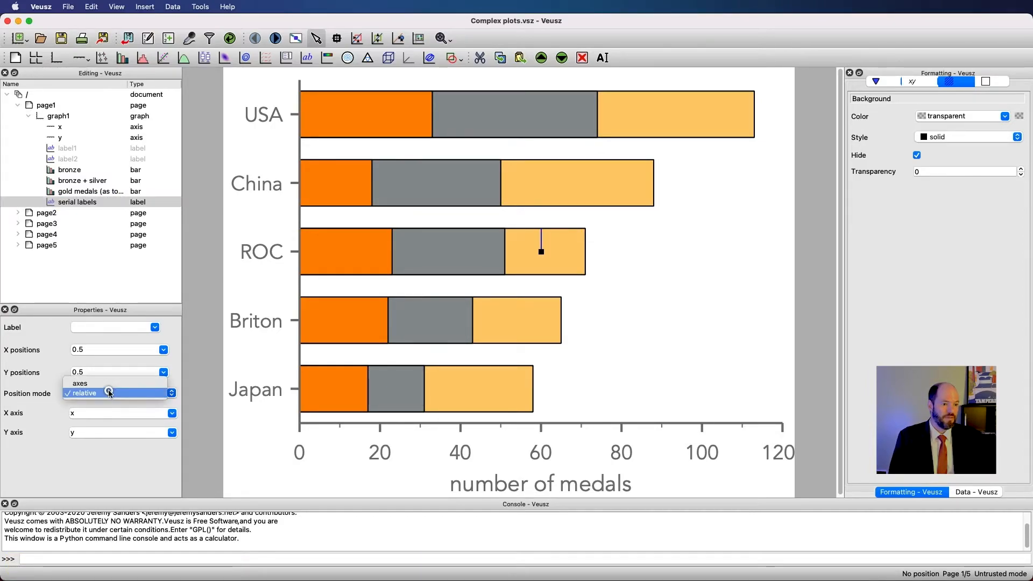
left_click(79, 382)
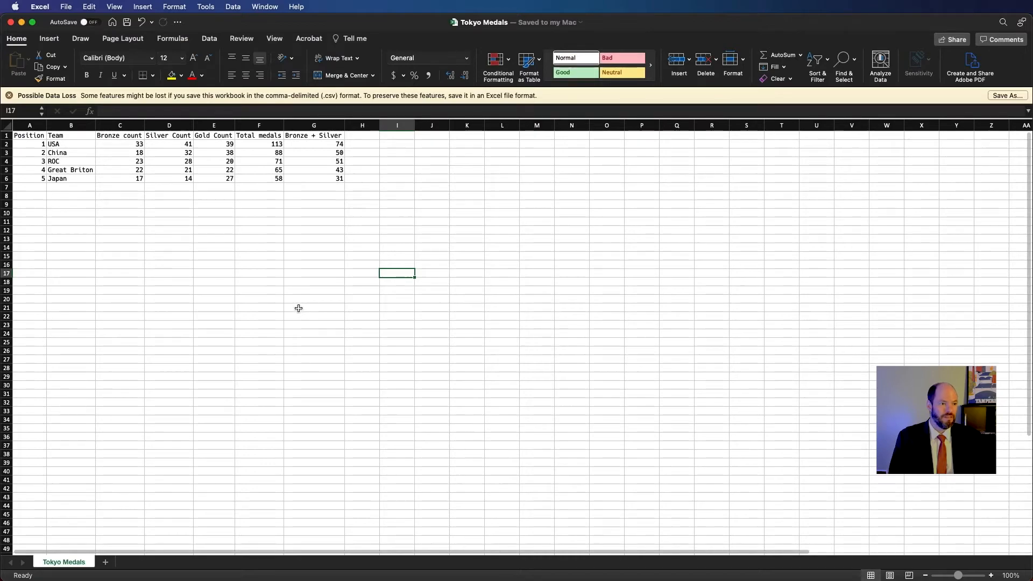
Type the 'Bronze labels' header, fill 'Bronze' down for all five teams, and save.
left_click(361, 135)
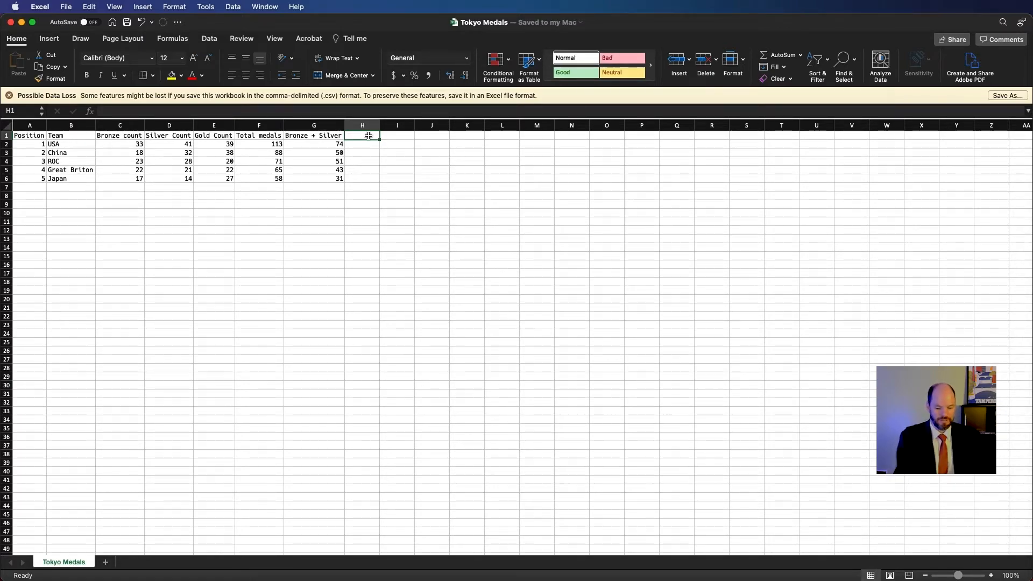
type("Bronze")
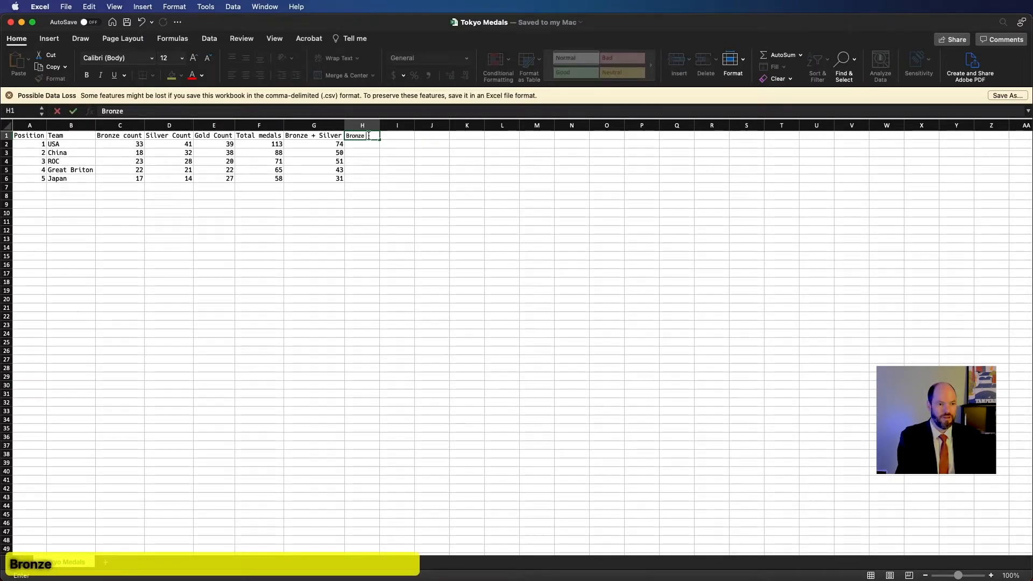
type("labels")
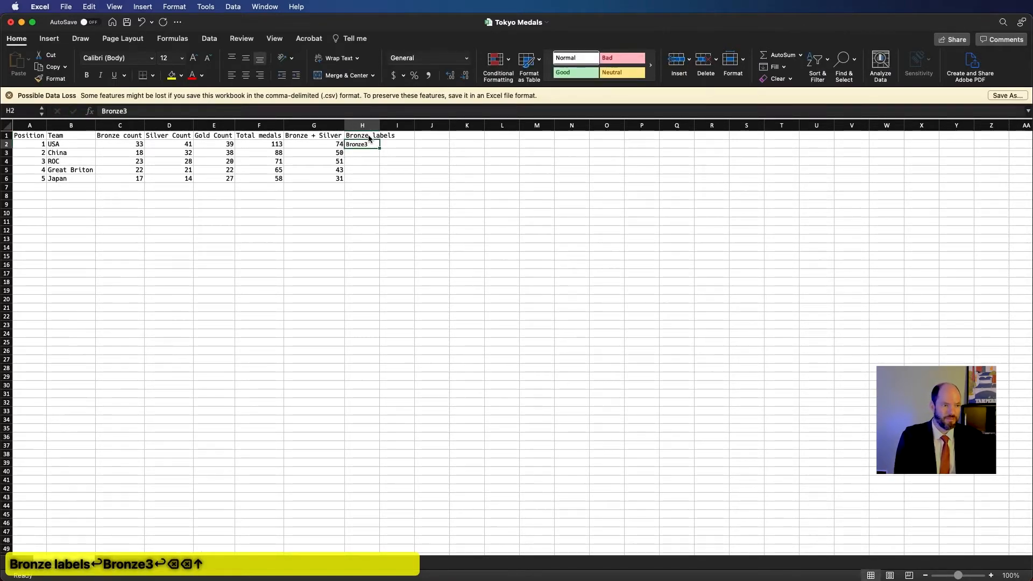
key("Return")
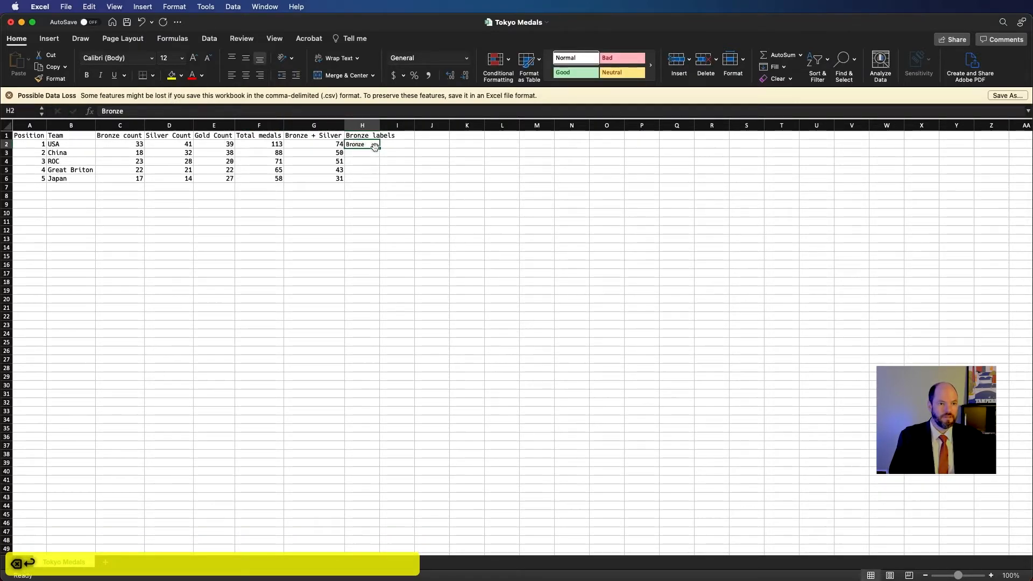
left_click_drag(362, 144, 361, 178)
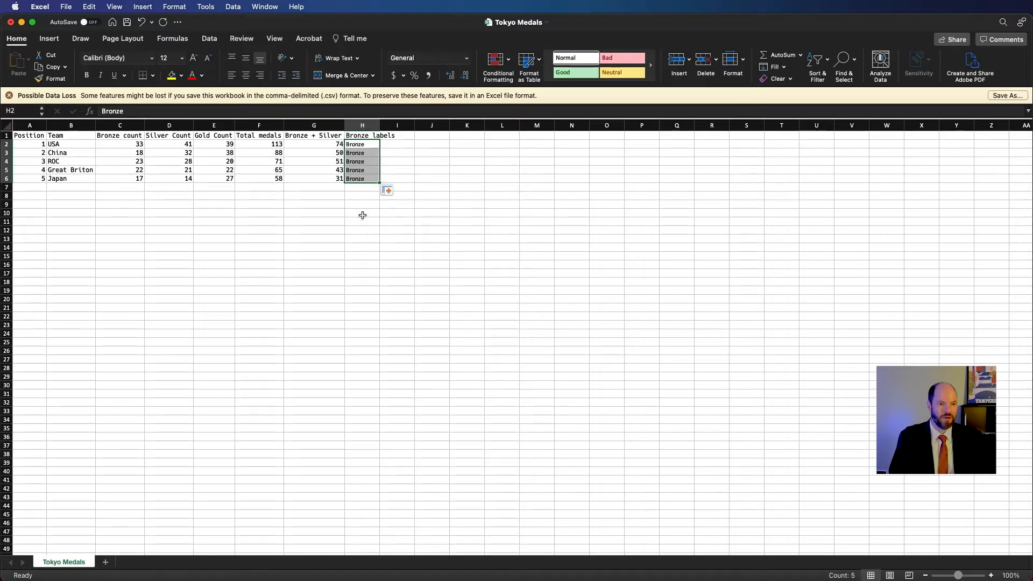
key("cmd+s")
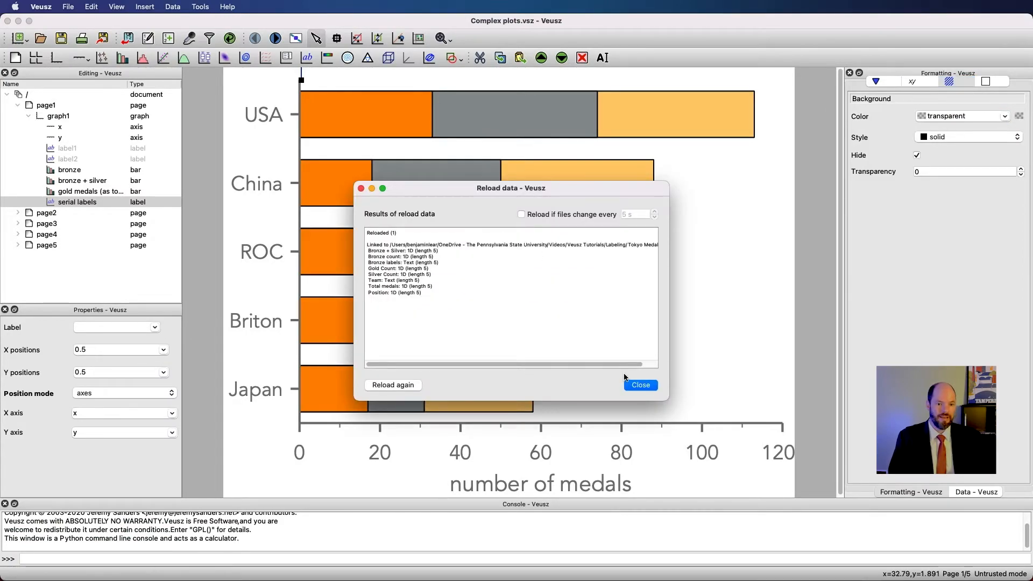
Give serial labels Bronze labels text, Bronze count X positions and Position Y positions.
left_click(639, 384)
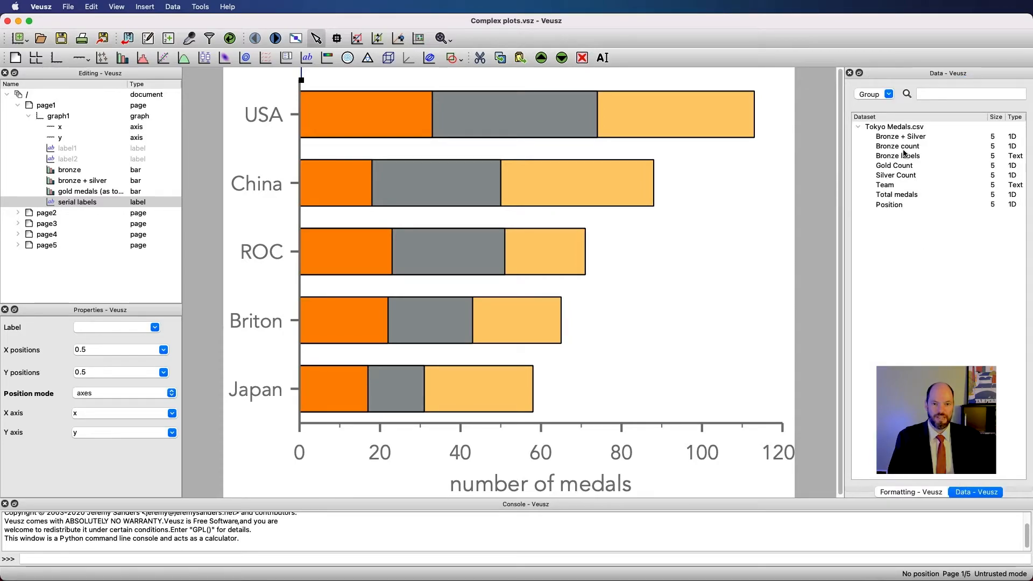
mouse_move(273, 334)
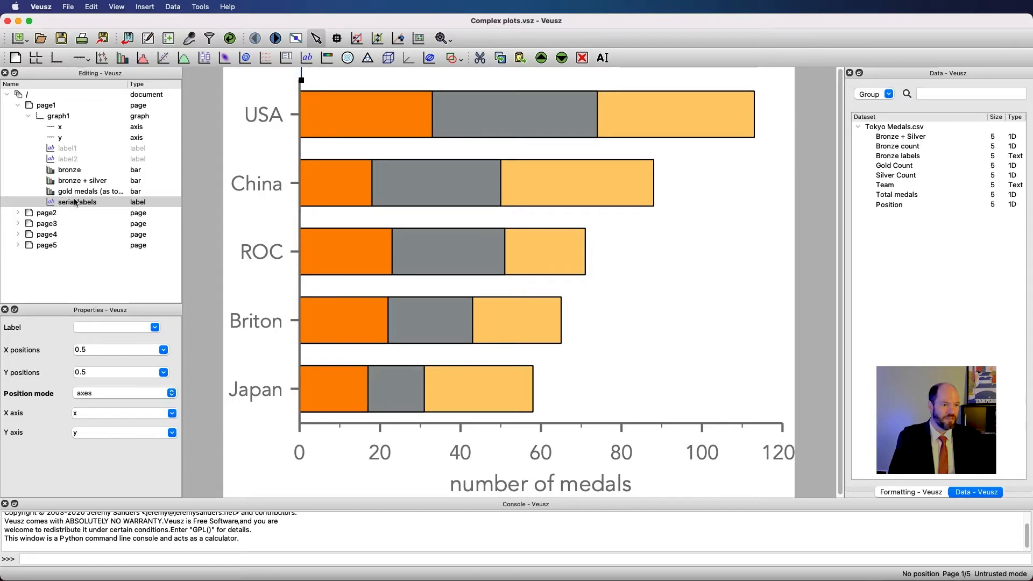
left_click(155, 327)
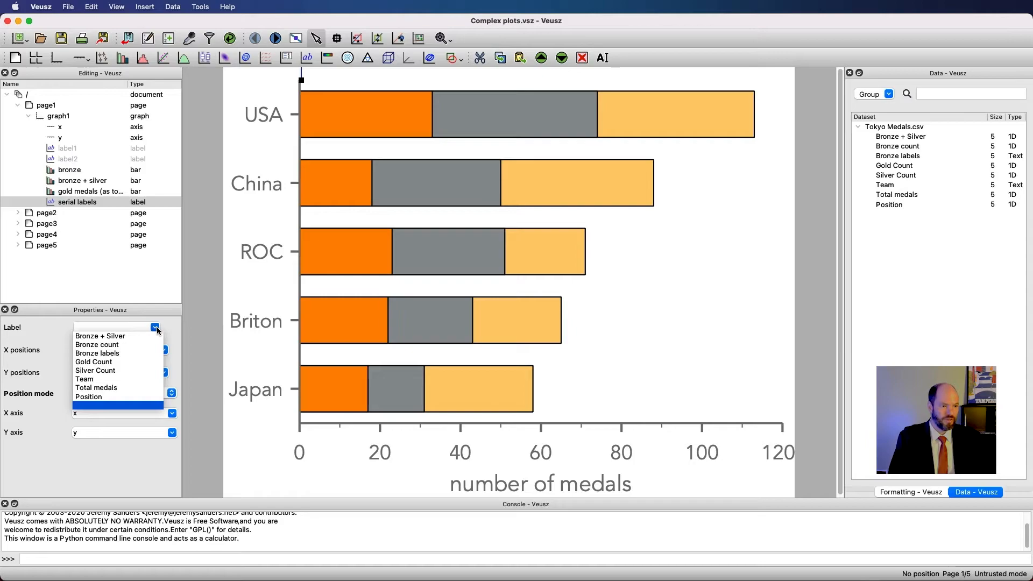
left_click(96, 352)
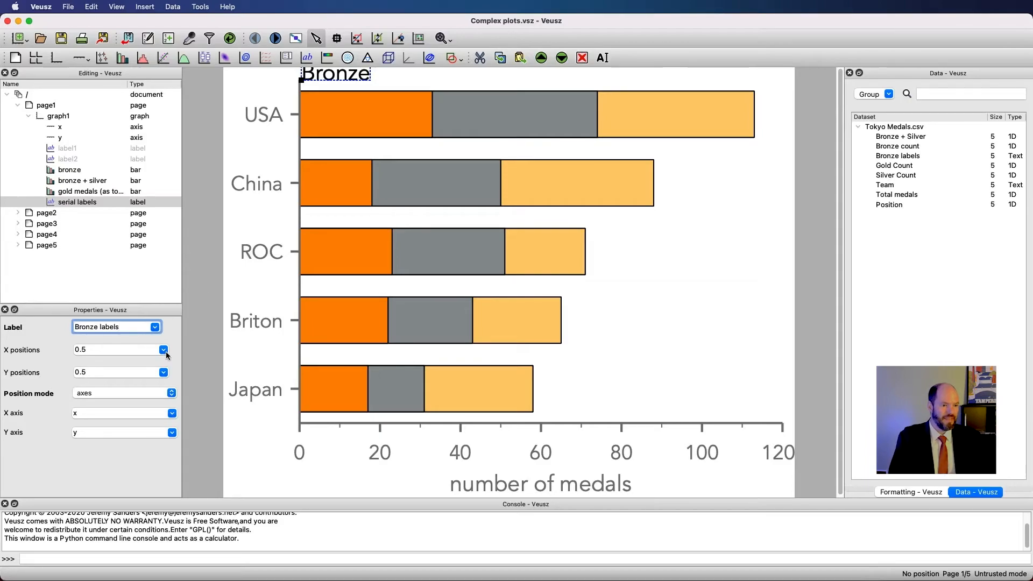
left_click(164, 349)
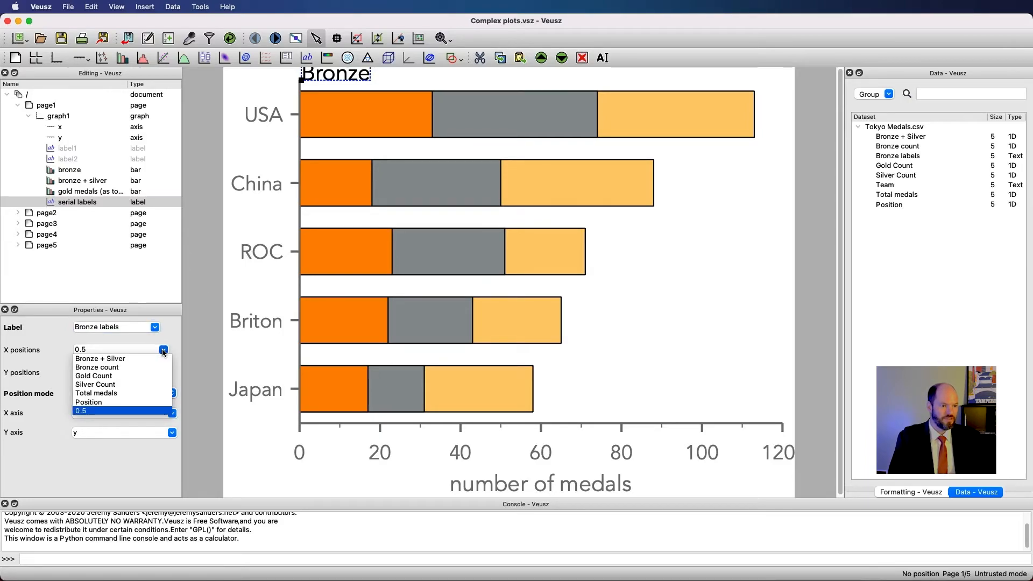
left_click(97, 367)
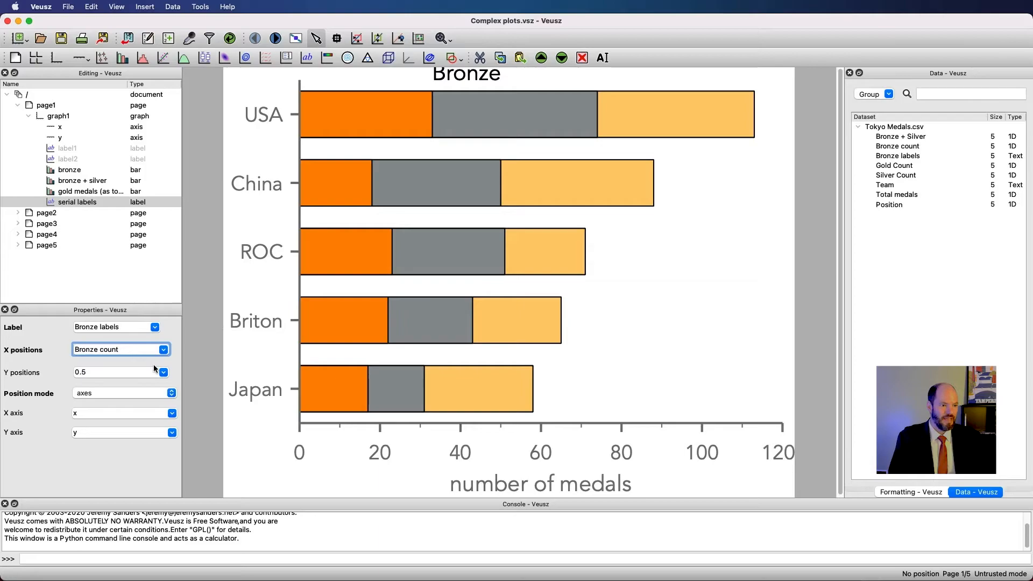
left_click(163, 372)
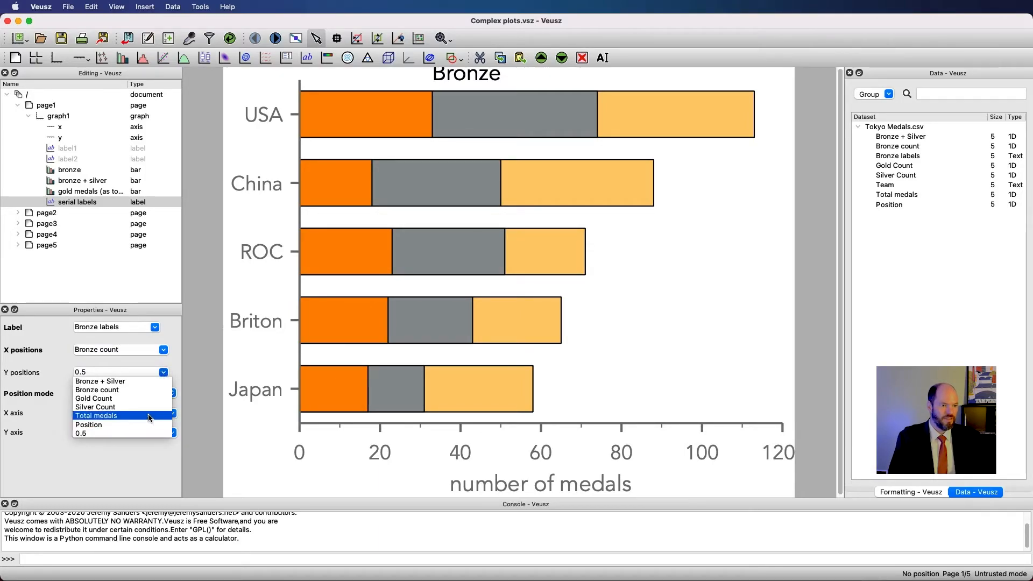
mouse_move(149, 424)
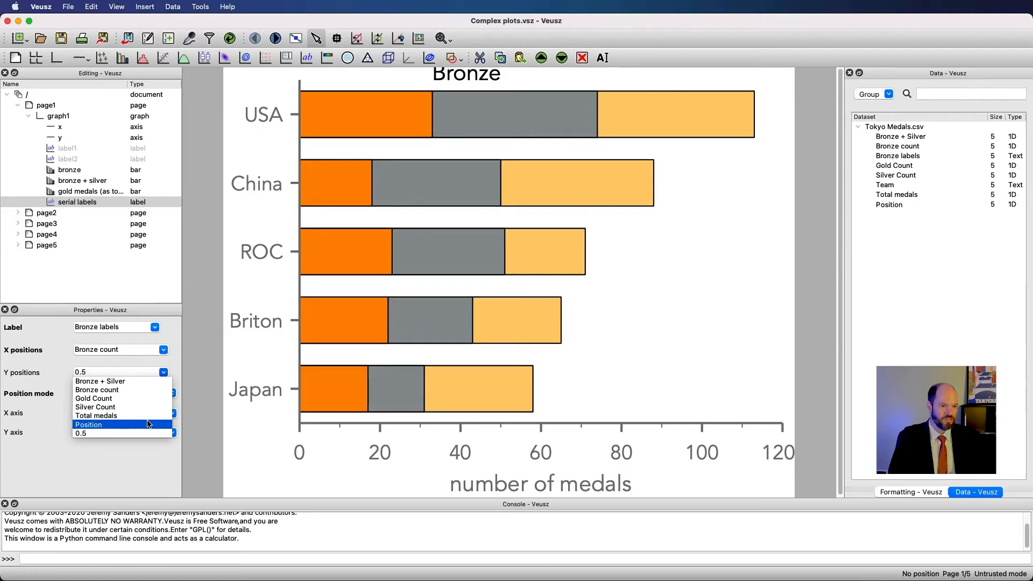
left_click(89, 424)
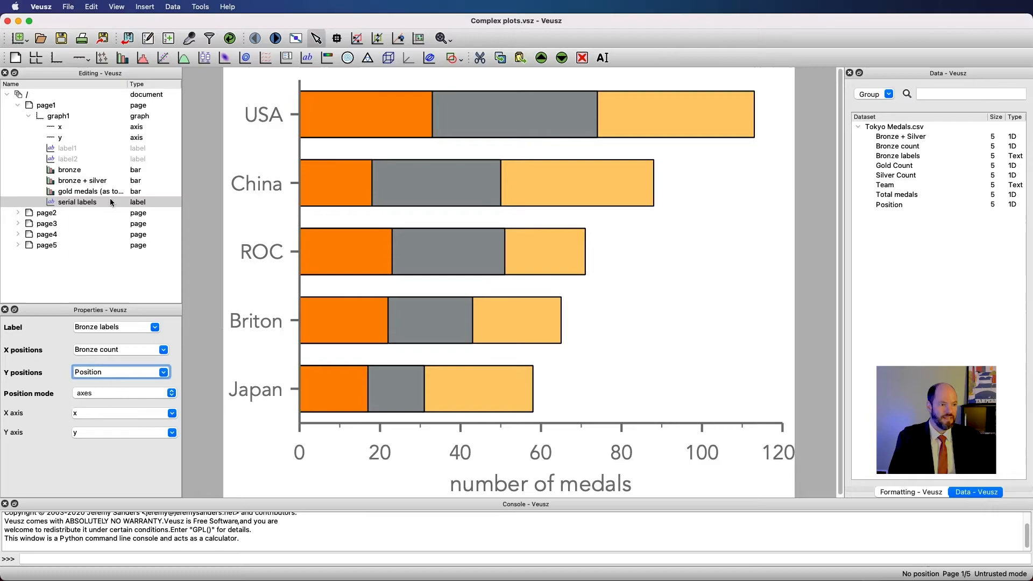
left_click(540, 58)
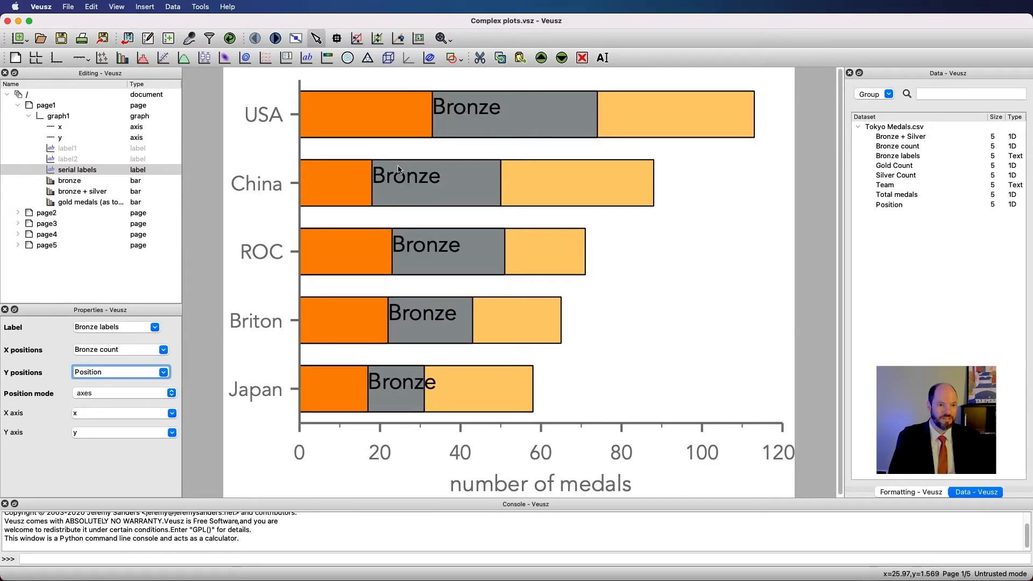
mouse_move(409, 406)
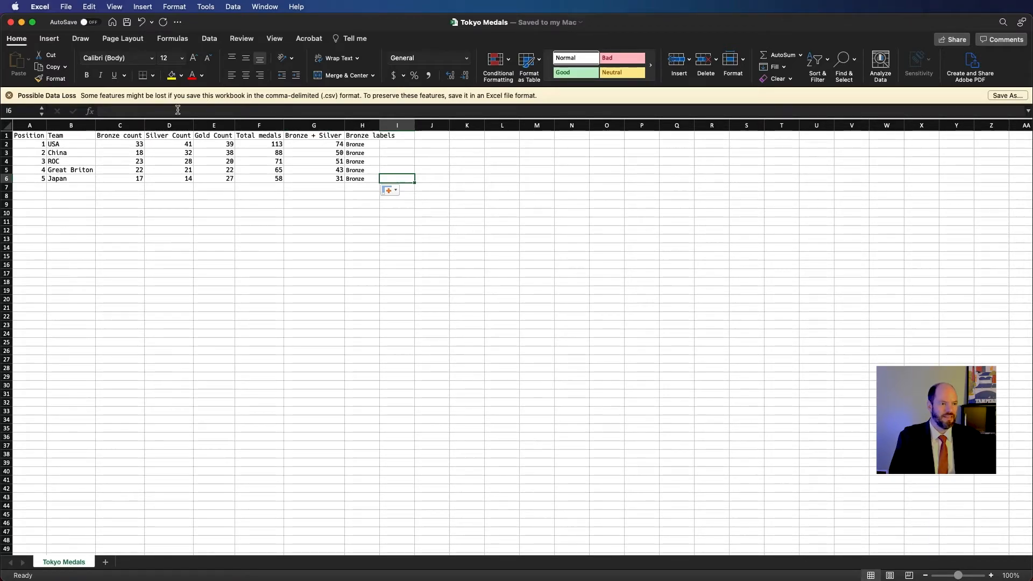
Check China's bronze count of 18 in the Tokyo Medals sheet.
left_click(120, 153)
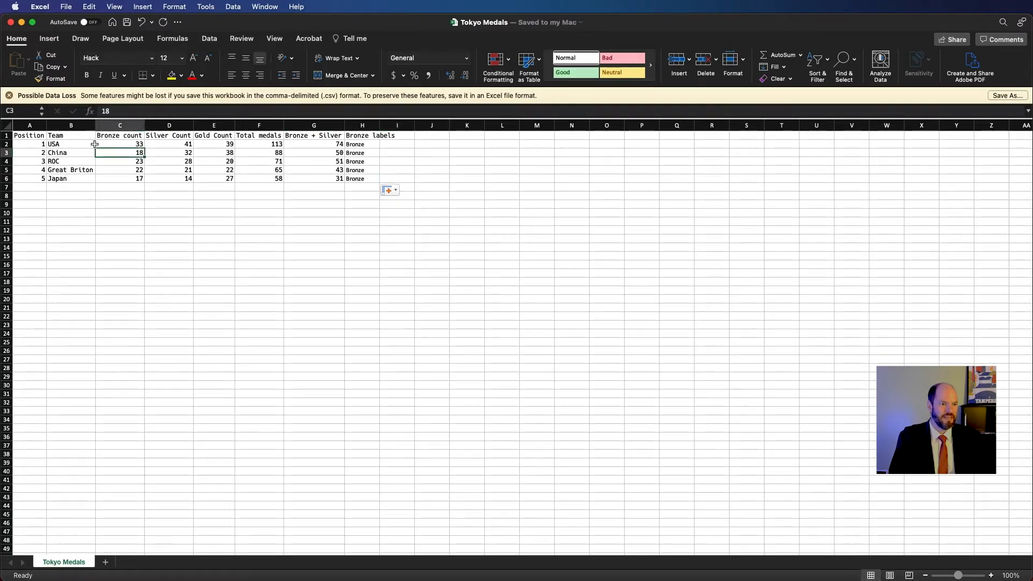
left_click(29, 152)
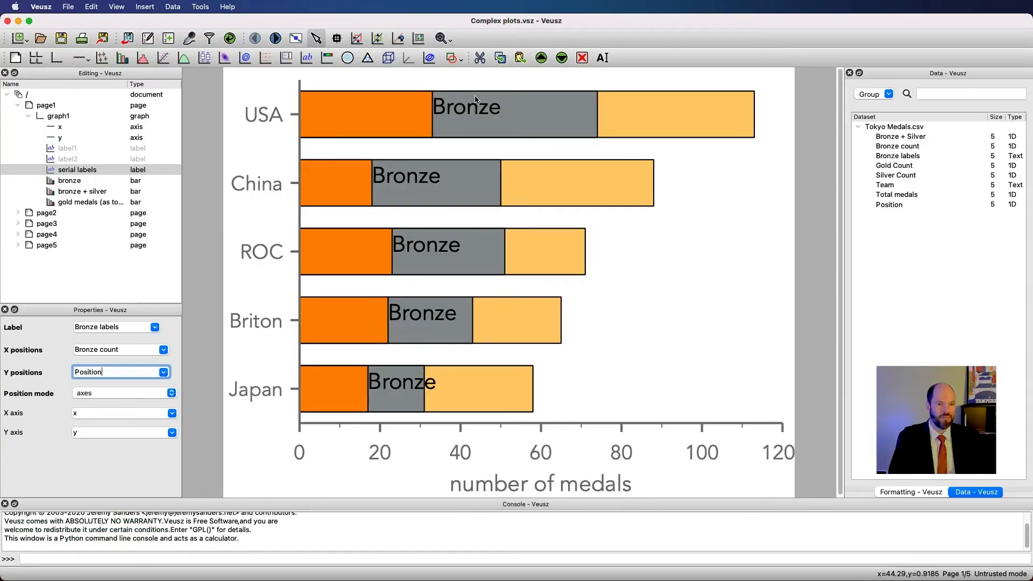
mouse_move(449, 381)
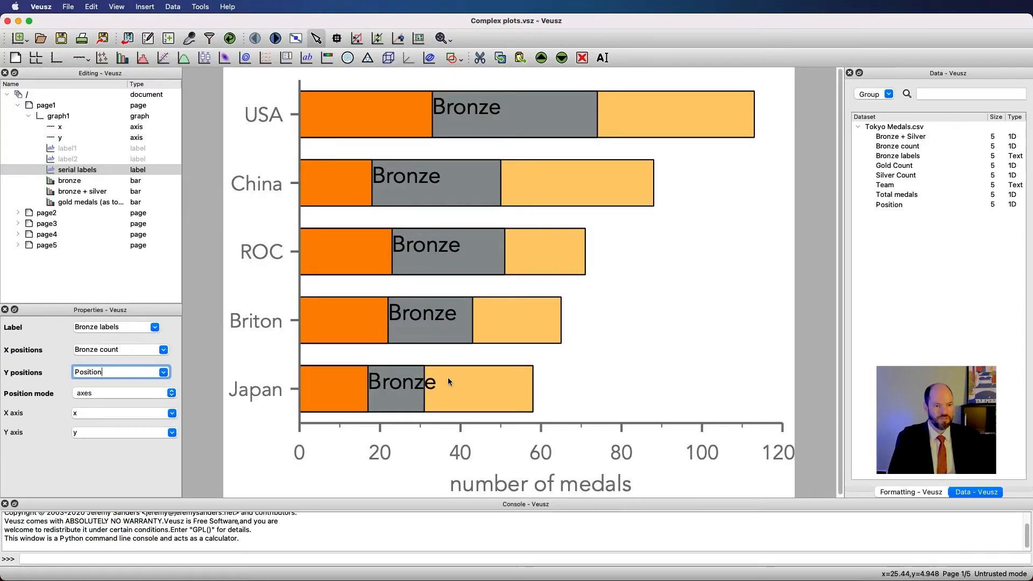
mouse_move(446, 308)
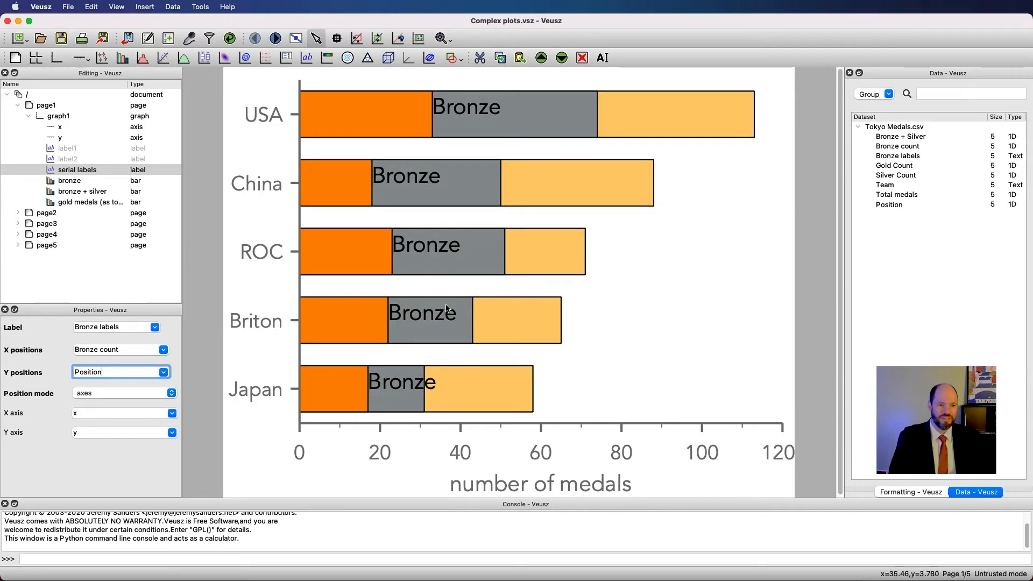
Vertically centre the Bronze labels in the bars and start changing their text colour.
left_click(910, 491)
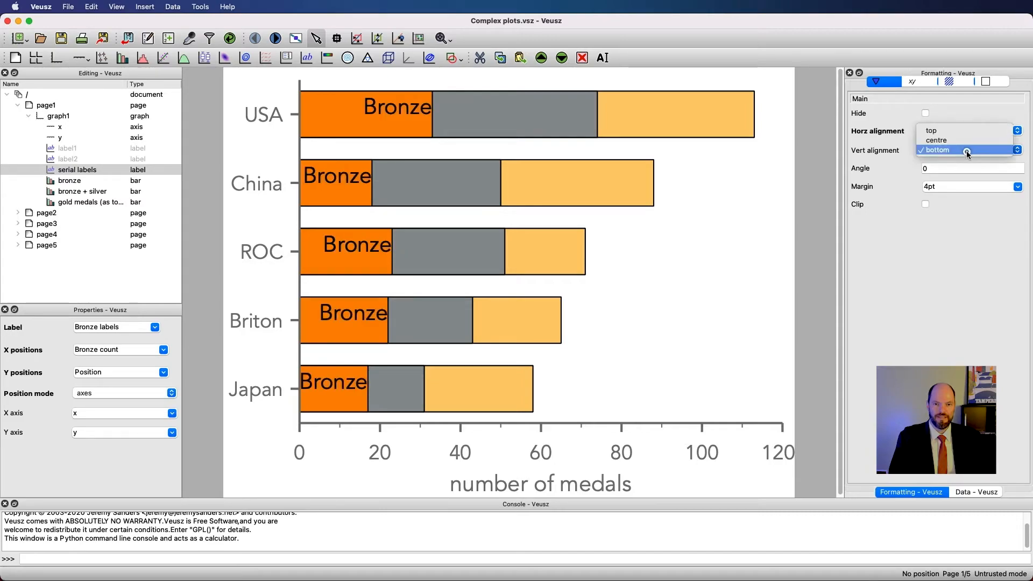
left_click(935, 139)
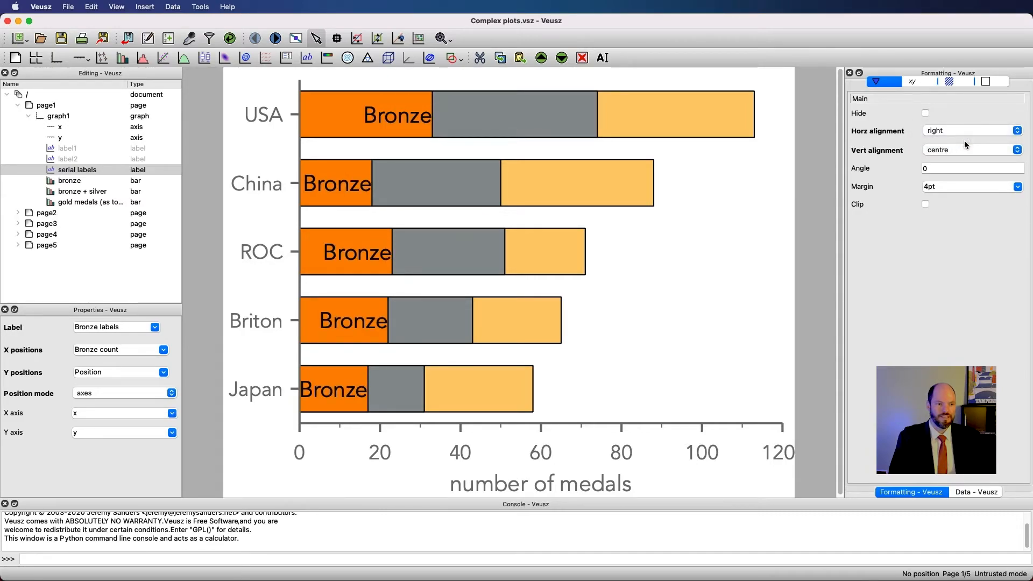
mouse_move(325, 193)
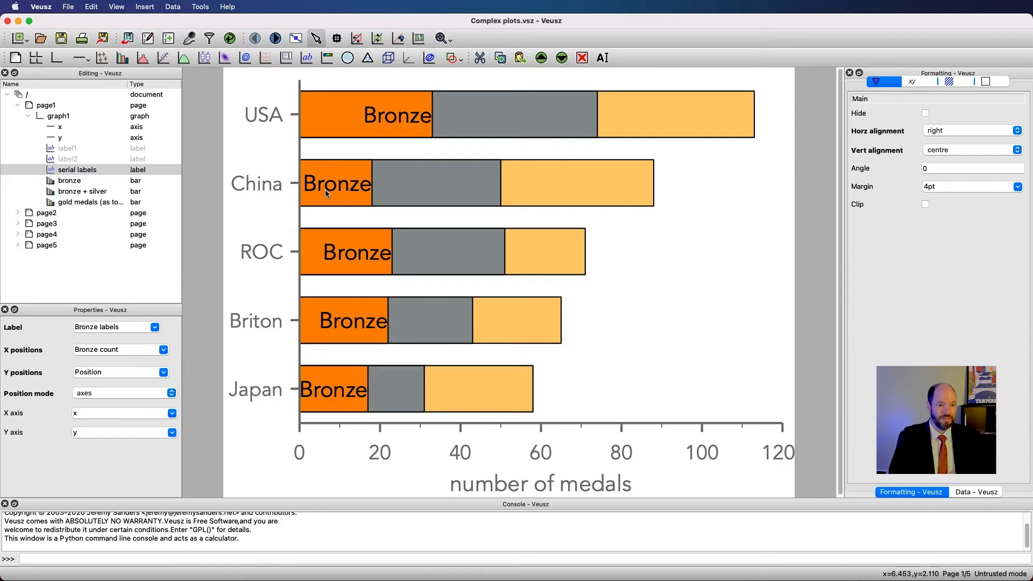
left_click(911, 81)
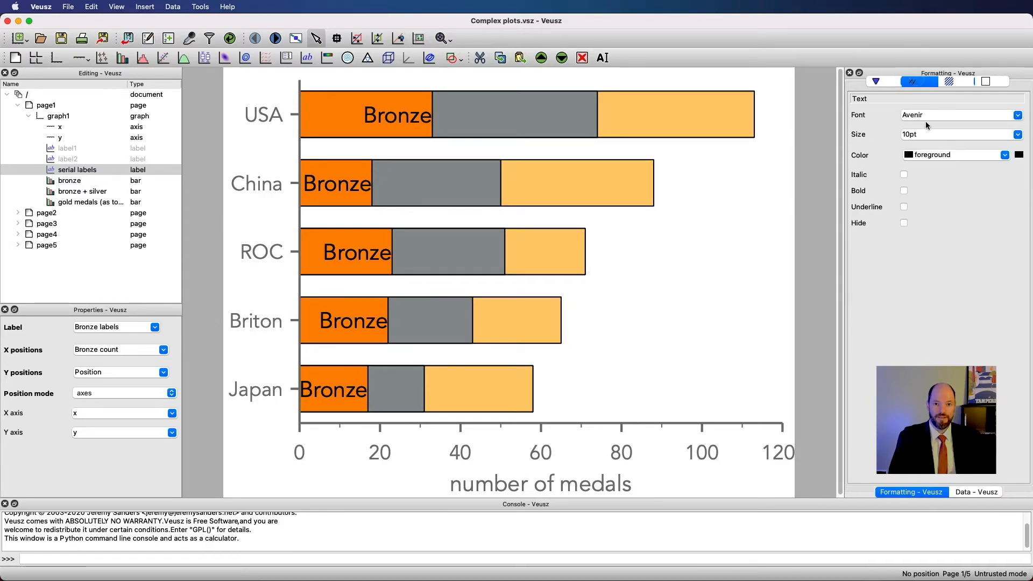
left_click(951, 154)
type("white")
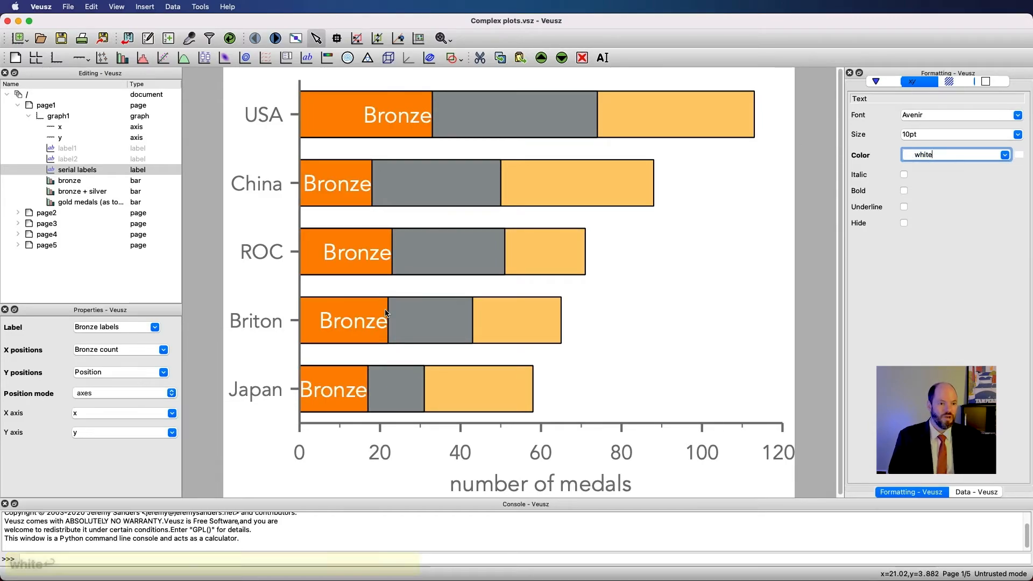
mouse_move(359, 387)
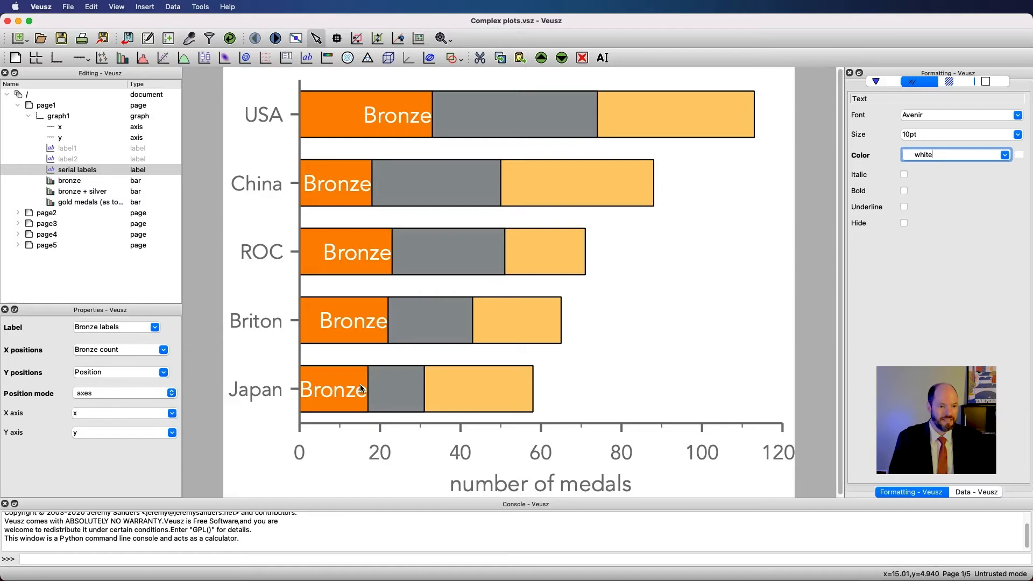
mouse_move(392, 260)
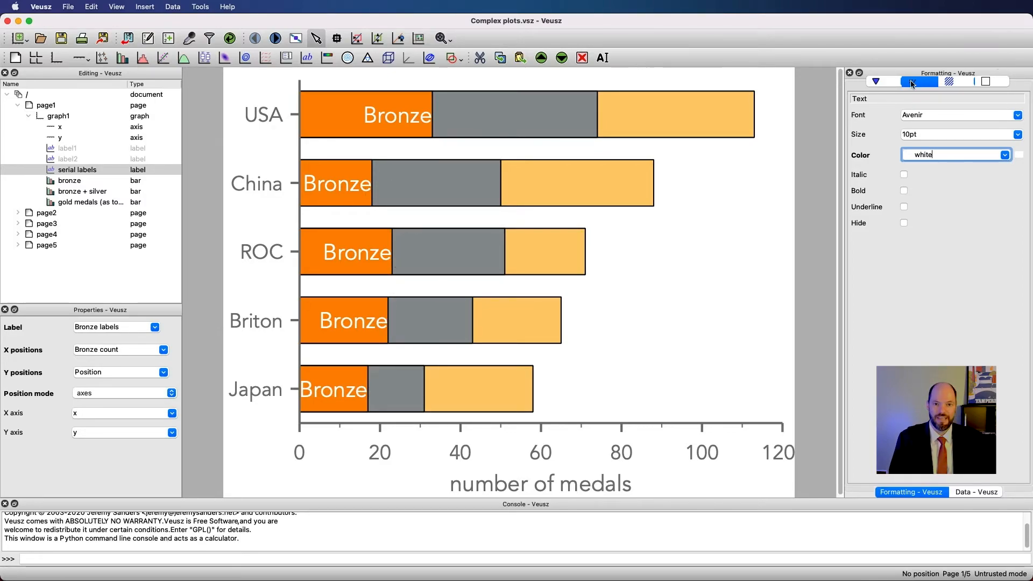
Set the margin around the Bronze labels to 1pt.
left_click(877, 81)
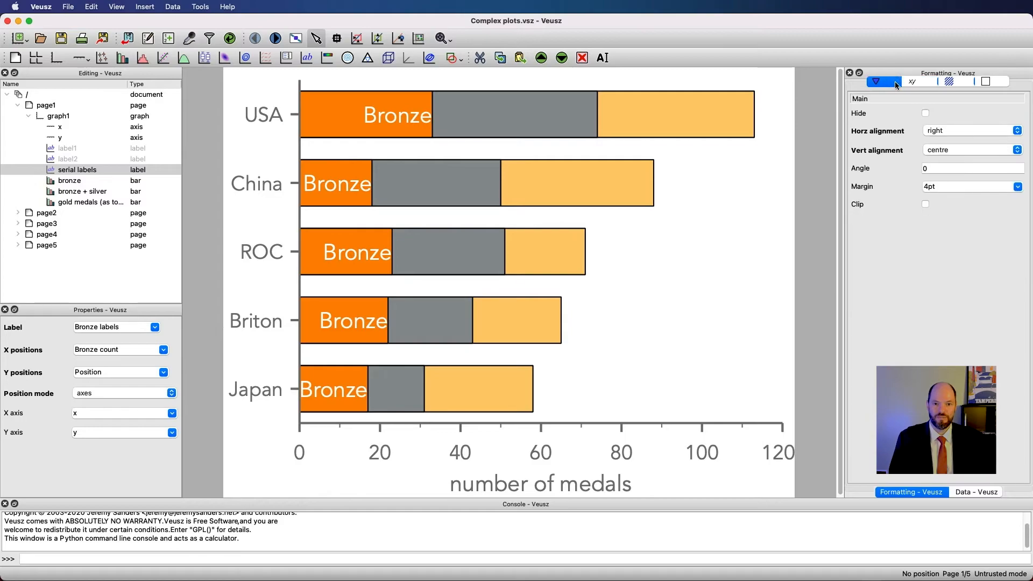
left_click(968, 186)
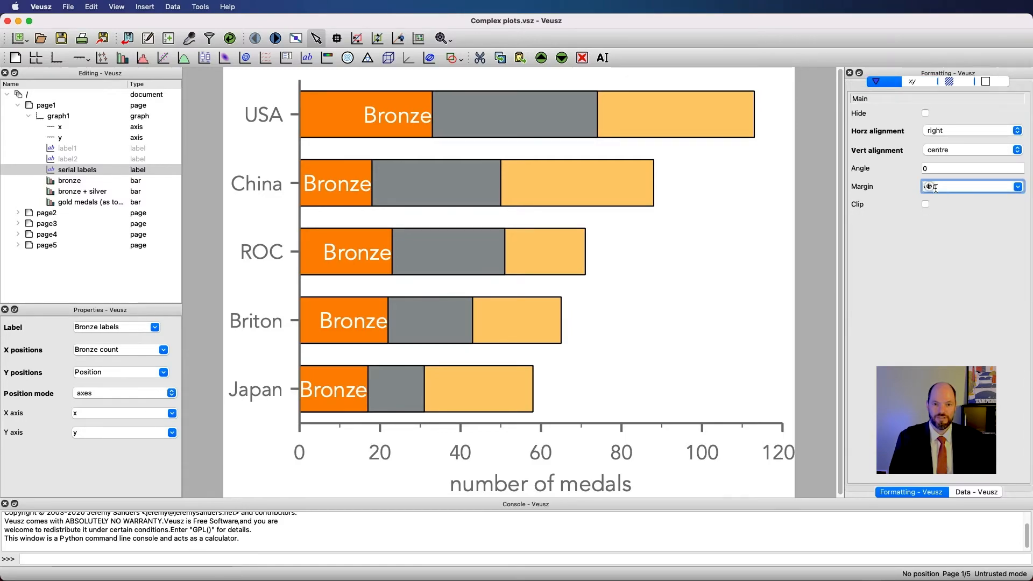
type("1pt")
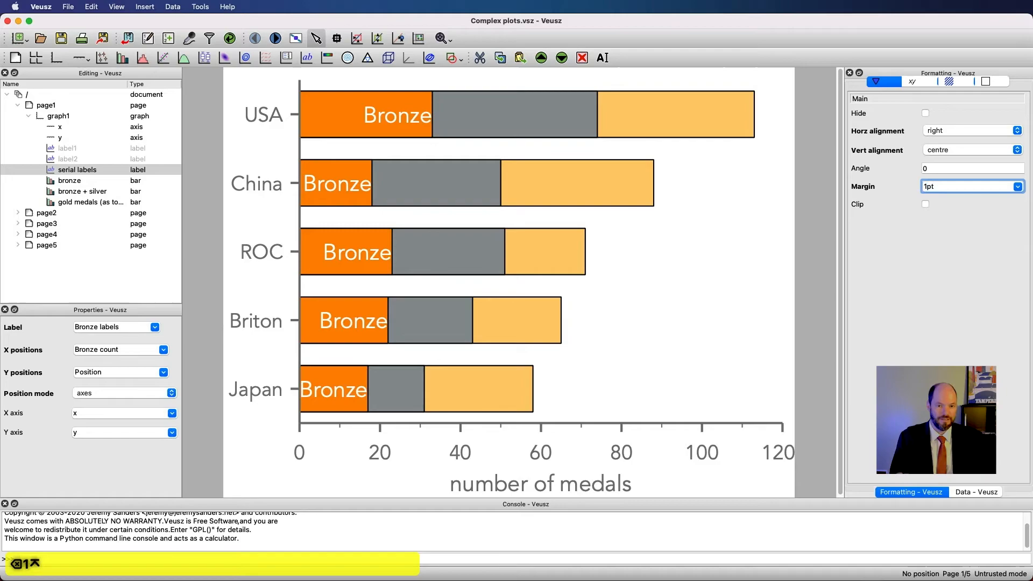
mouse_move(961, 87)
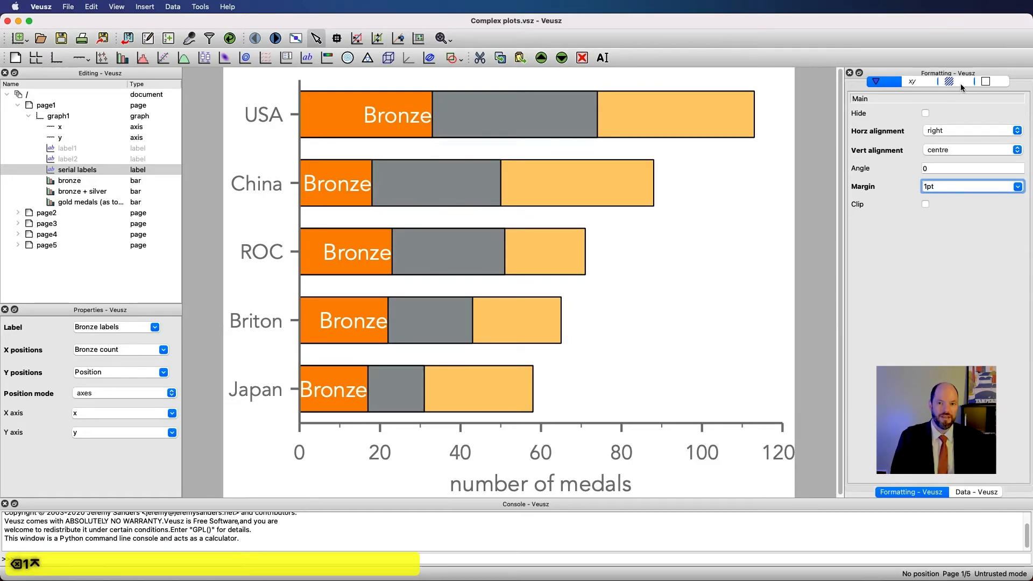
left_click(948, 82)
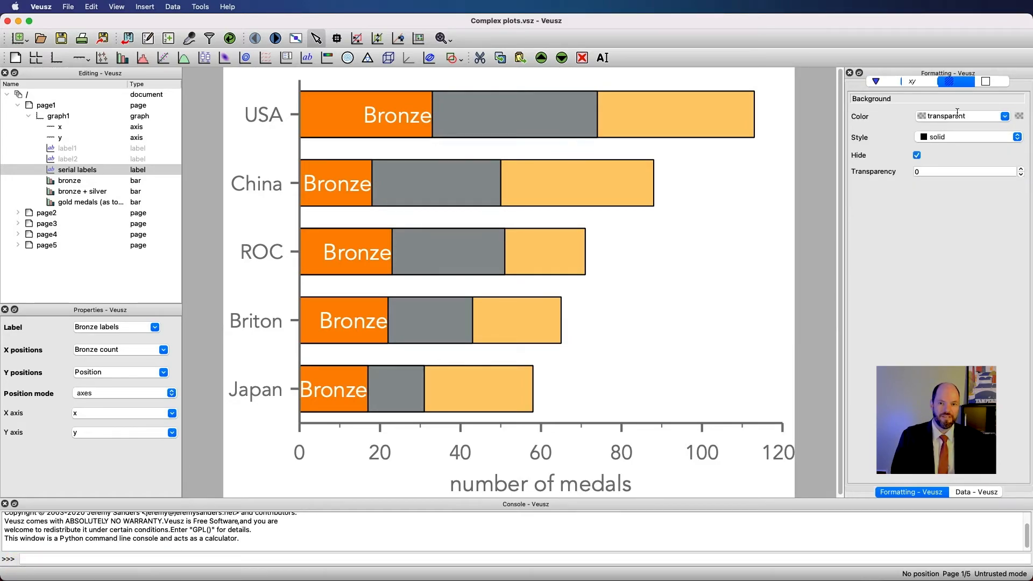
Show a white, 100-transparency background behind the Bronze labels, keeping the margin at 1pt.
left_click(916, 154)
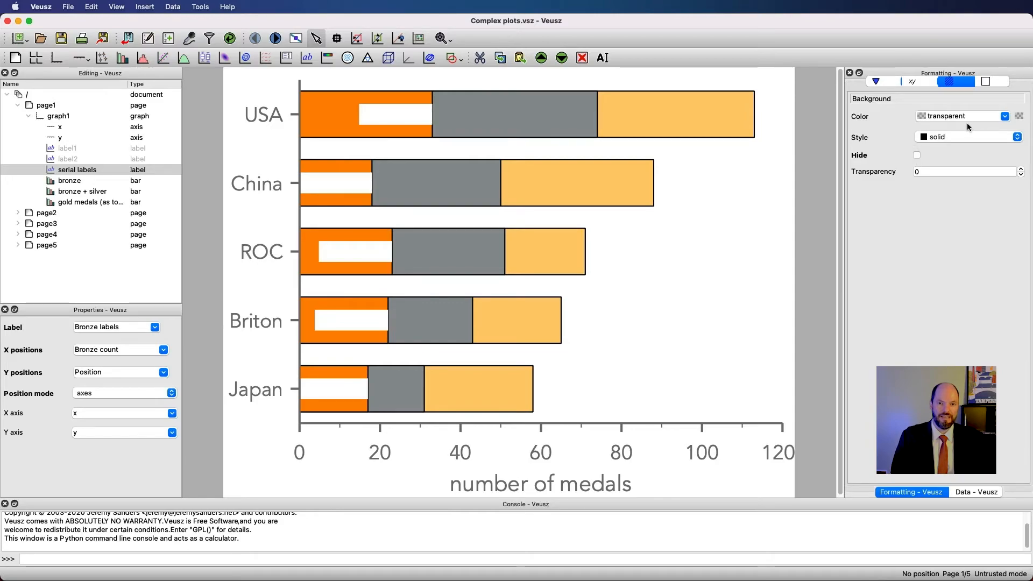
left_click(958, 116)
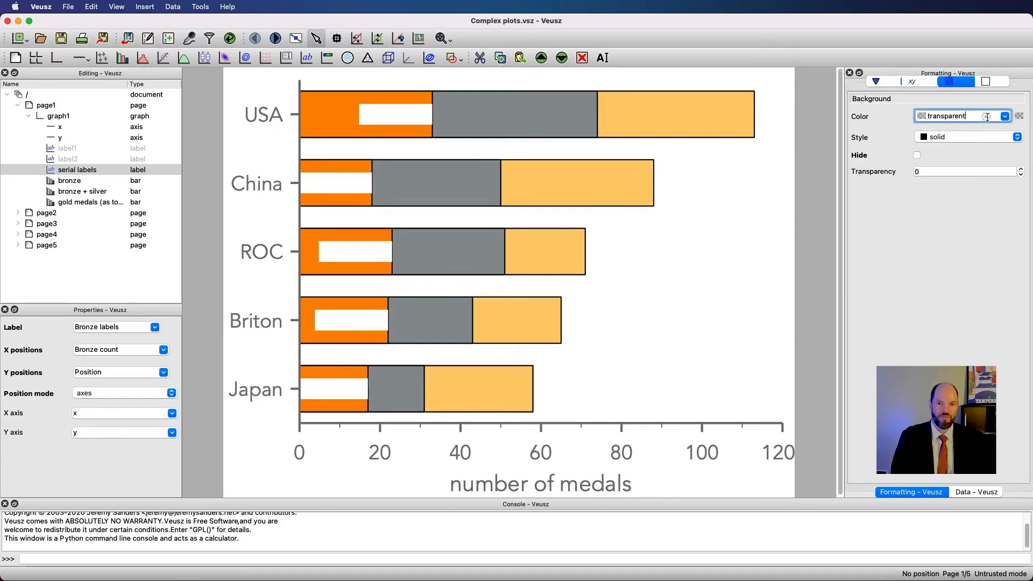
type("white")
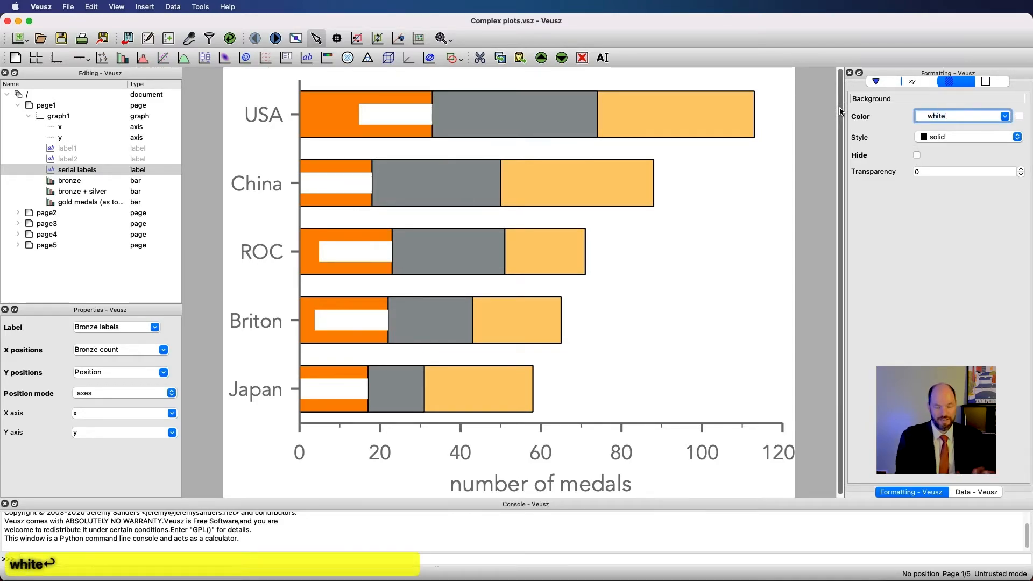
left_click(962, 171)
type("100")
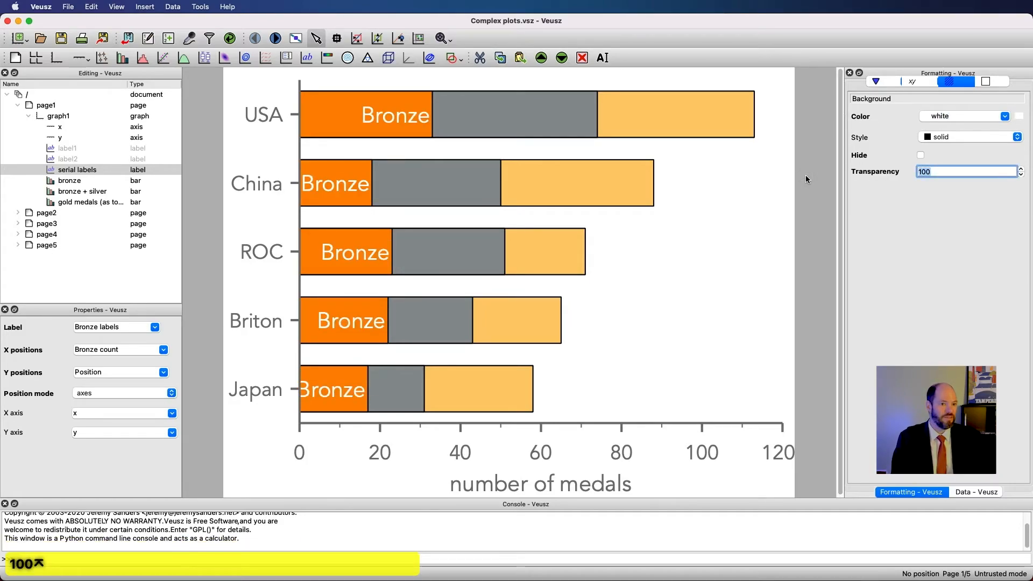
left_click(882, 81)
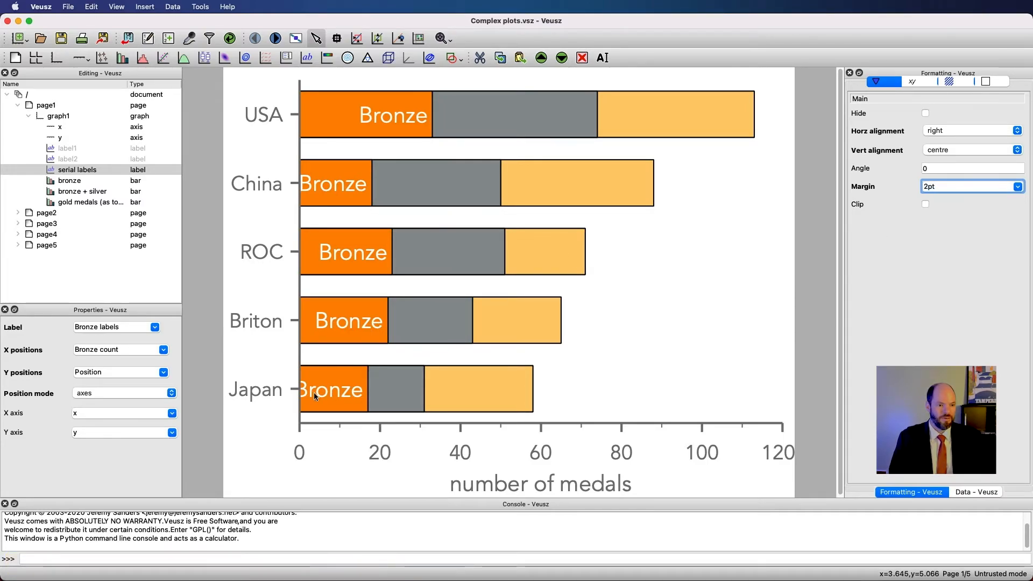
mouse_move(365, 387)
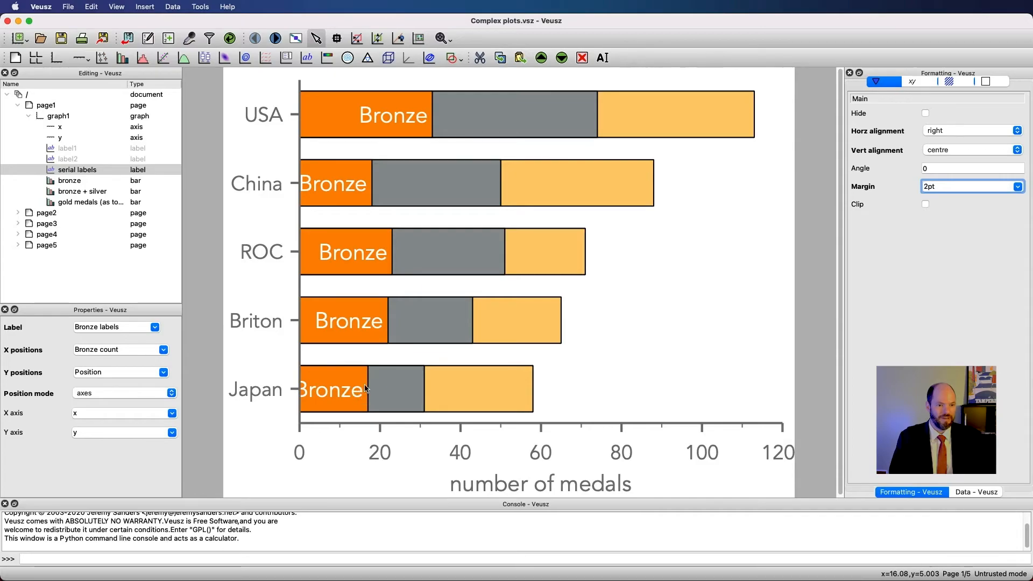
left_click(968, 186)
type("1")
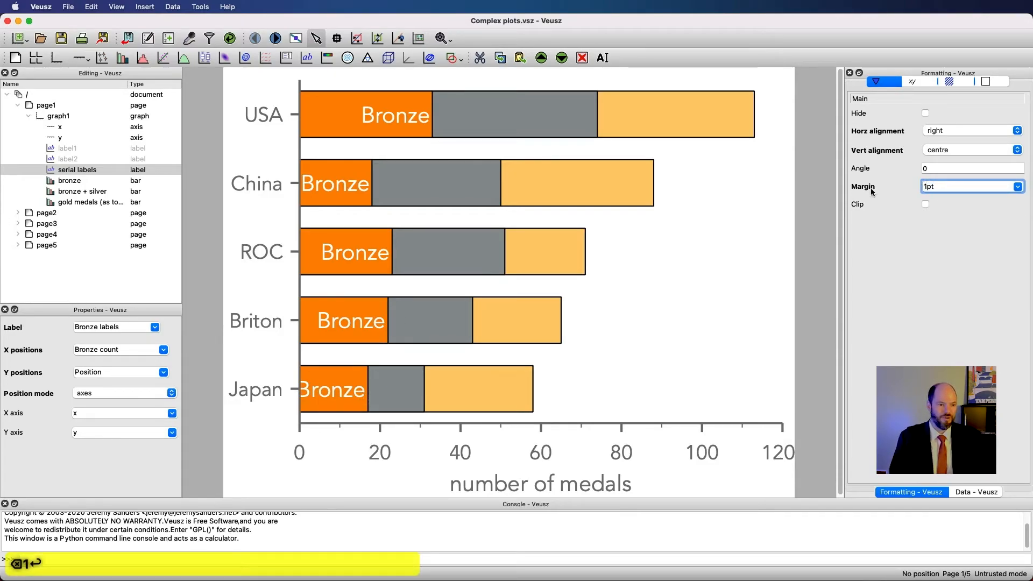
mouse_move(315, 396)
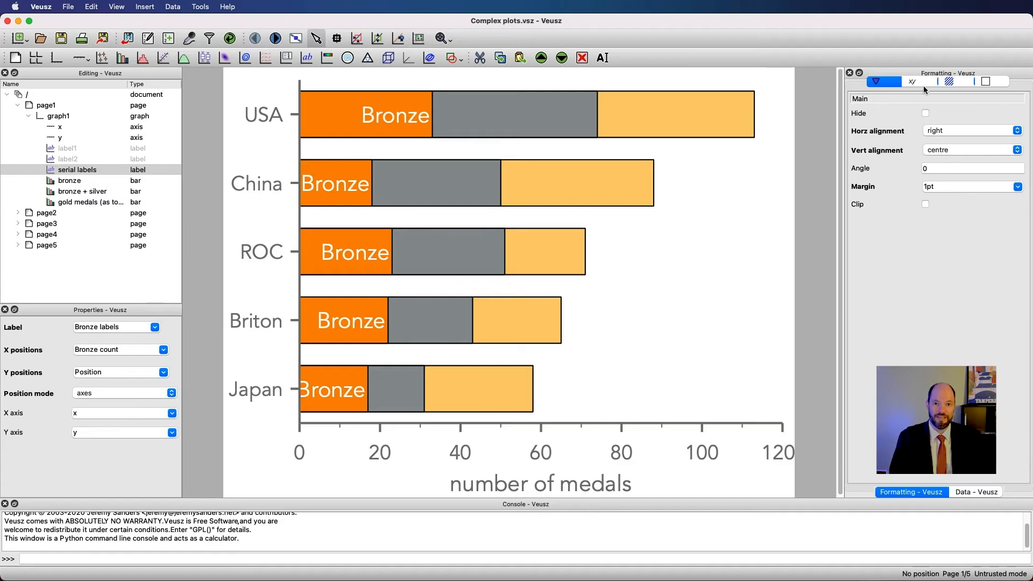
Set the Bronze label text to 9pt and select the serial labels widget for renaming.
left_click(912, 81)
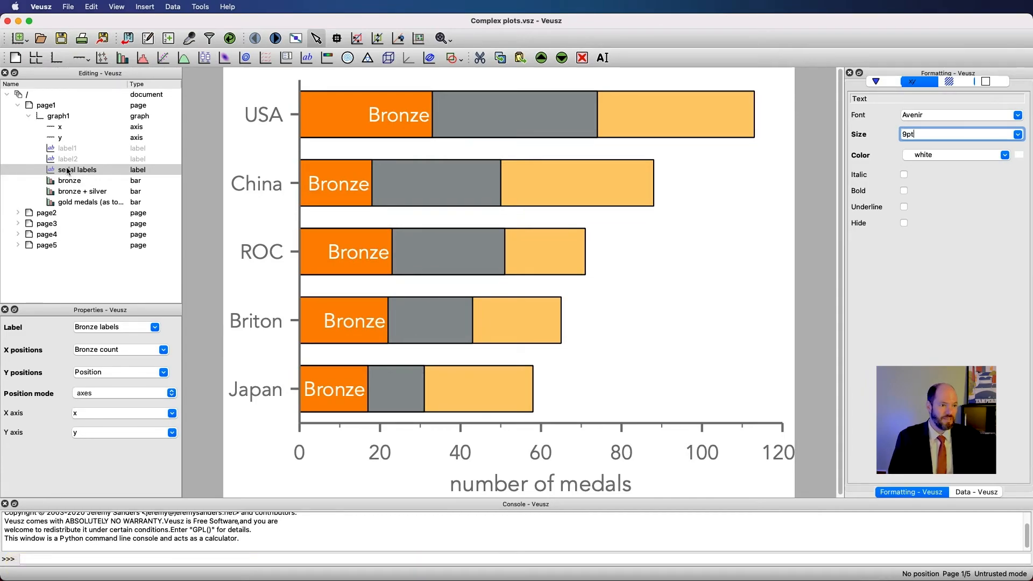
left_click(77, 169)
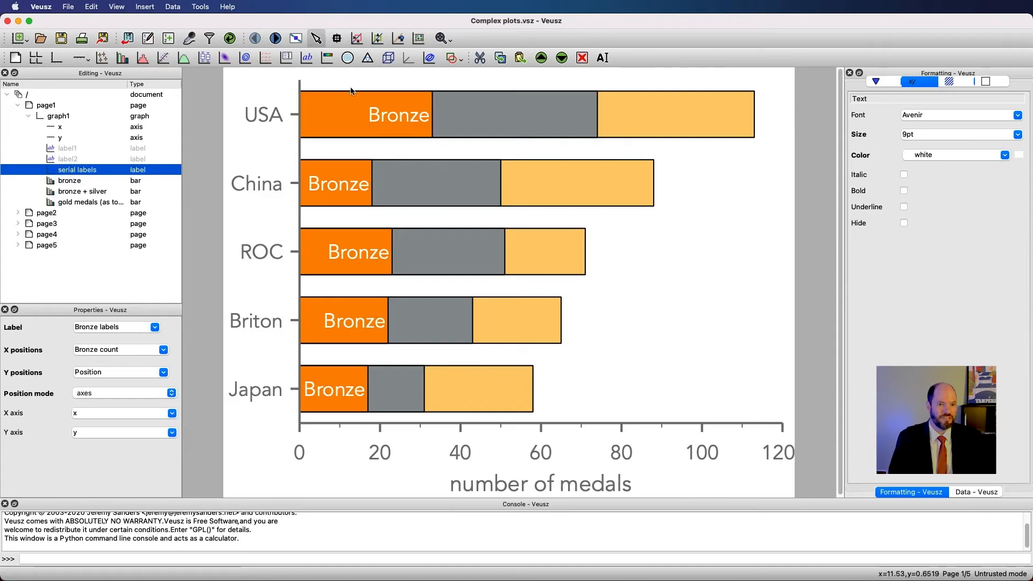
double_click(76, 169)
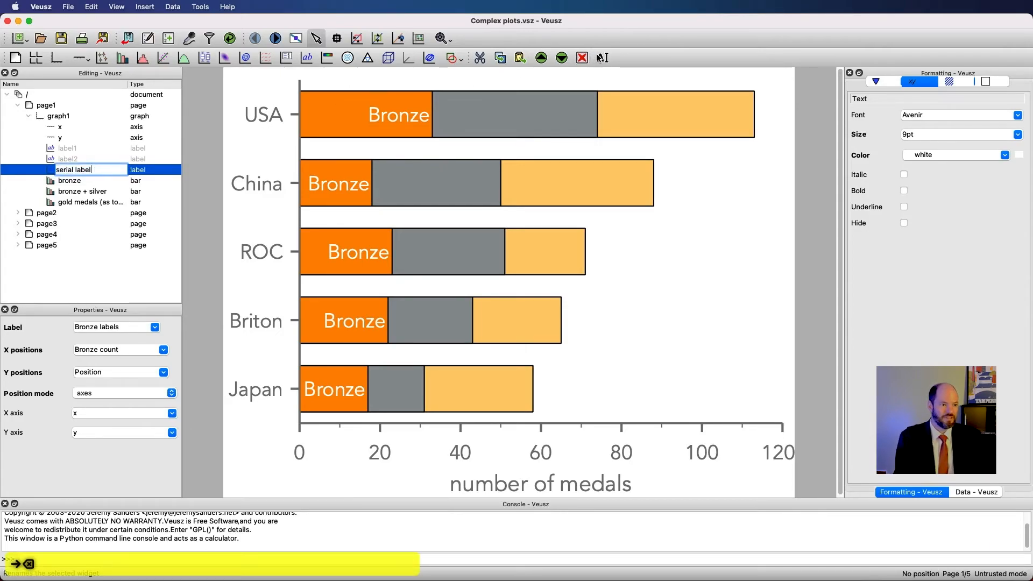
Name the labels 'serial bronze labels', add 'serial silver labels' above it at Bronze + Silver positions.
type("bronze")
type("serial si")
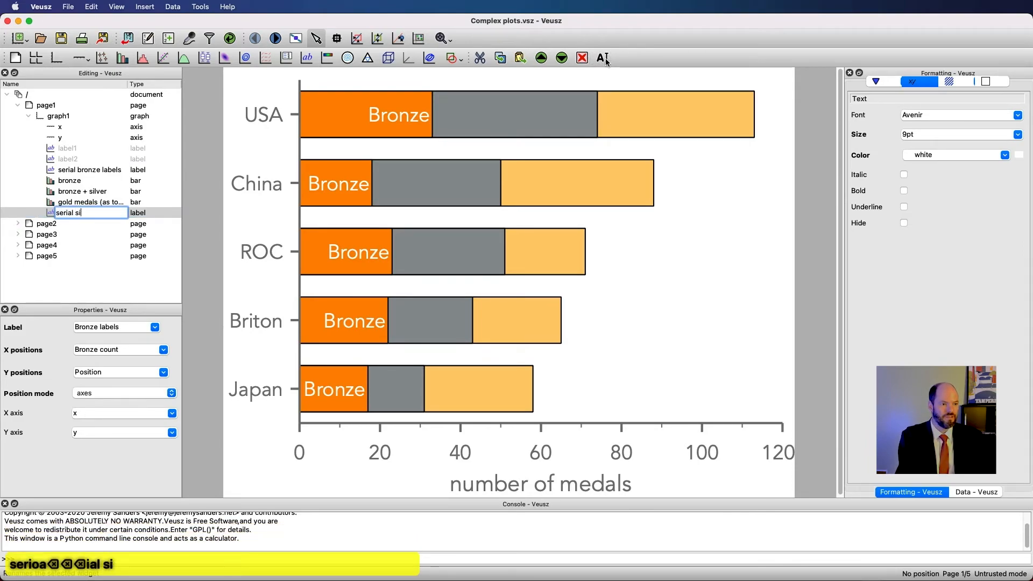
key("Return")
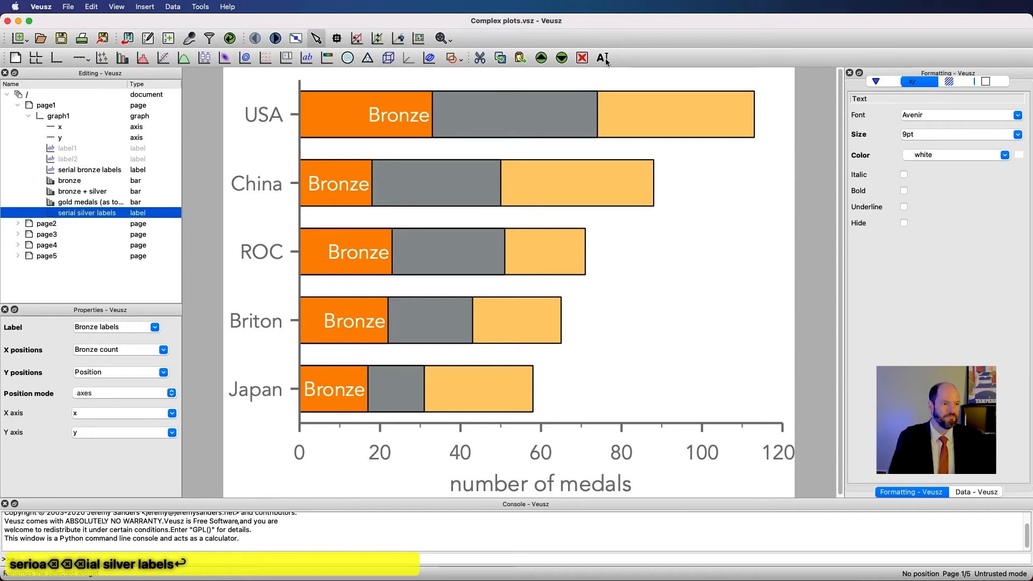
left_click(540, 58)
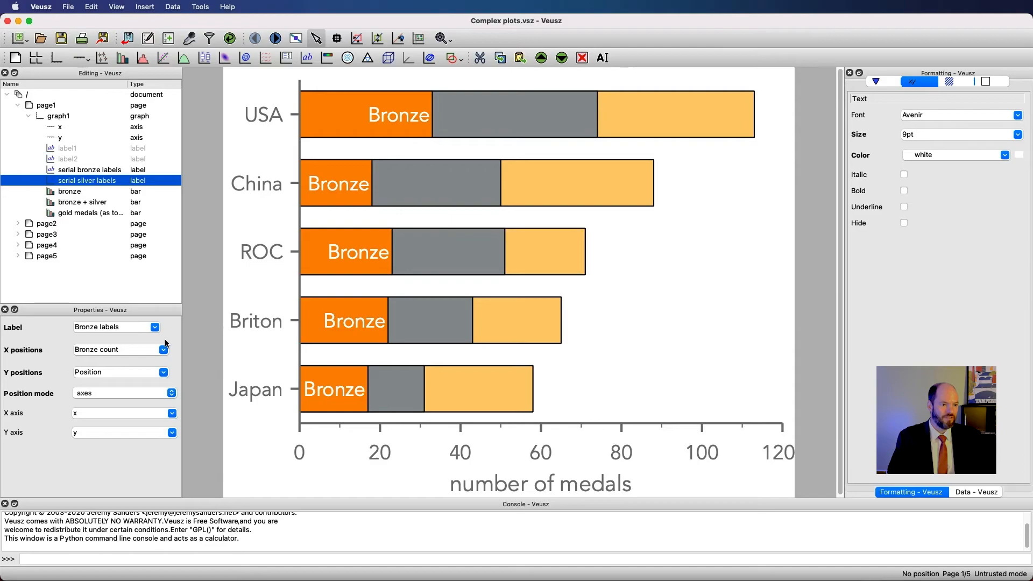
left_click(164, 349)
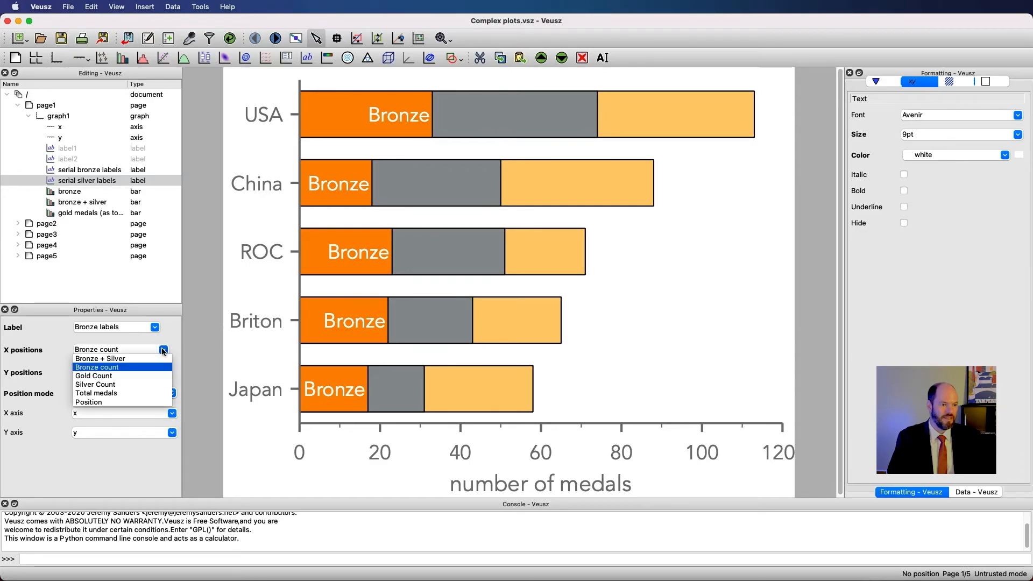
left_click(100, 358)
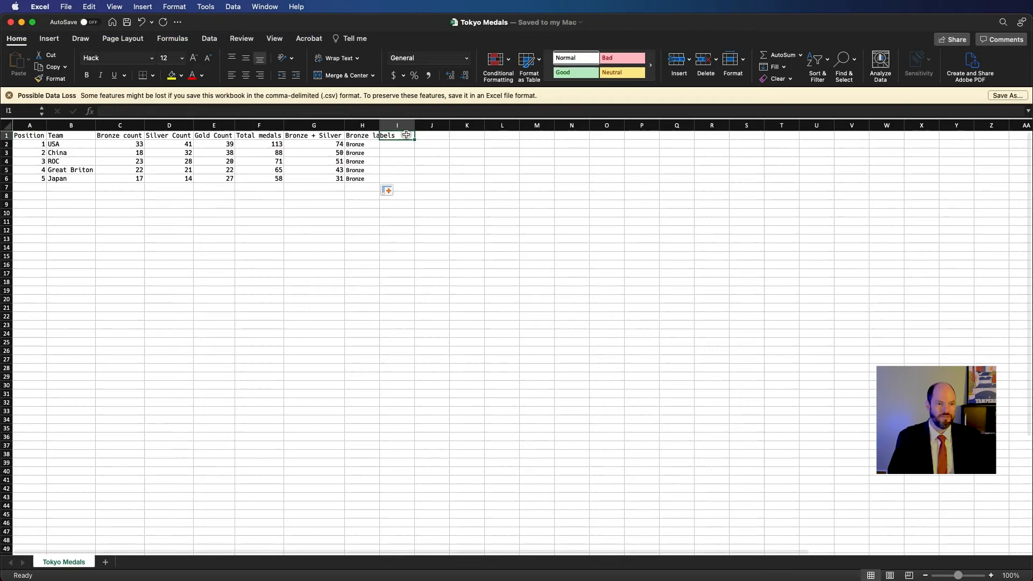
Add a 'silver labels' column with 'Silver' filled down for all five teams.
type("silver")
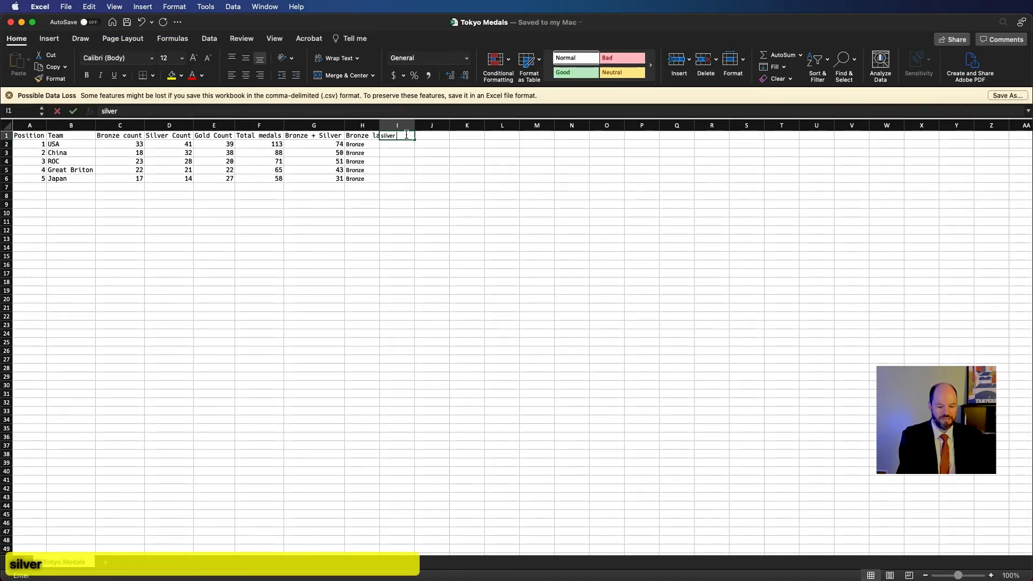
key("Return")
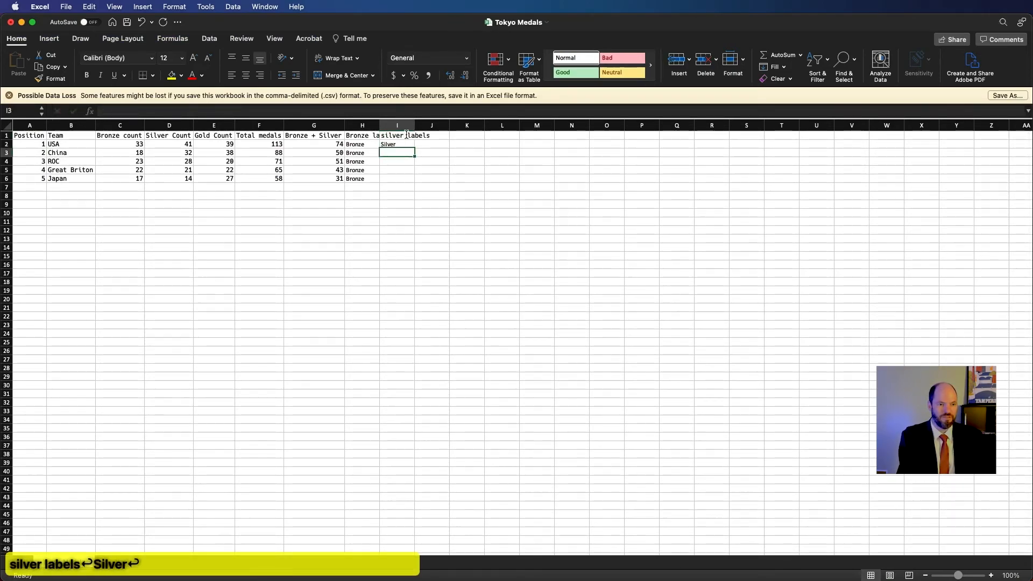
left_click(396, 143)
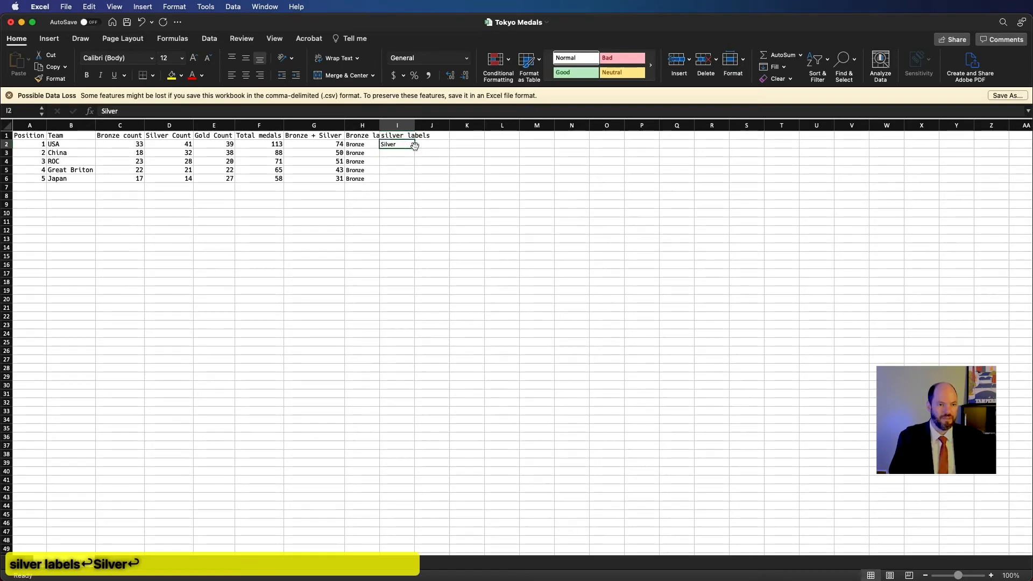
left_click_drag(397, 144, 397, 179)
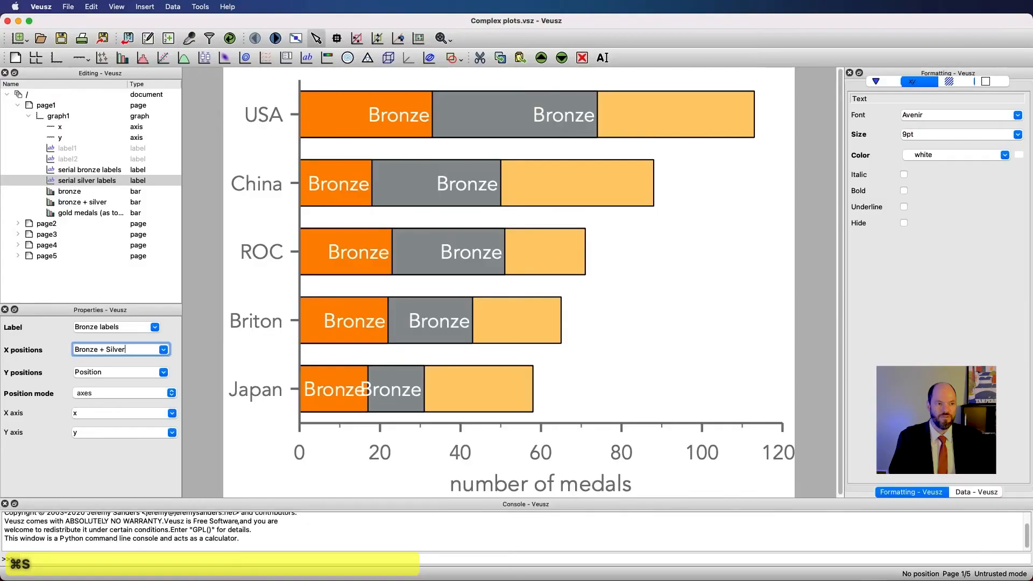
Reload the linked data and set the silver labels widget's label text to the 'silver labels' column.
left_click(230, 38)
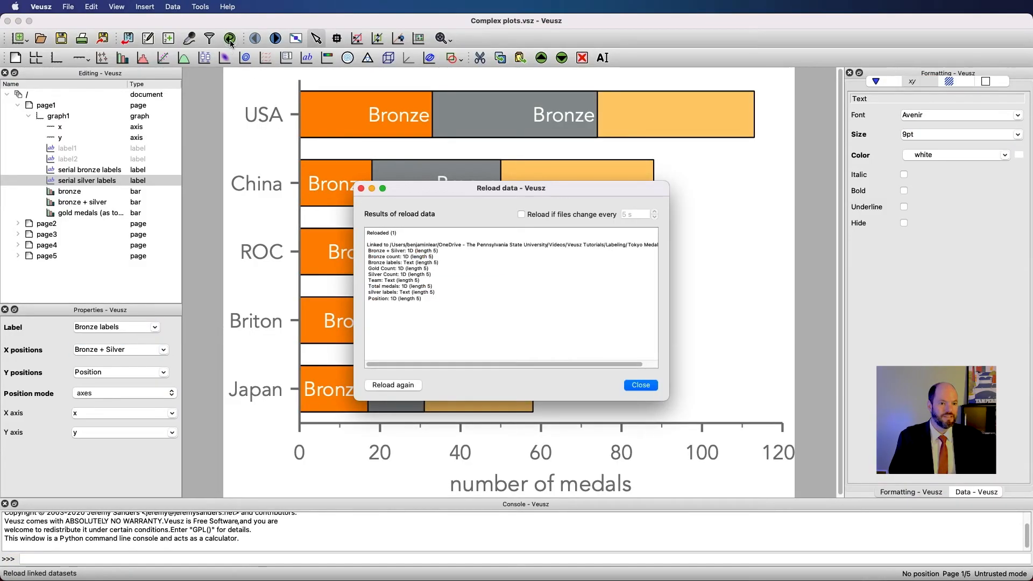
left_click(639, 384)
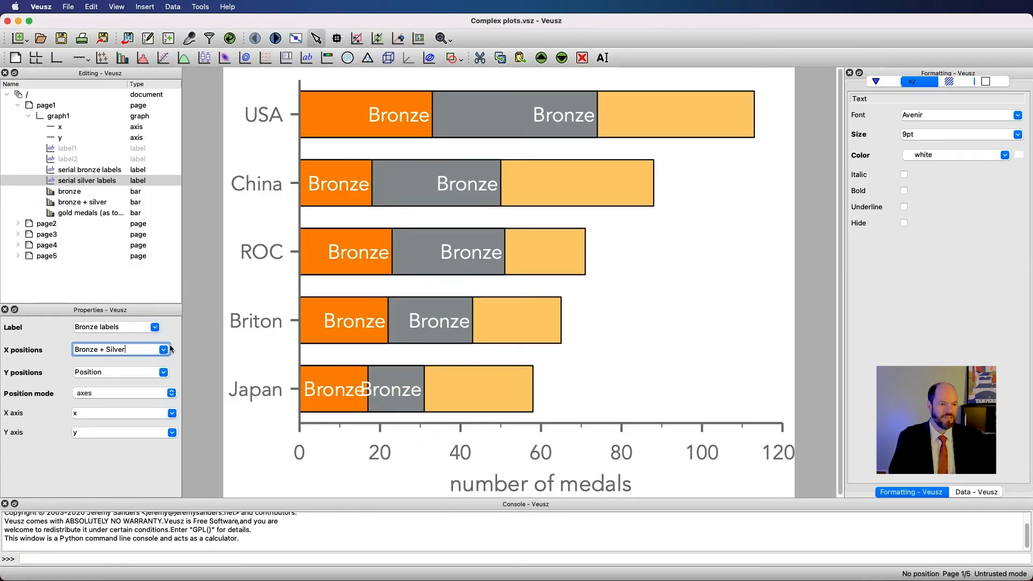
left_click(153, 326)
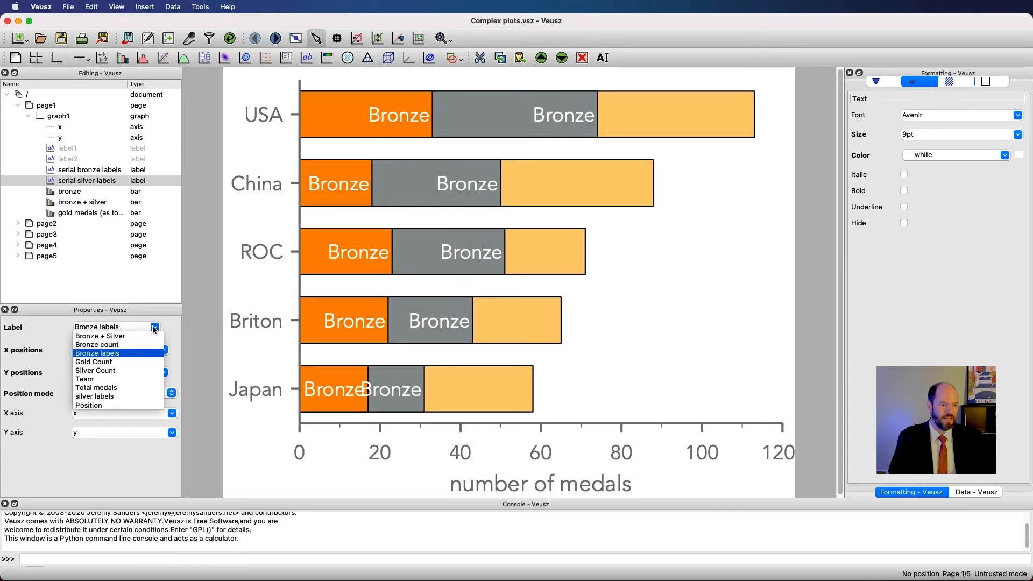
mouse_move(141, 401)
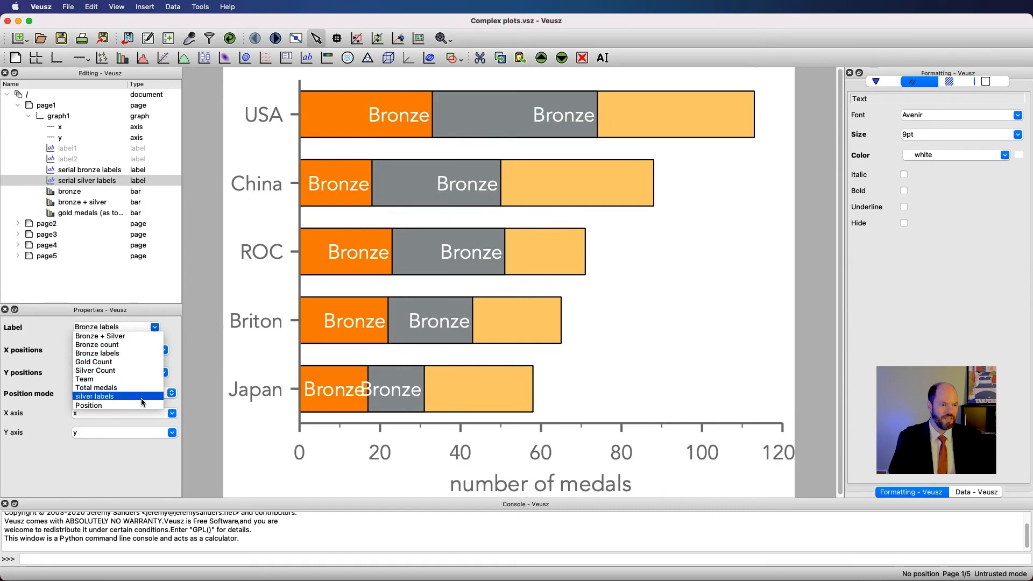
left_click(94, 396)
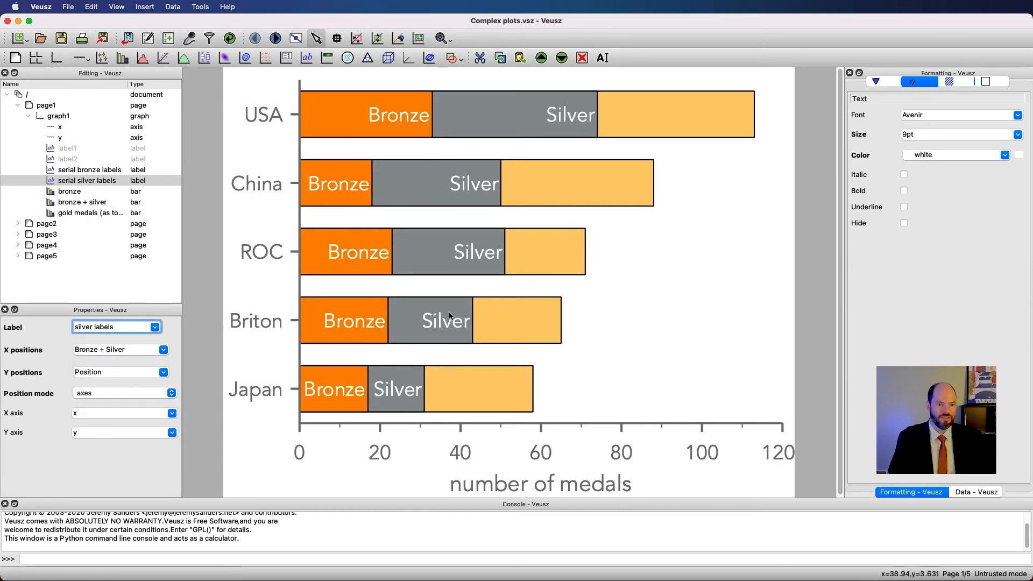
mouse_move(411, 377)
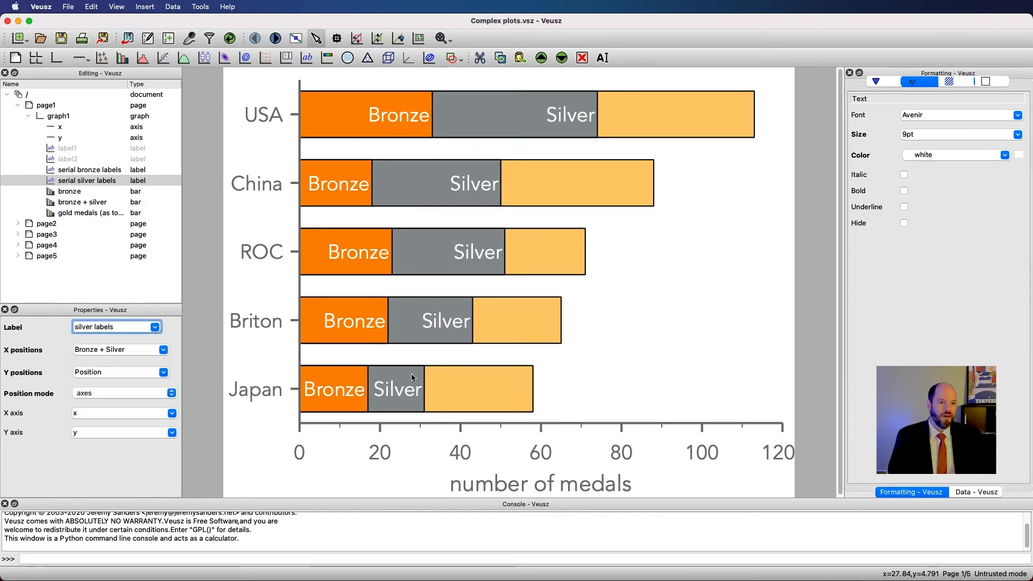
mouse_move(573, 84)
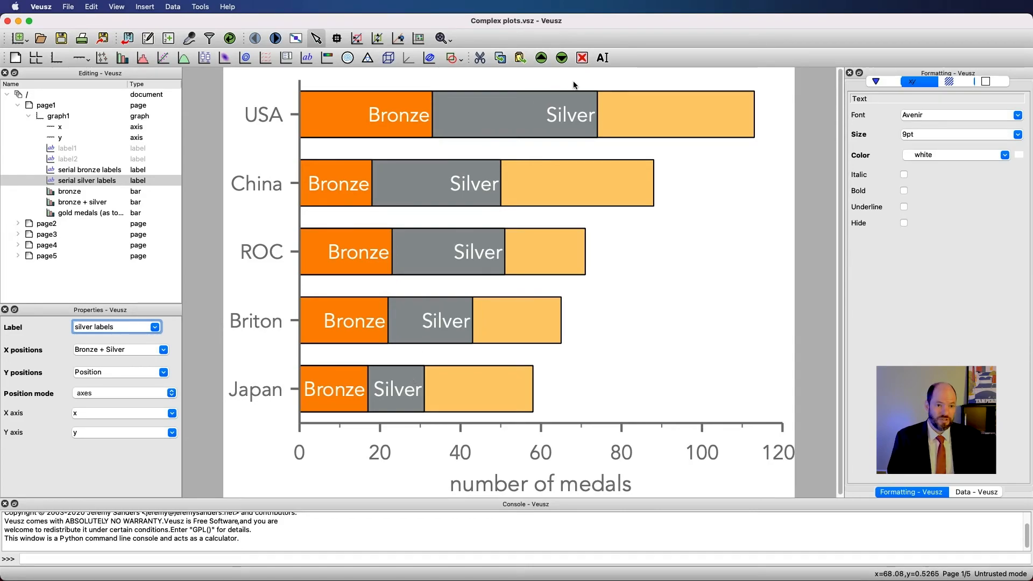
mouse_move(599, 118)
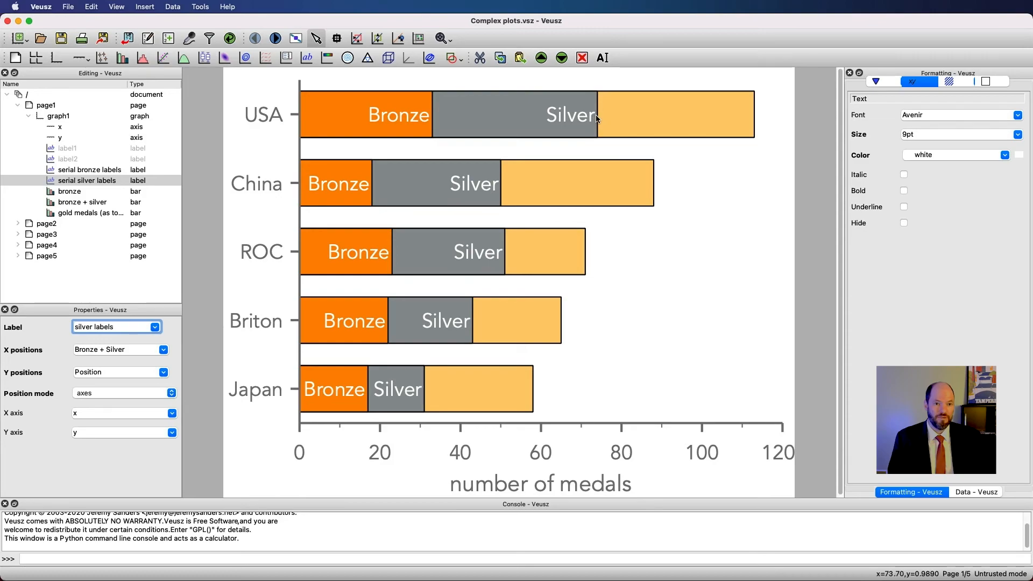
mouse_move(520, 114)
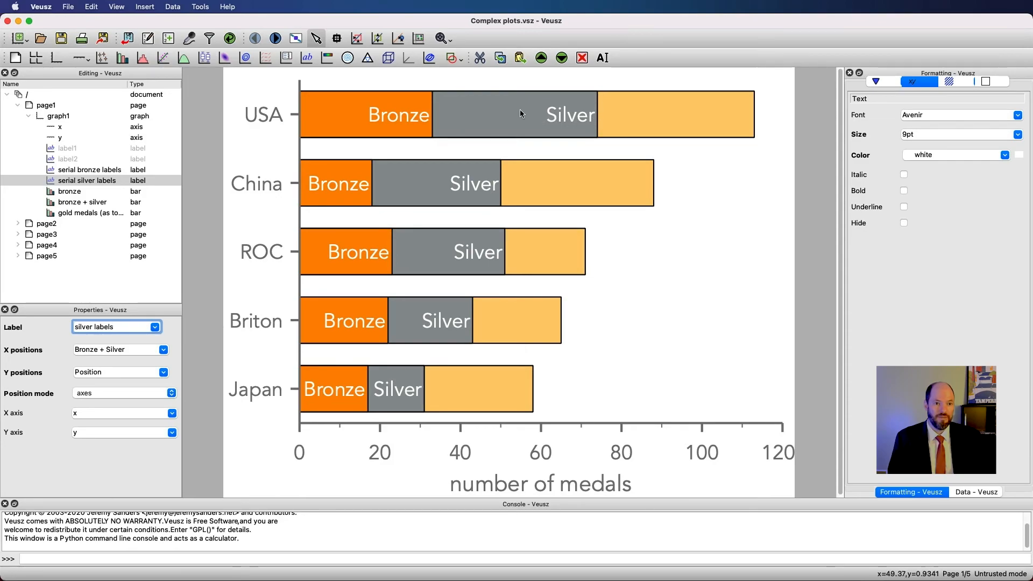
mouse_move(520, 112)
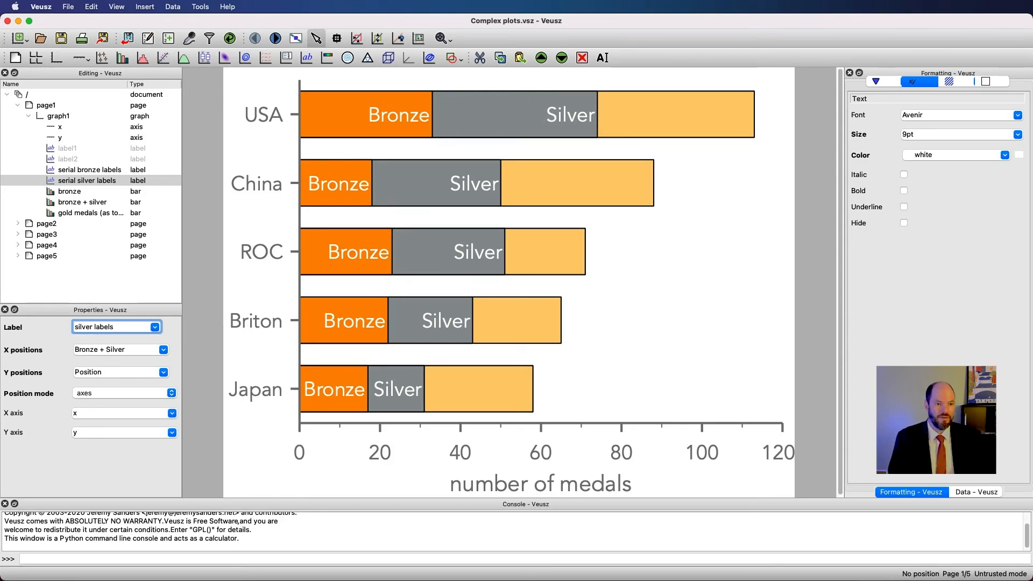
mouse_move(437, 176)
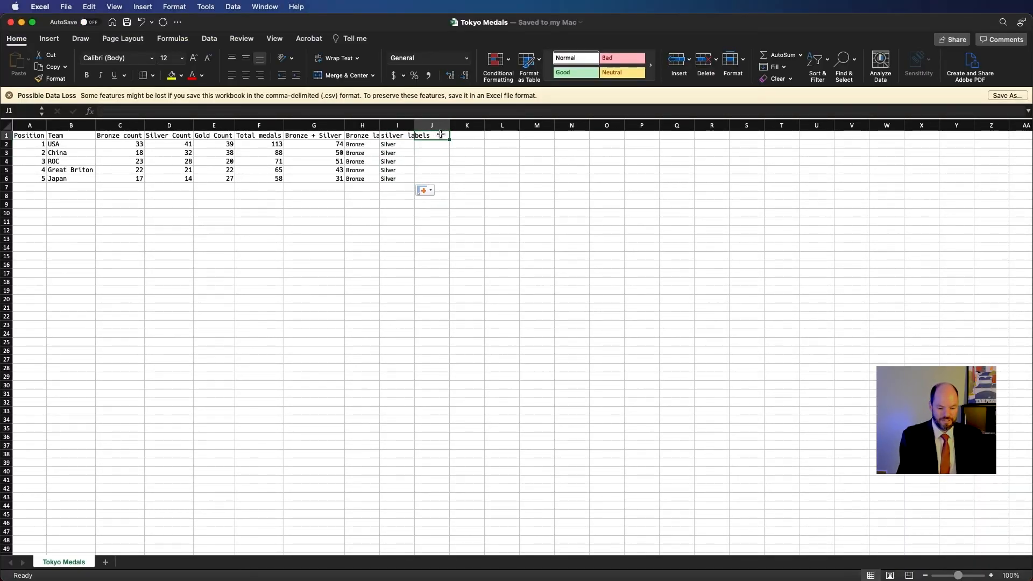
Type 'middle silver p' while revisiting the Tokyo Medals sheet.
type("middle silver p")
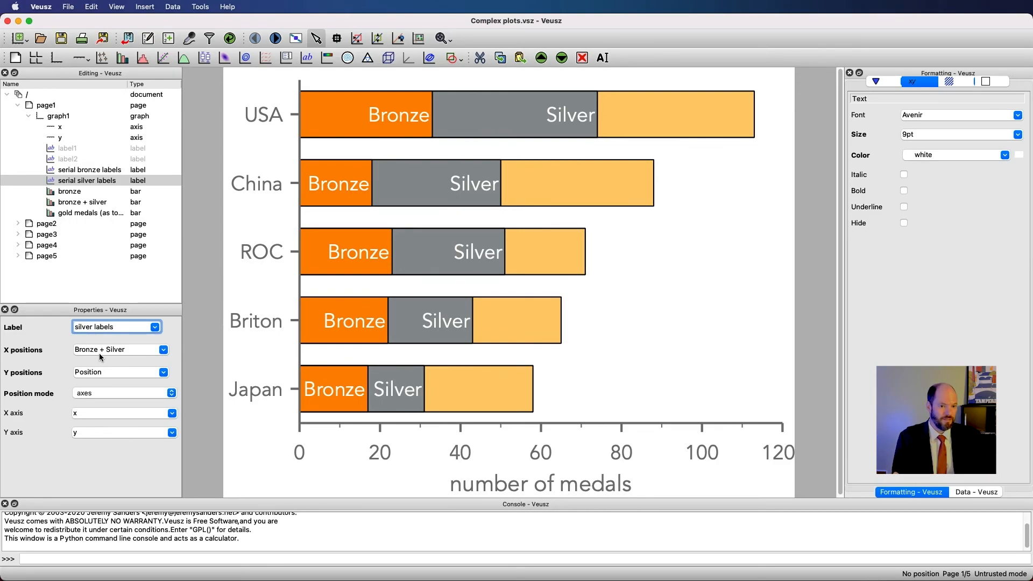
mouse_move(431, 197)
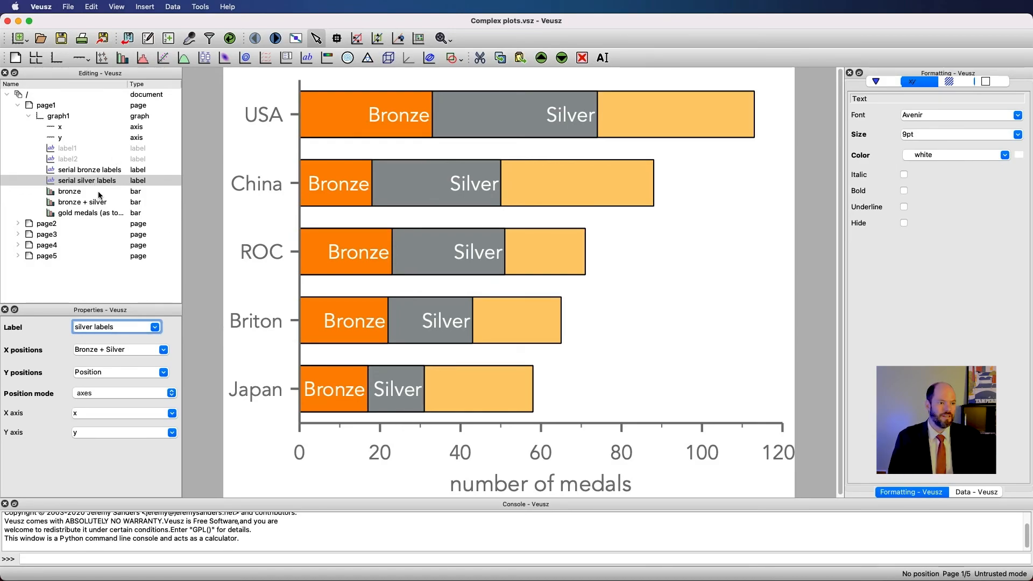
mouse_move(98, 191)
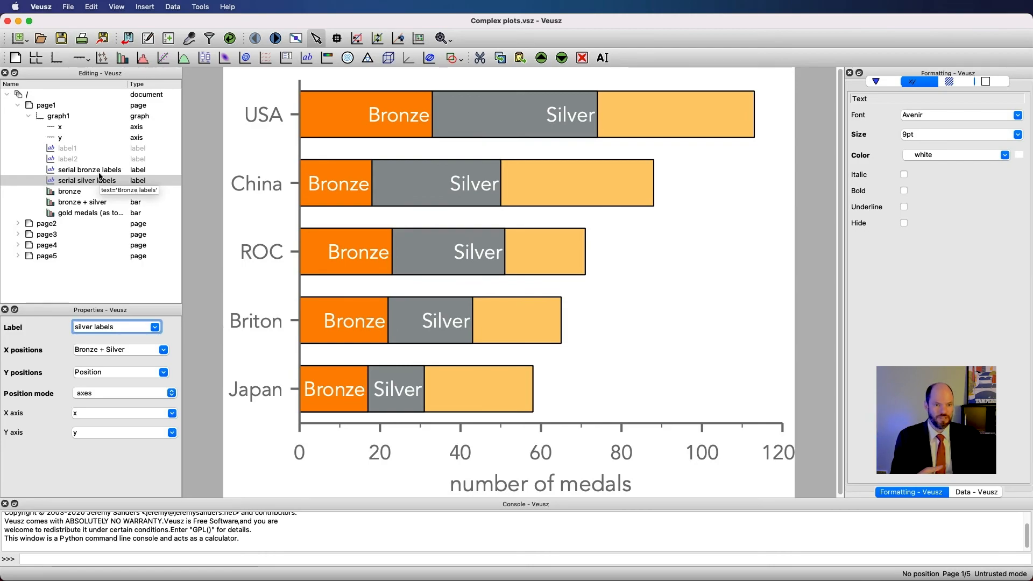
mouse_move(494, 92)
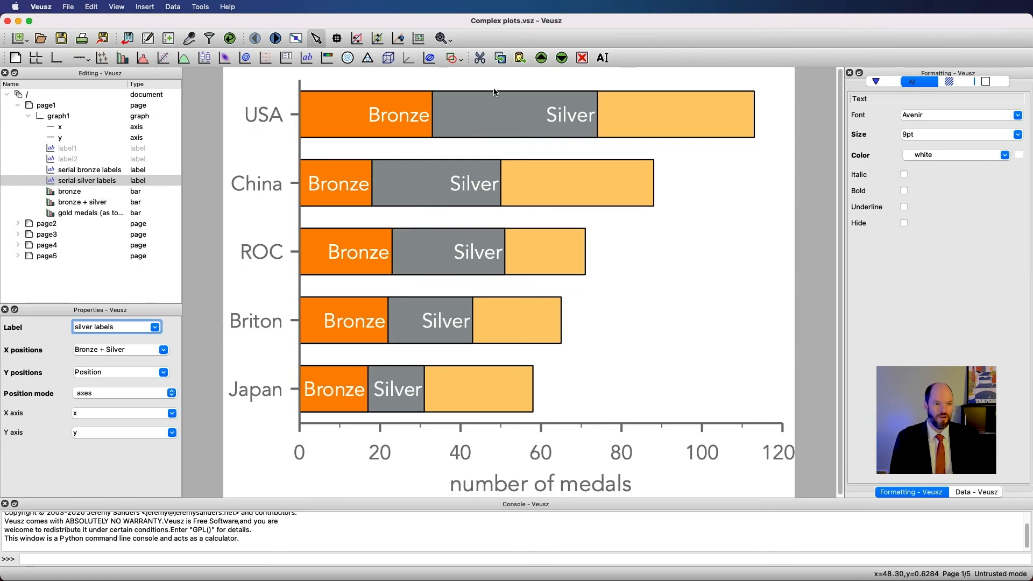
mouse_move(491, 169)
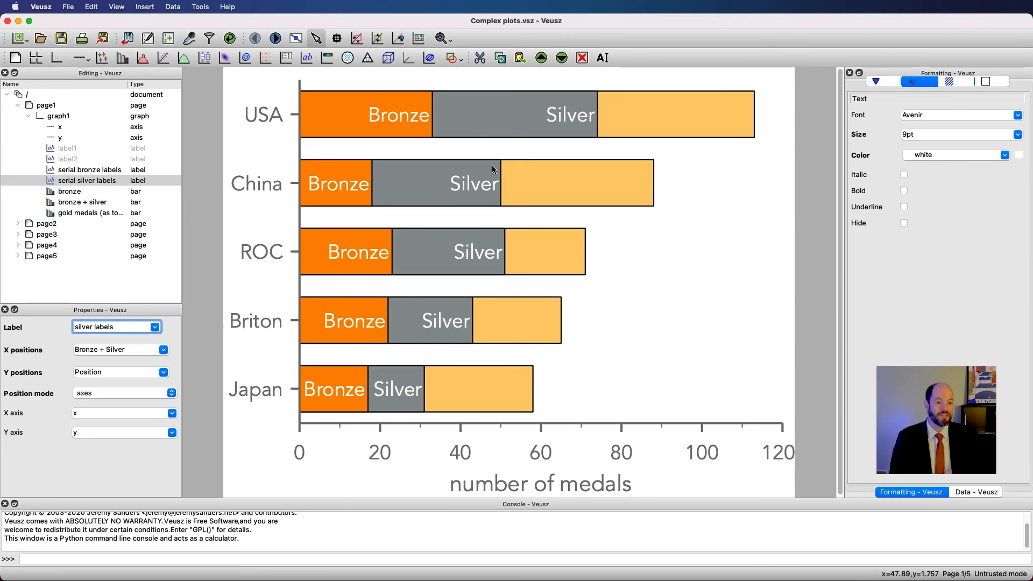
mouse_move(514, 152)
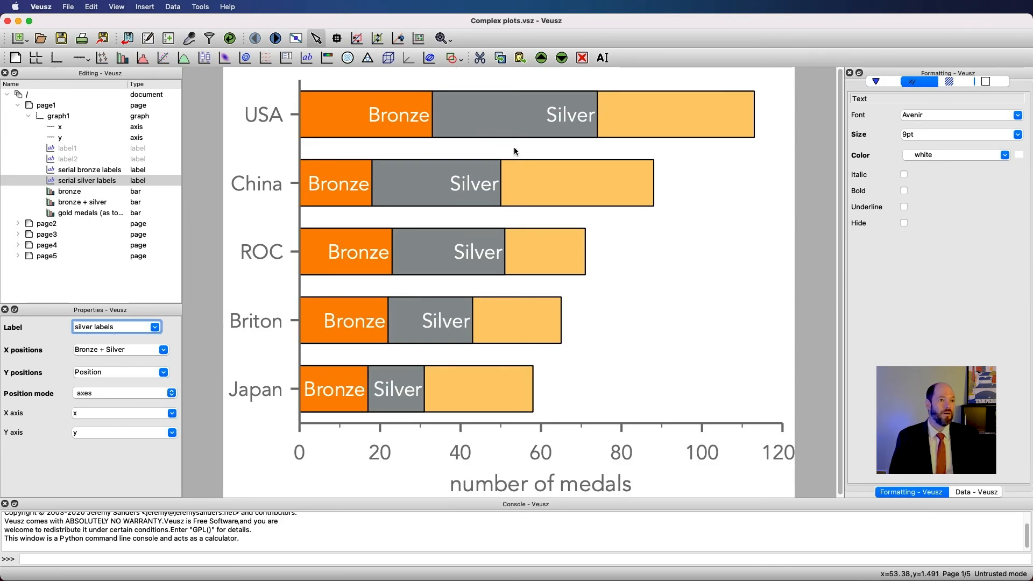